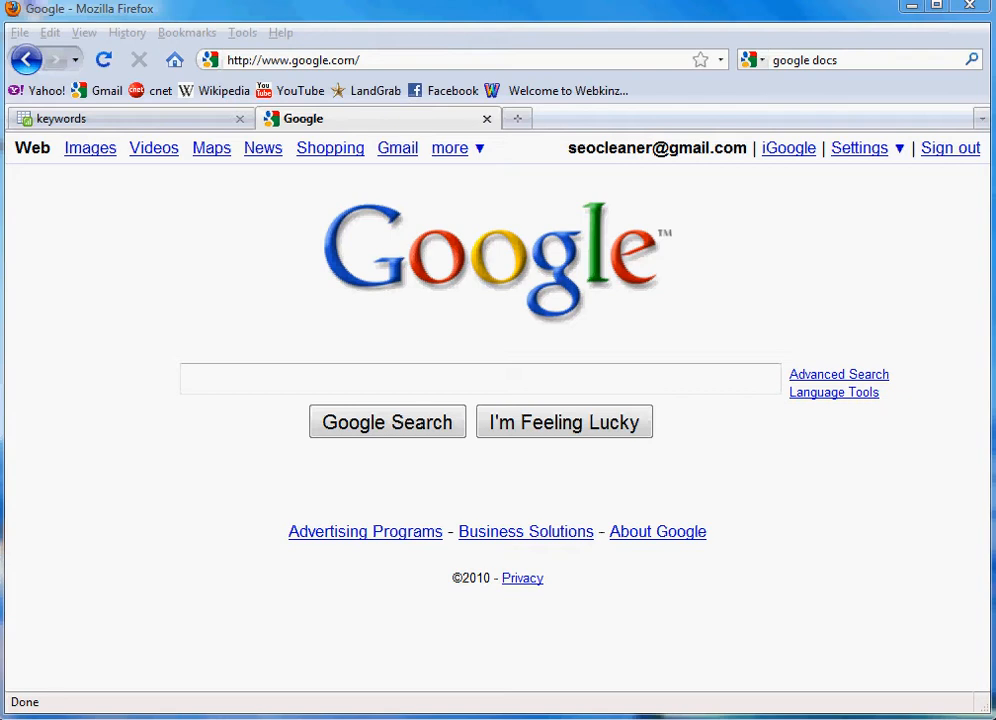
{"action": "mouse_move", "coordinate": [912, 276]}
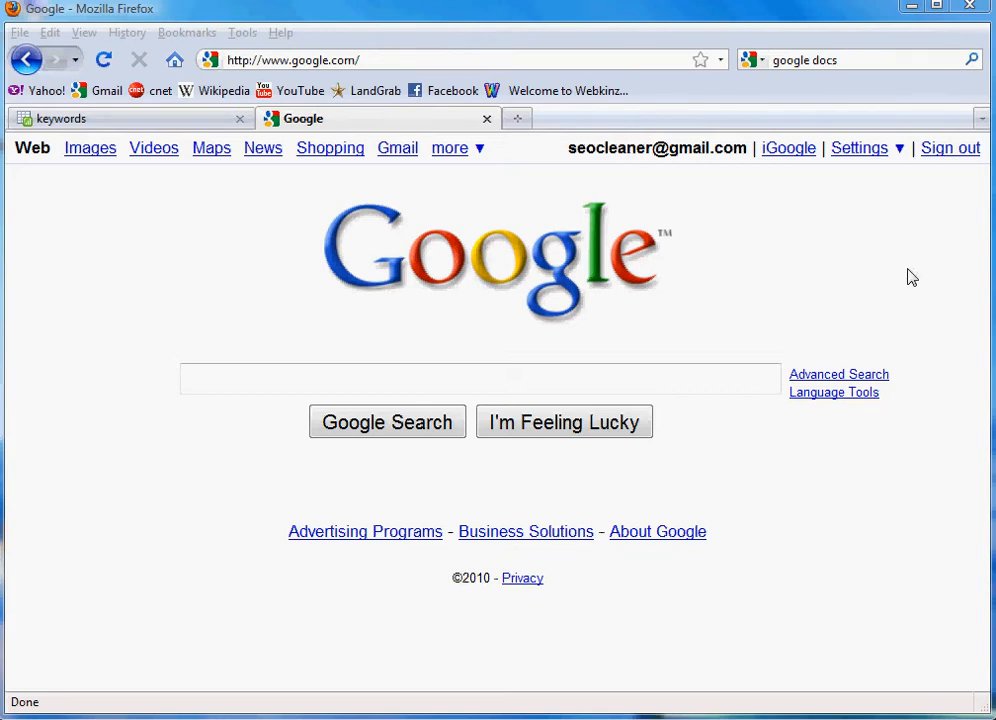
{"action": "mouse_move", "coordinate": [536, 160]}
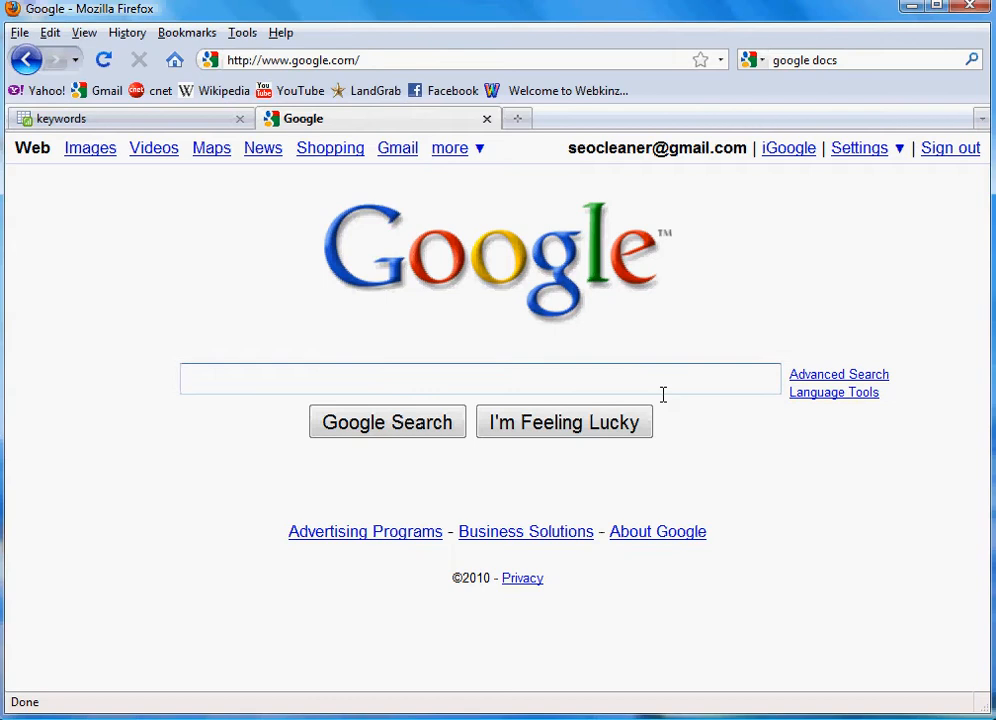
Step: Search Google for 'keyword tool' using the matching search suggestion
{"action": "type", "text": "keyword too"}
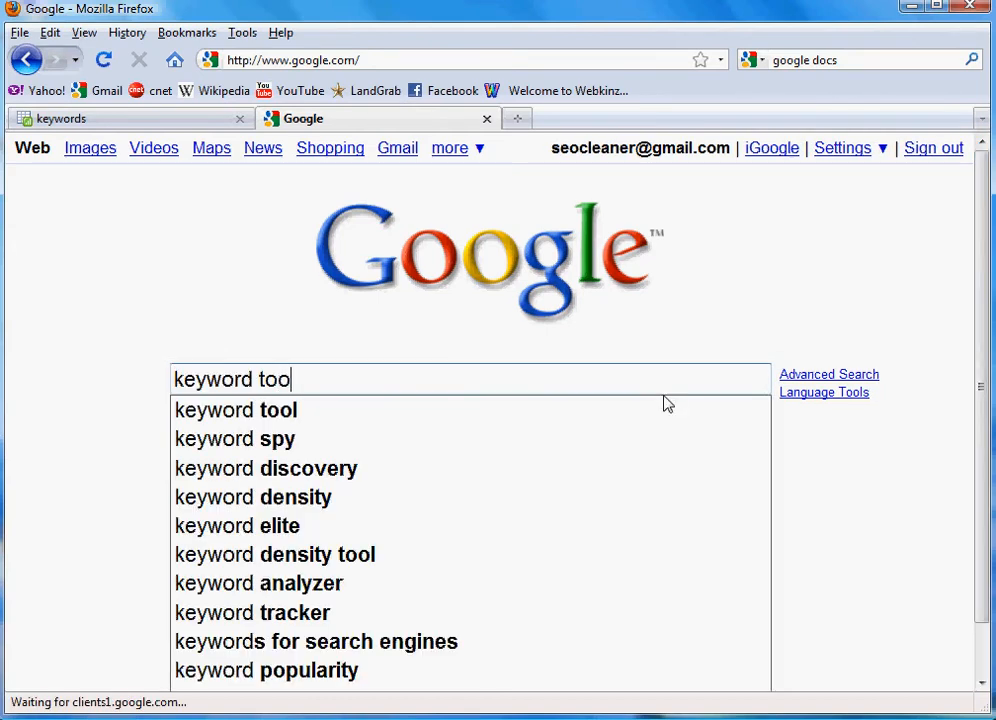
{"action": "left_click", "coordinate": [236, 410]}
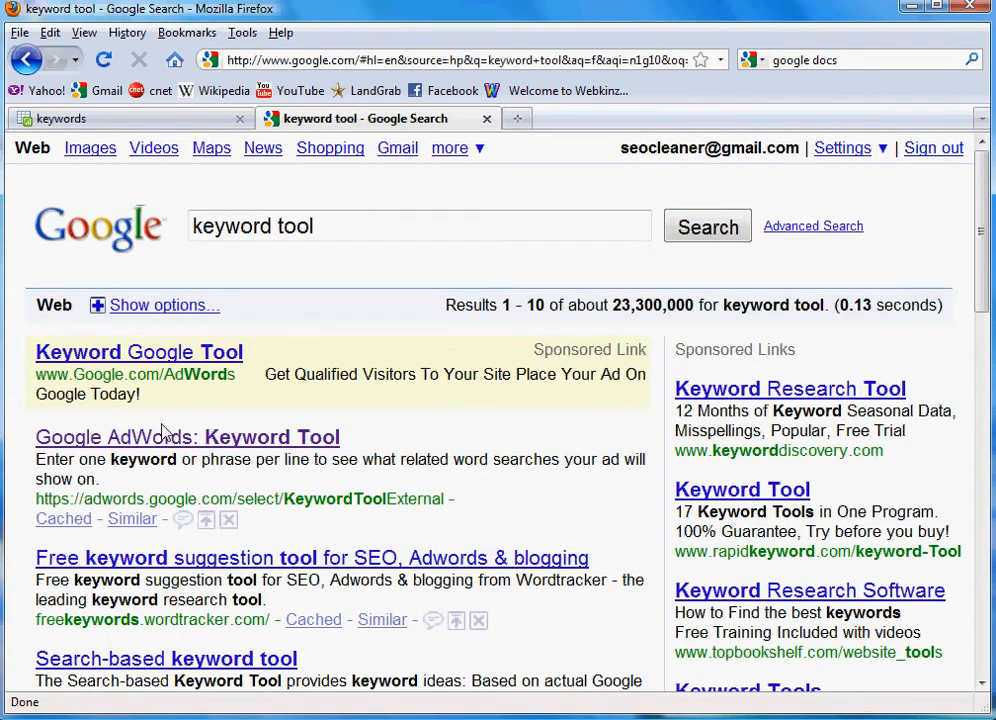
{"action": "mouse_move", "coordinate": [150, 436]}
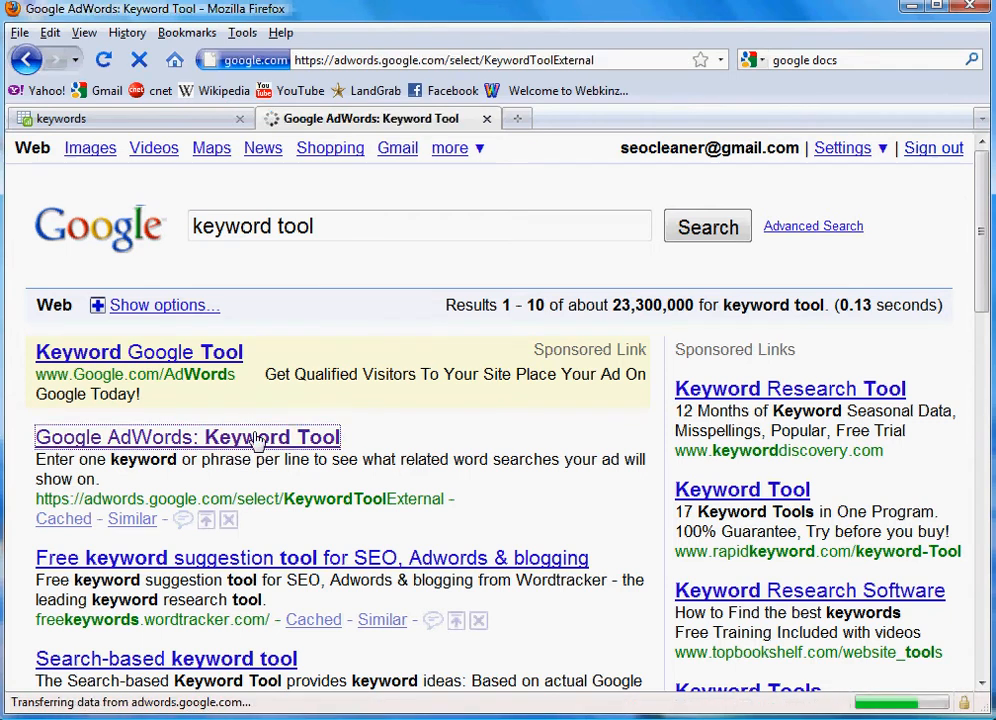
Step: Open the AdWords Keyword Tool and enter 'landscaping equipment' to get keyword ideas
{"action": "left_click", "coordinate": [188, 436]}
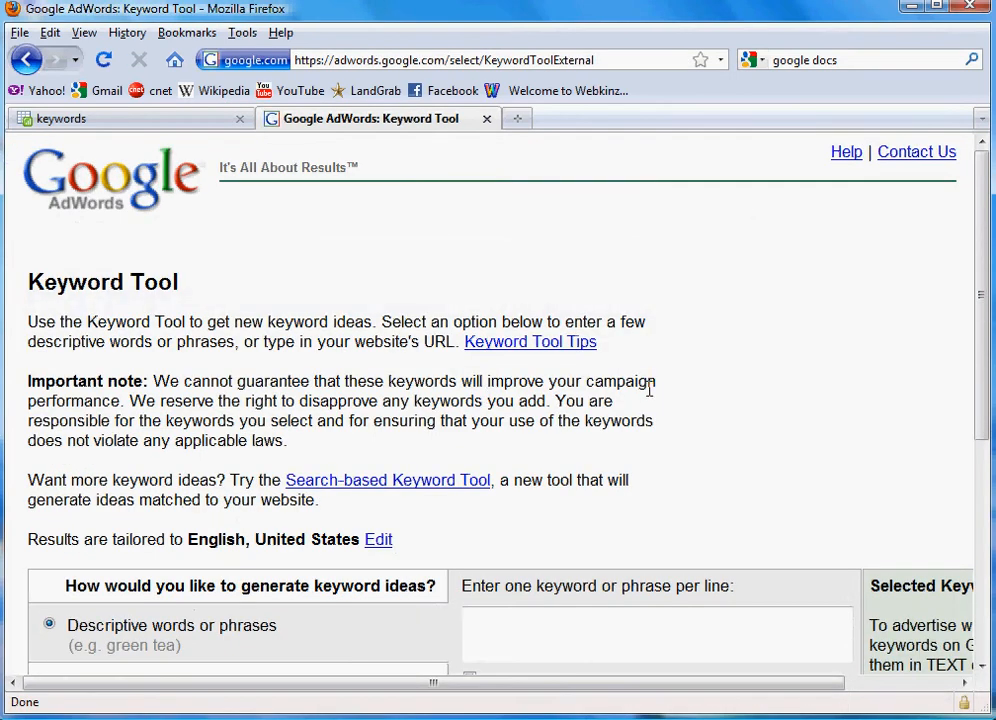
{"action": "scroll", "scroll_direction": "down", "scroll_amount": 3}
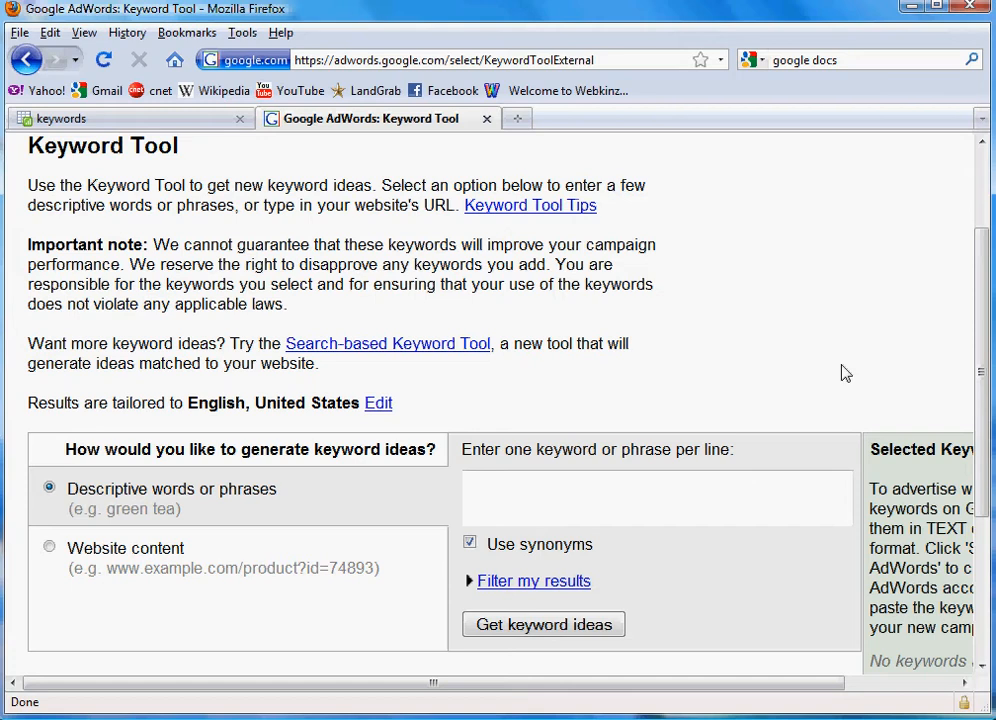
{"action": "scroll", "scroll_direction": "down", "scroll_amount": 3}
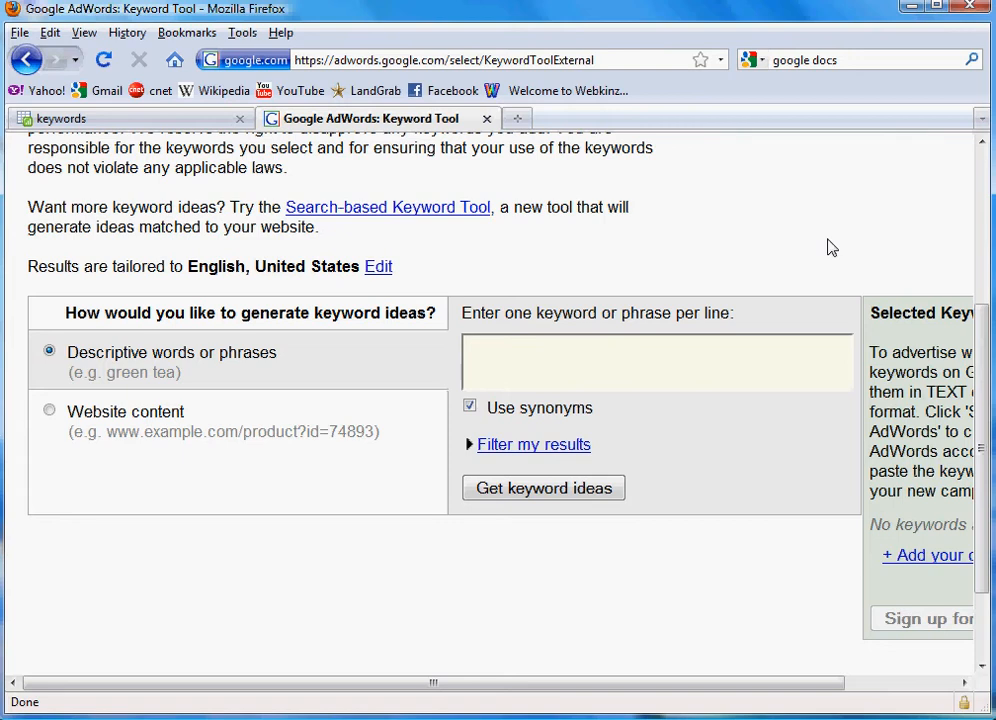
{"action": "type", "text": "landscaping"}
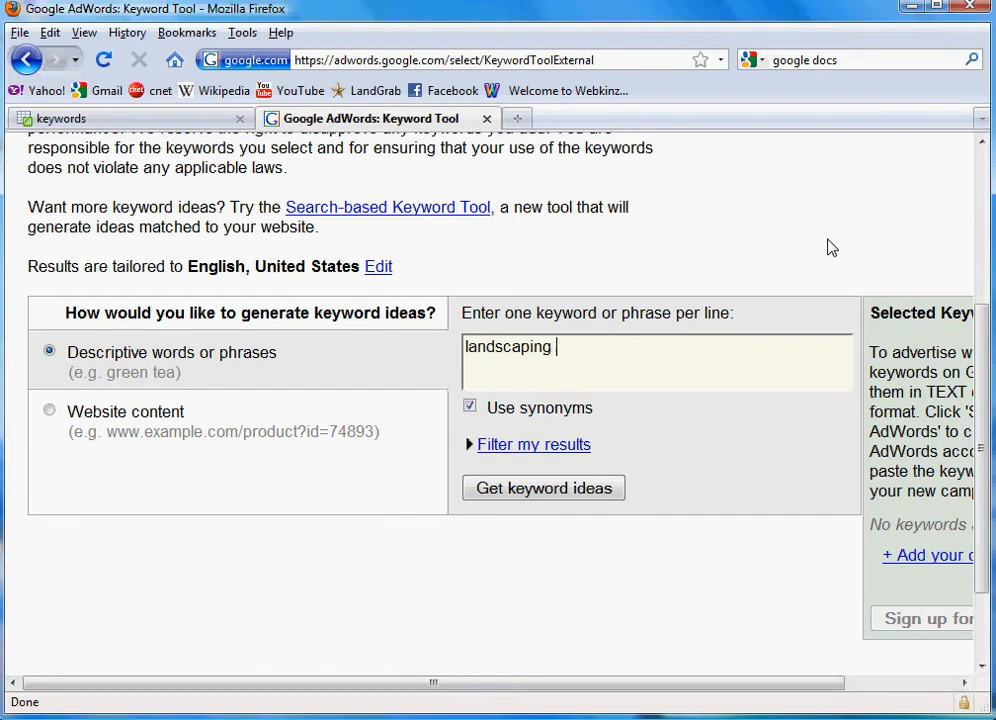
{"action": "type", "text": "equipment"}
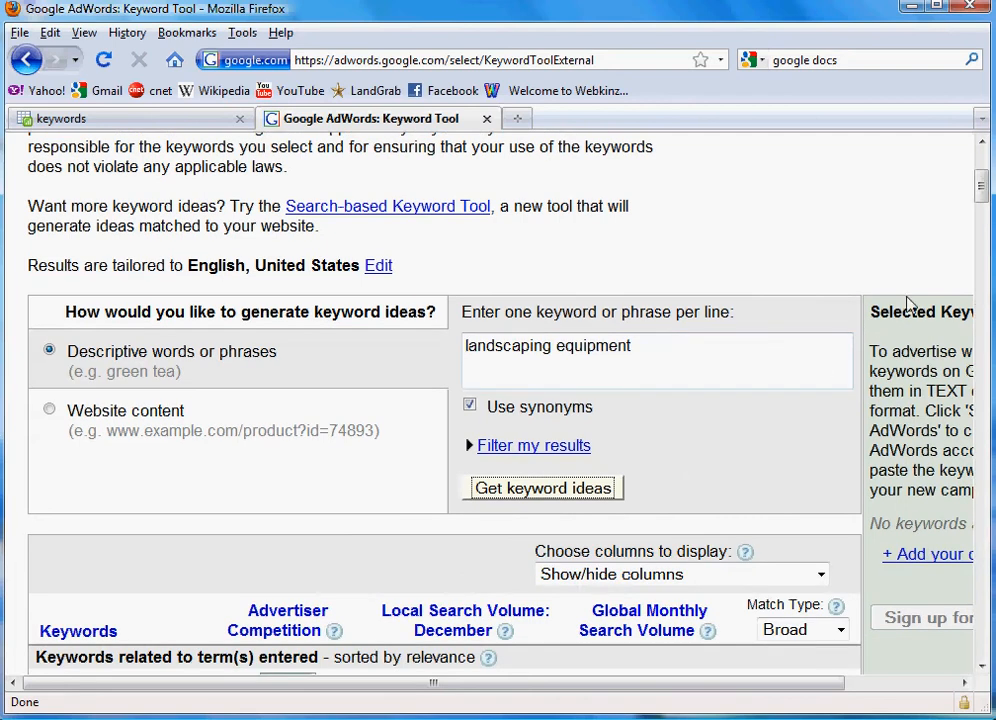
{"action": "scroll", "scroll_direction": "down", "scroll_amount": 3}
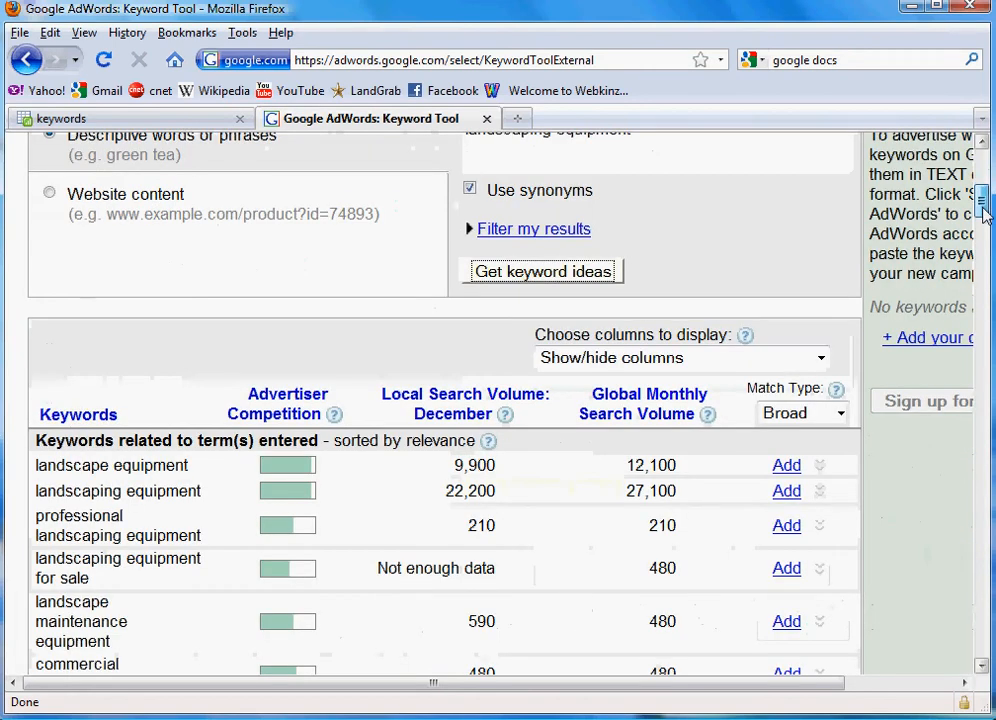
{"action": "scroll", "scroll_direction": "down", "scroll_amount": 3}
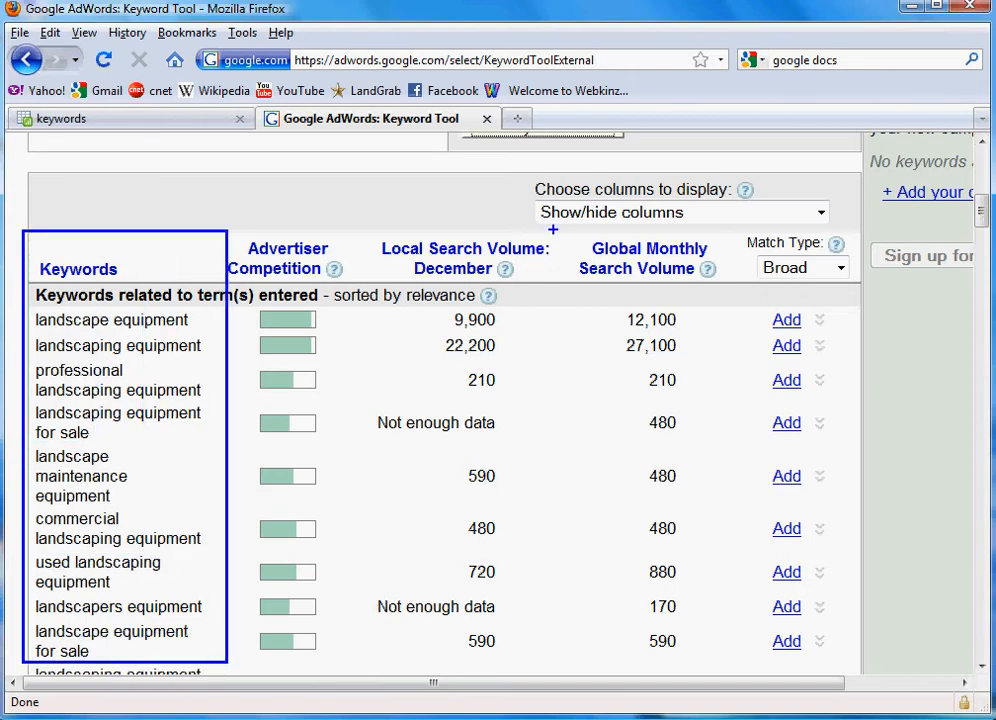
{"action": "left_click", "coordinate": [648, 258]}
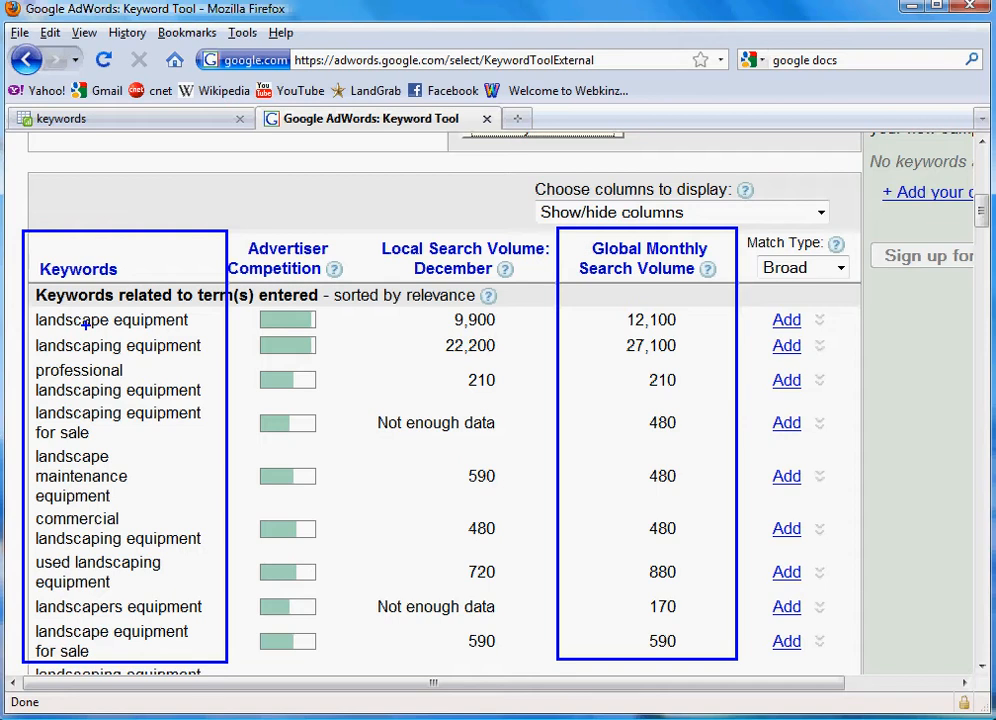
{"action": "mouse_move", "coordinate": [688, 396]}
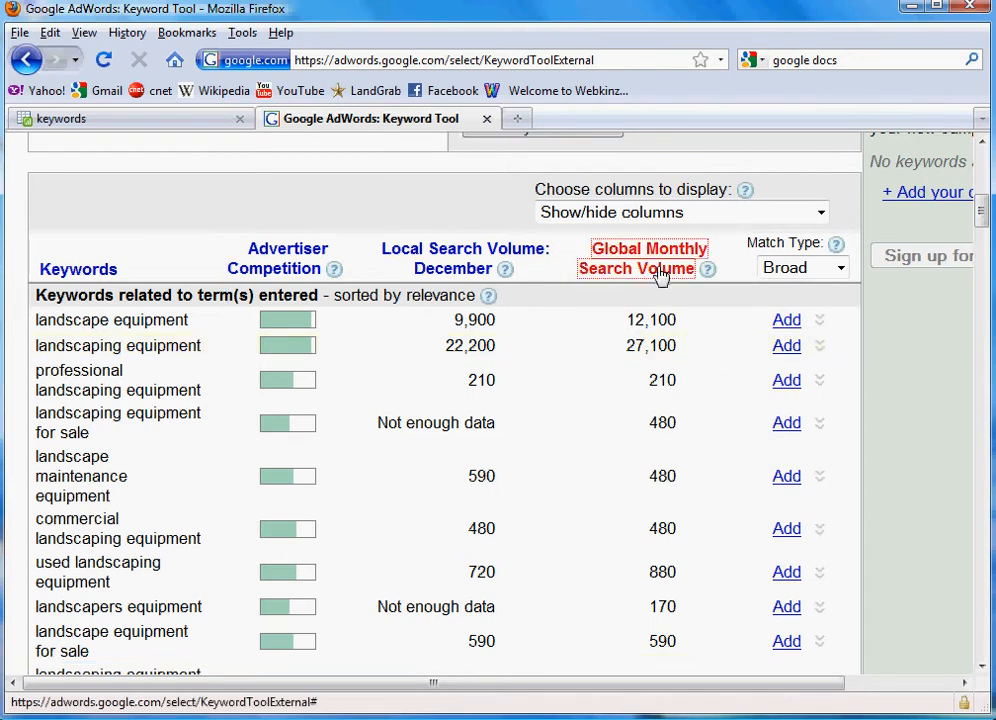
Step: Sort keyword ideas by Global Monthly Search Volume, highest first (landscaping equipment 27,100)
{"action": "left_click", "coordinate": [648, 258]}
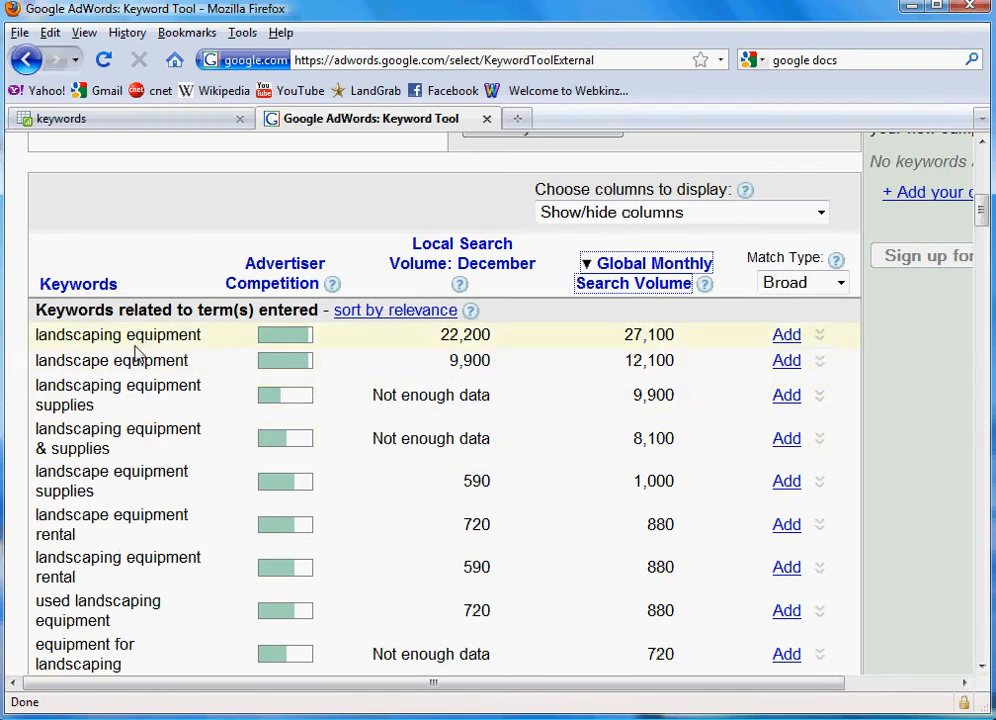
{"action": "mouse_move", "coordinate": [240, 388]}
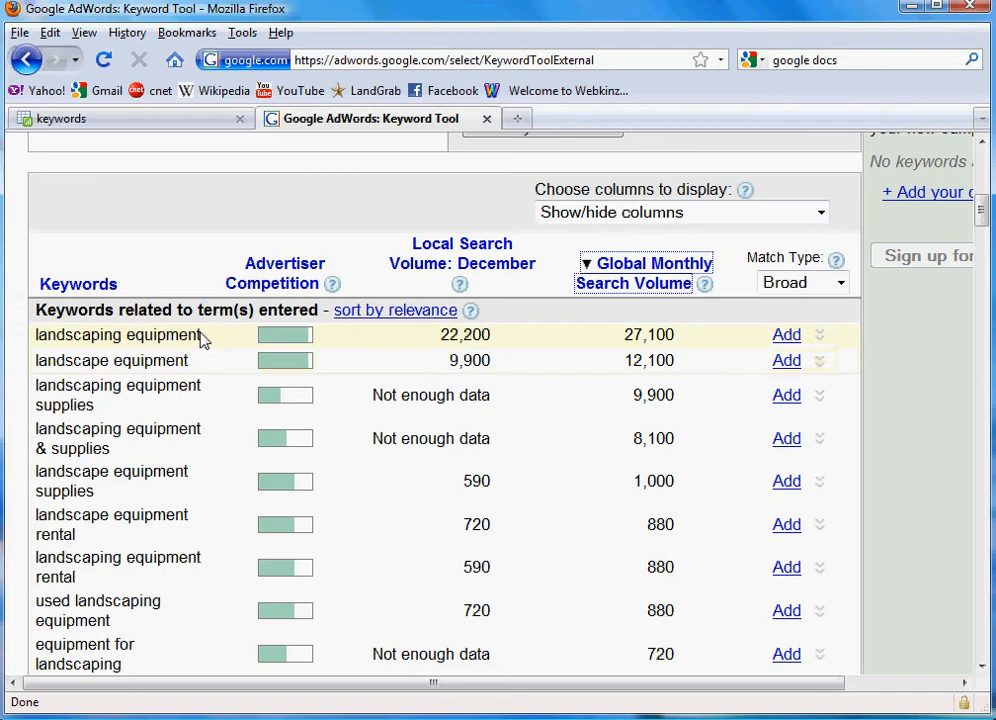
{"action": "mouse_move", "coordinate": [726, 388]}
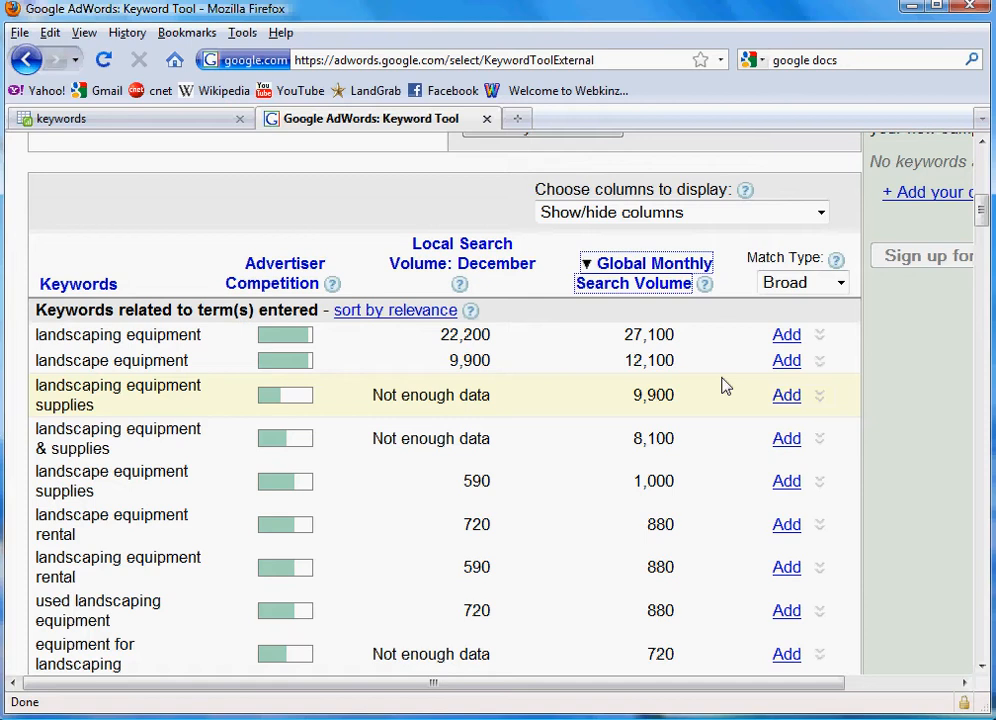
{"action": "mouse_move", "coordinate": [388, 492]}
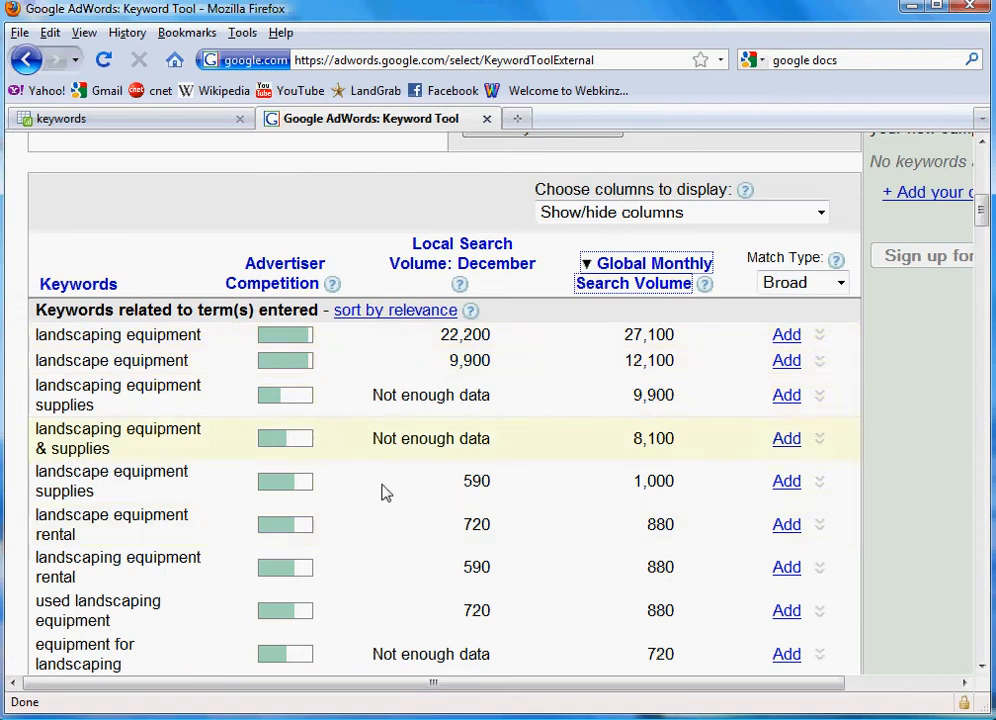
{"action": "mouse_move", "coordinate": [340, 404]}
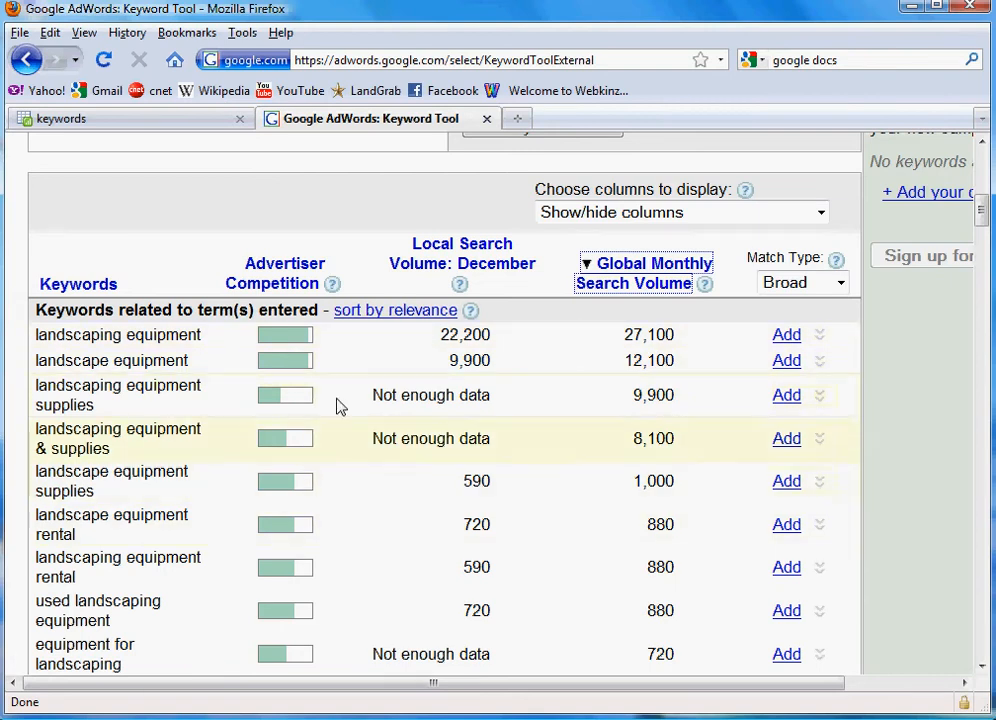
{"action": "mouse_move", "coordinate": [264, 336]}
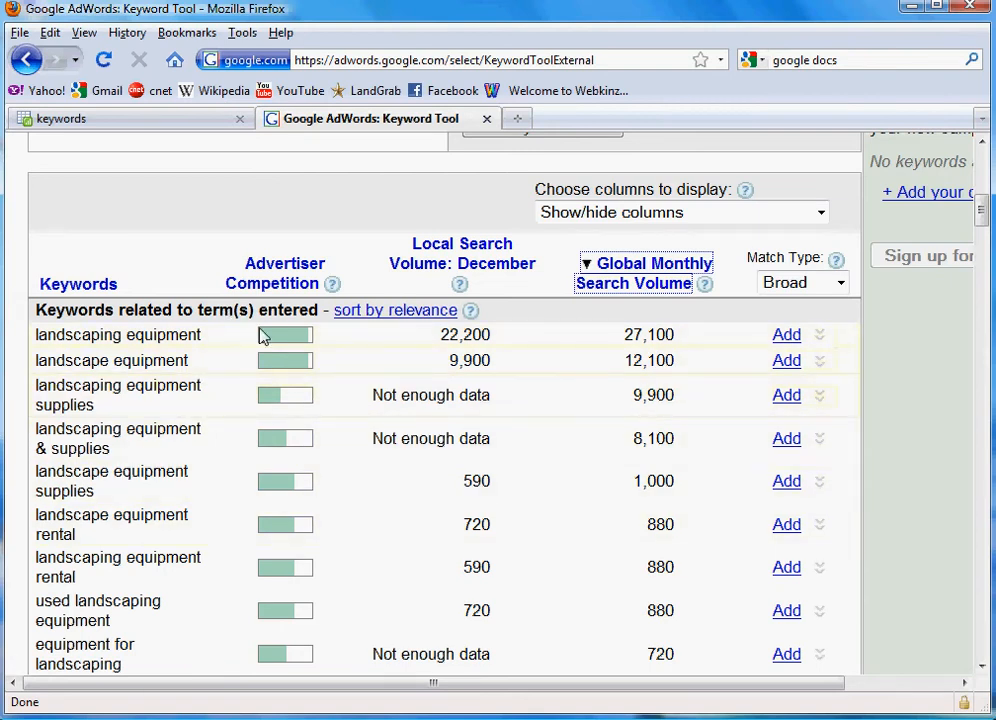
{"action": "mouse_move", "coordinate": [428, 292]}
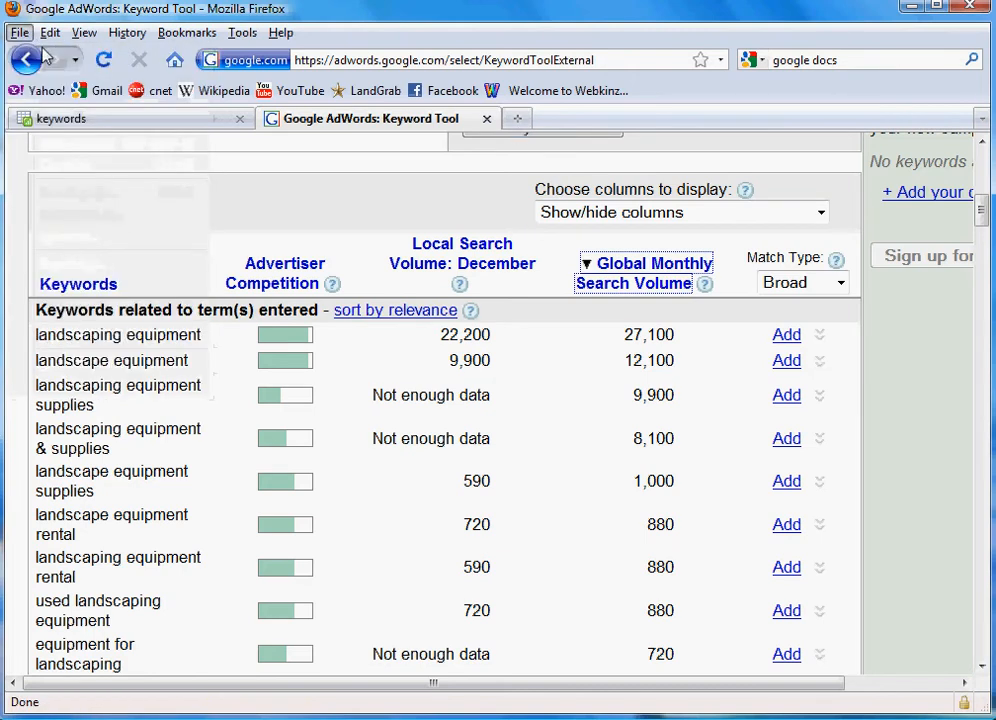
Step: Open a new browser tab at google.com
{"action": "left_click", "coordinate": [18, 32]}
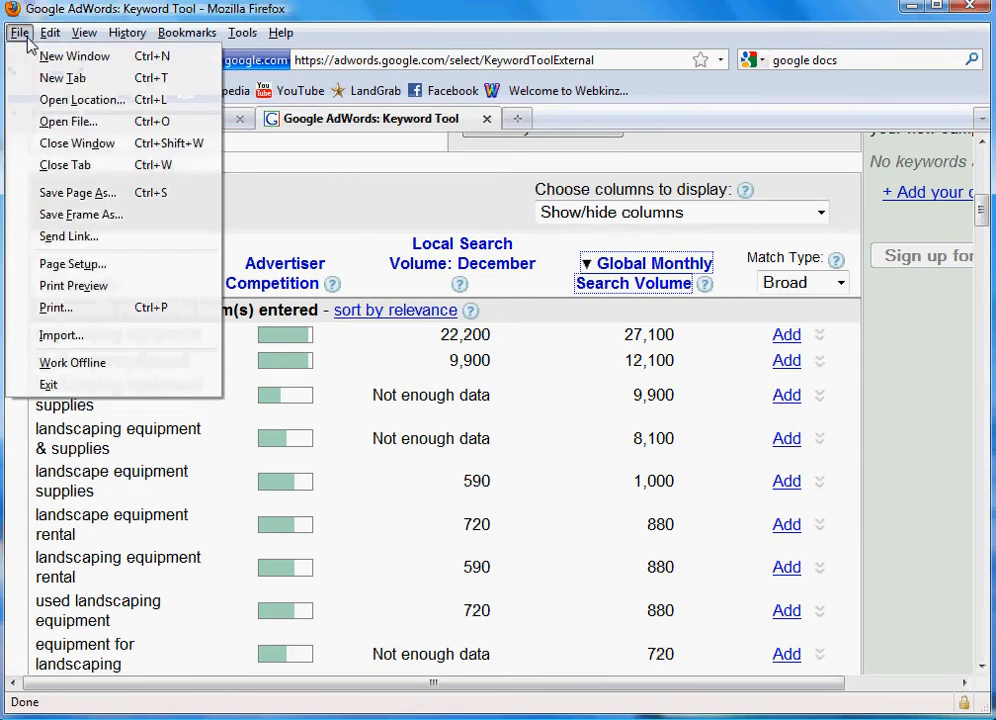
{"action": "left_click", "coordinate": [62, 78]}
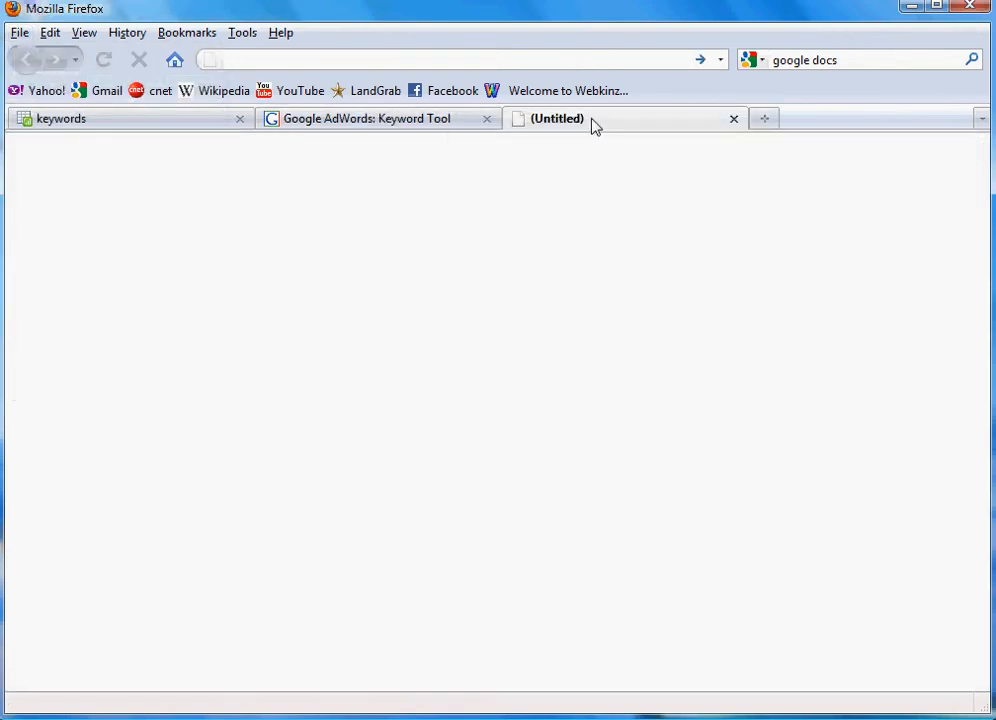
{"action": "mouse_move", "coordinate": [784, 60]}
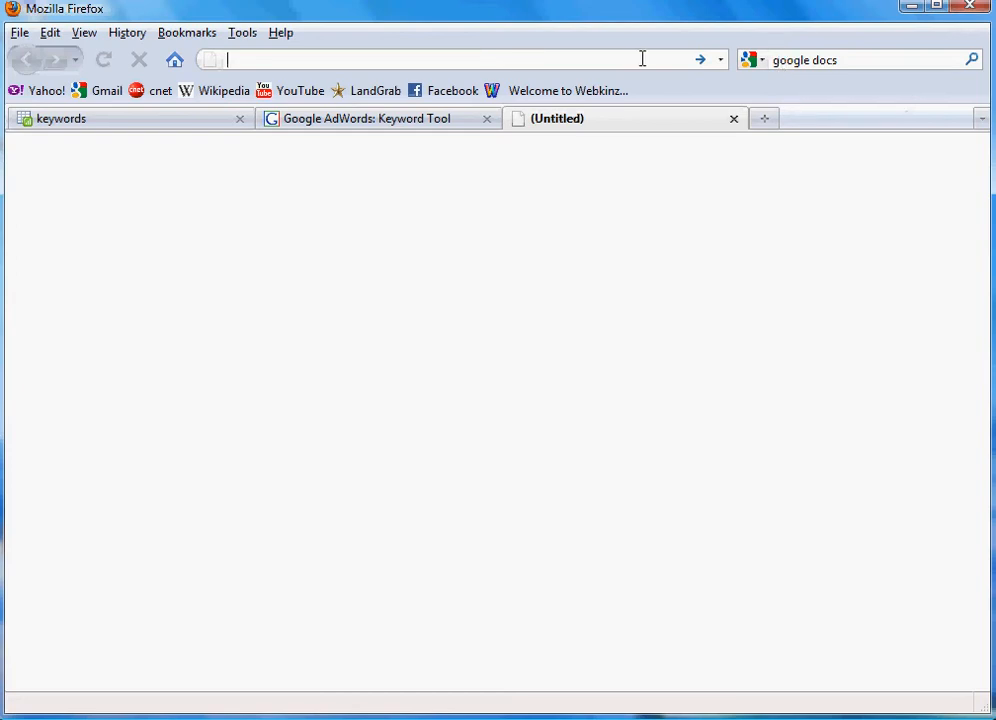
{"action": "type", "text": "google.com/"}
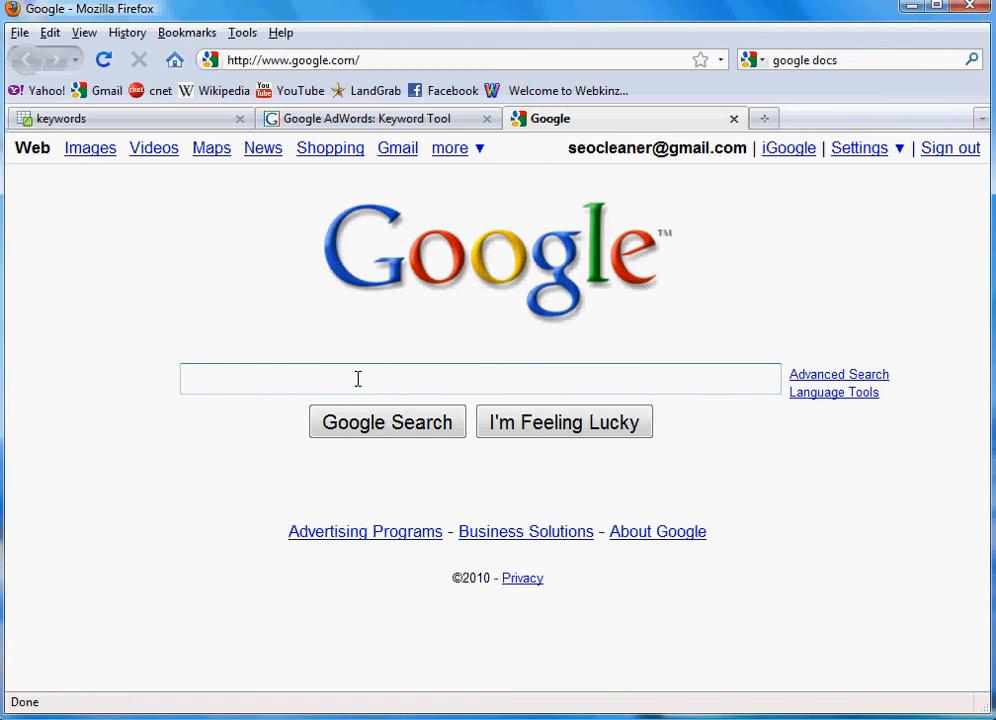
Step: Enter the query allintitle: "landscaping equipment" in the Google search box
{"action": "type", "text": "allintitle:"}
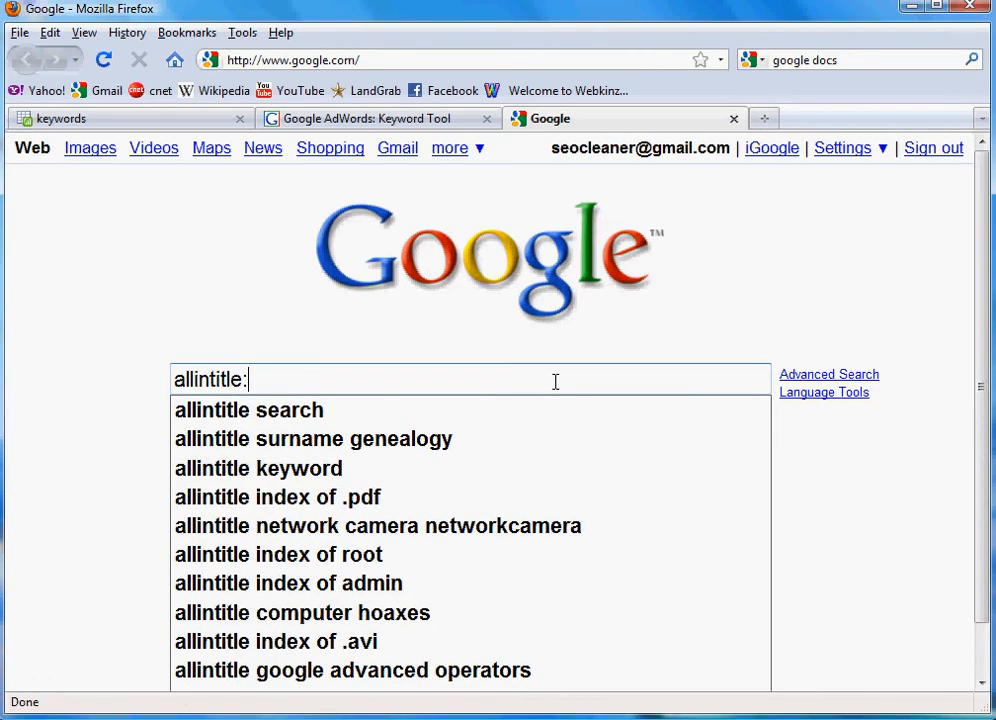
{"action": "type", "text": "\""}
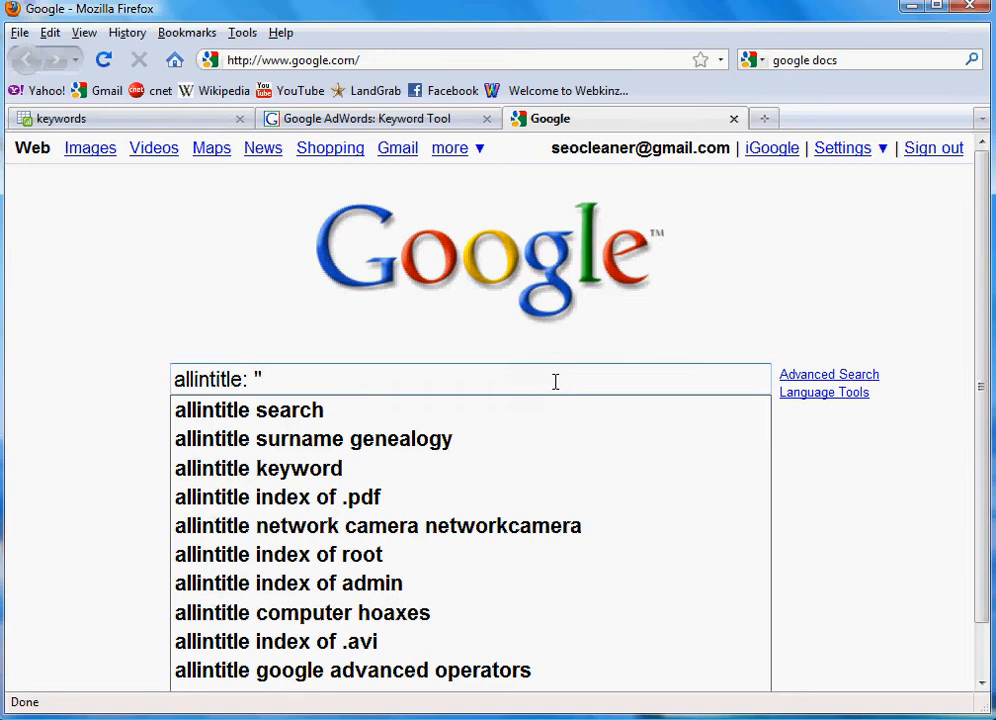
{"action": "type", "text": "la"}
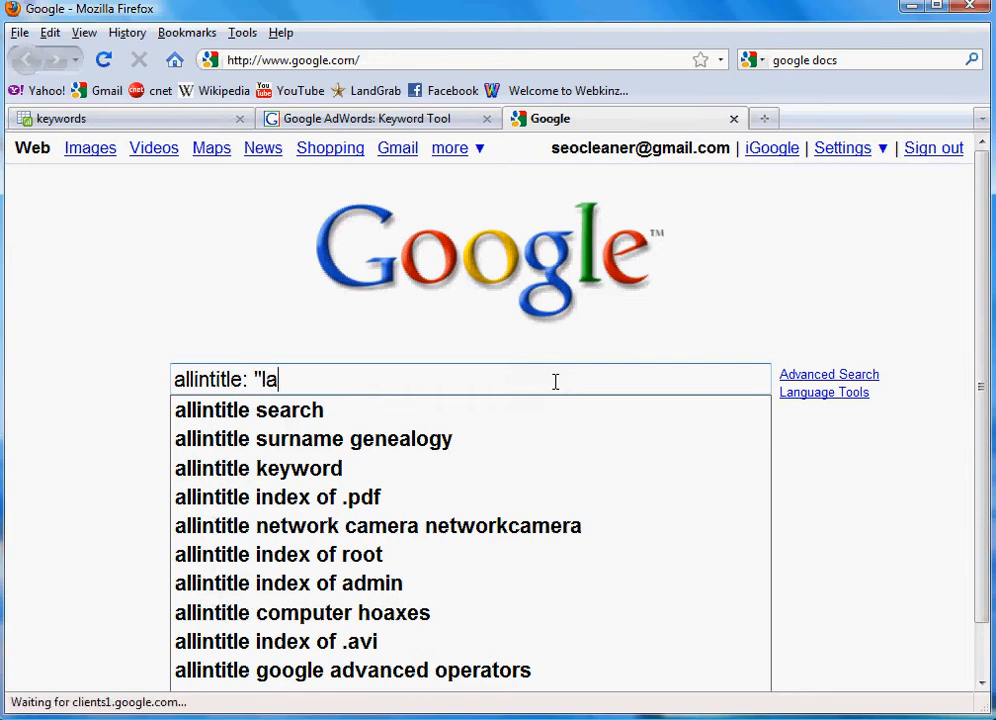
{"action": "type", "text": "nds"}
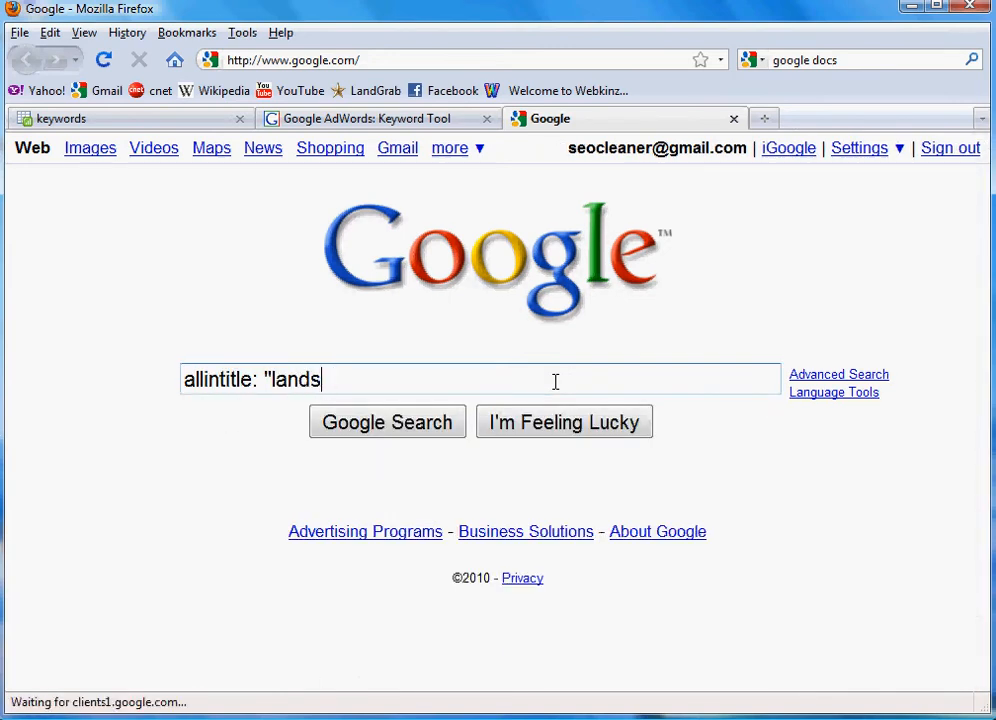
{"action": "type", "text": "caping equipm"}
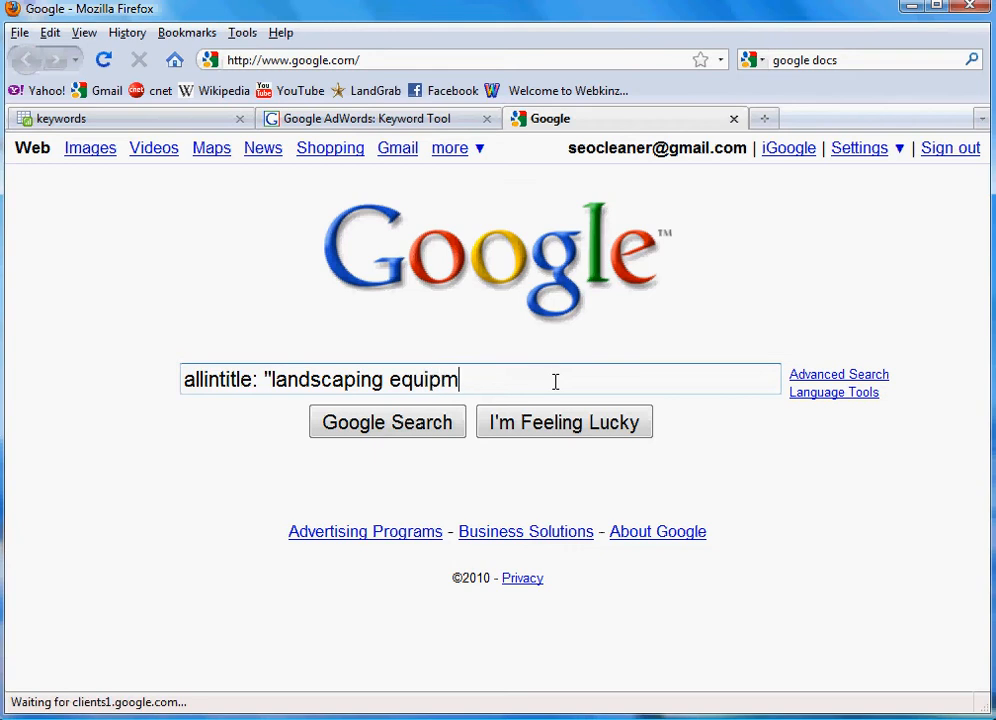
{"action": "type", "text": "ent\""}
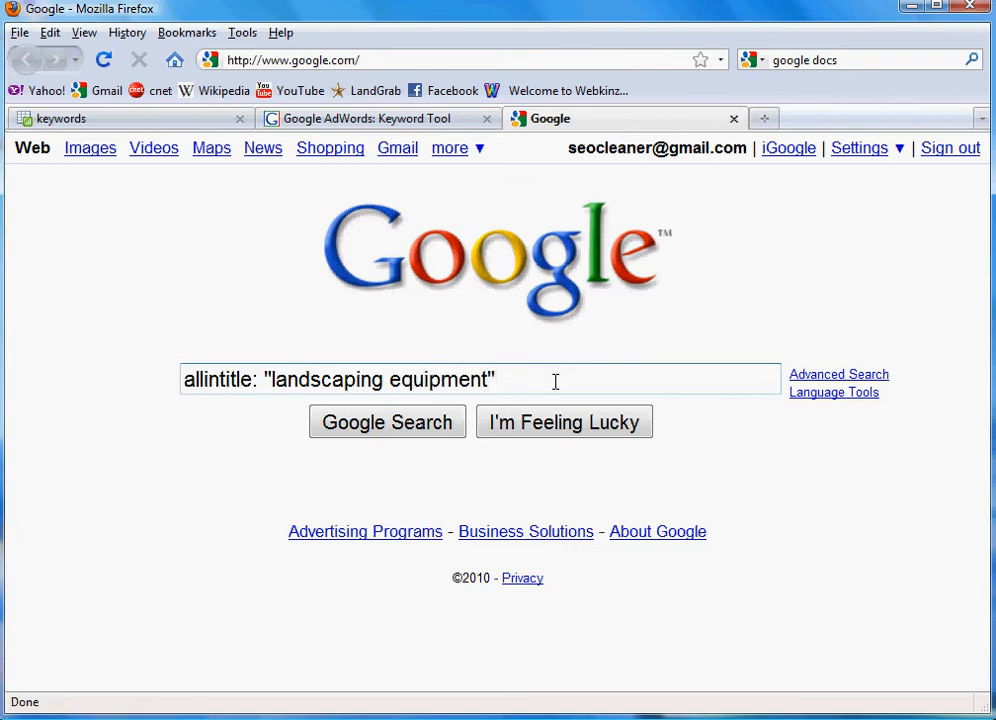
Step: Run the allintitle: "landscaping equipment" search, returning about 108,000 results
{"action": "left_click", "coordinate": [388, 420]}
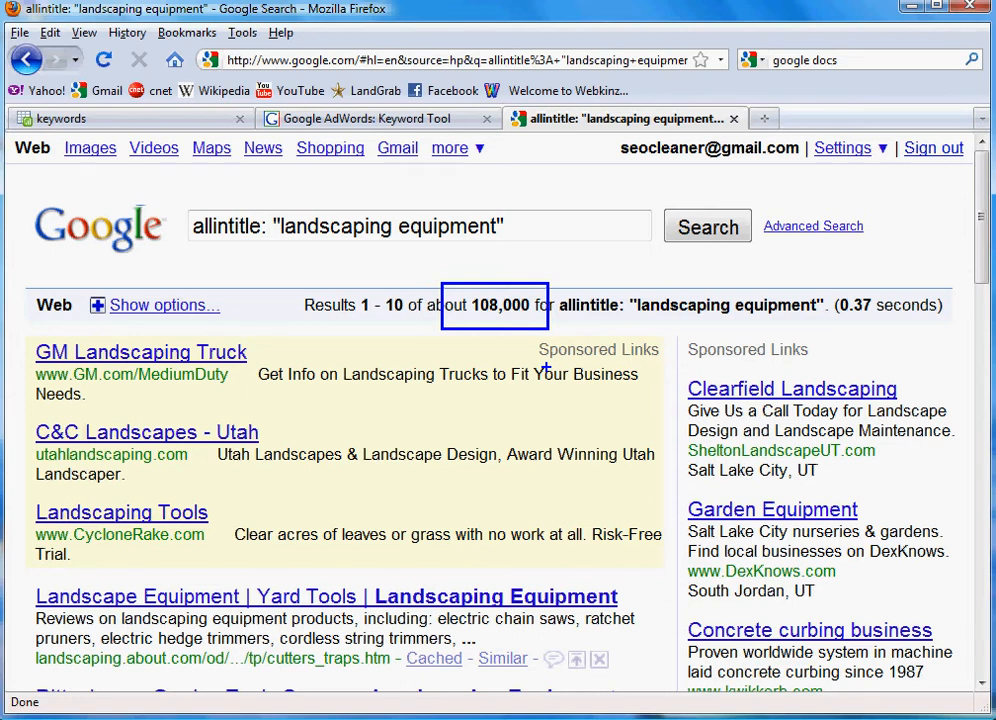
{"action": "mouse_move", "coordinate": [272, 212]}
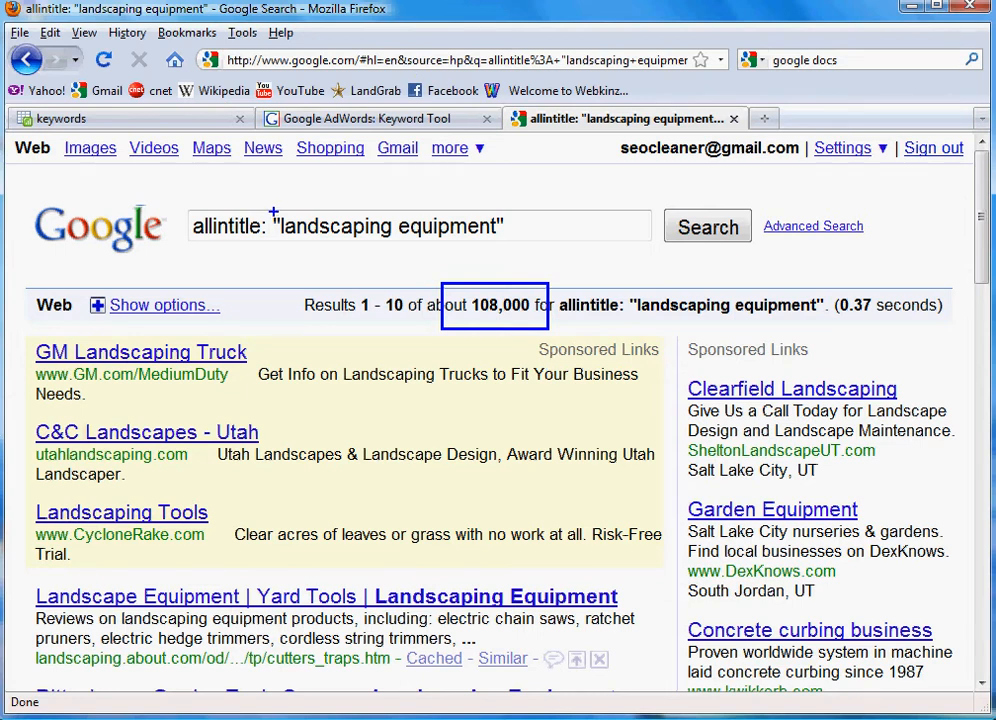
{"action": "mouse_move", "coordinate": [504, 244]}
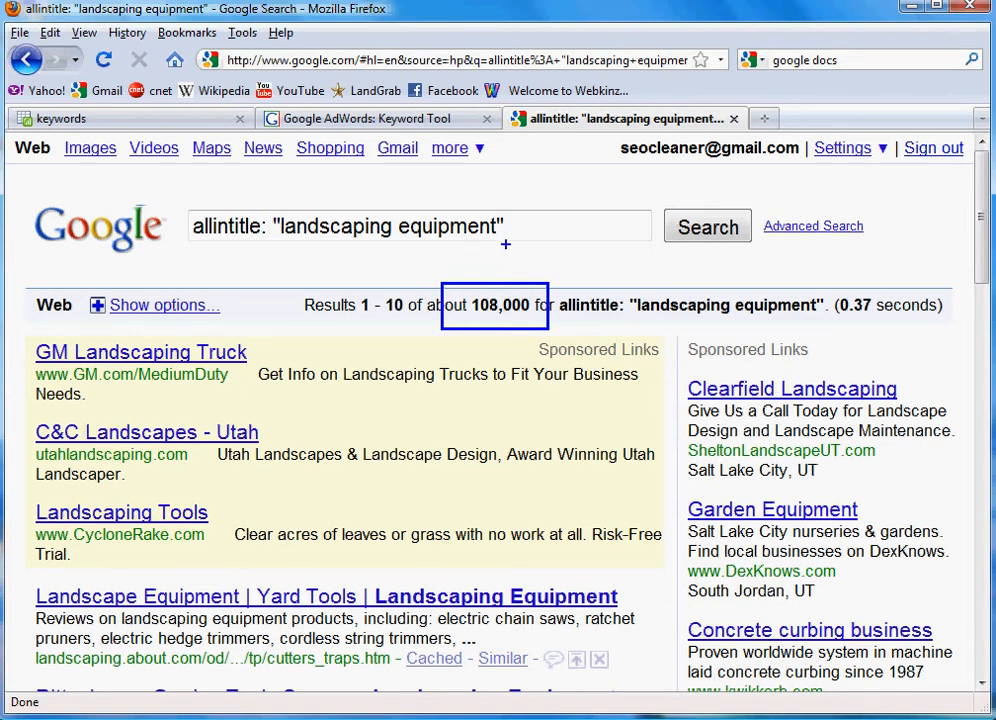
{"action": "mouse_move", "coordinate": [504, 280]}
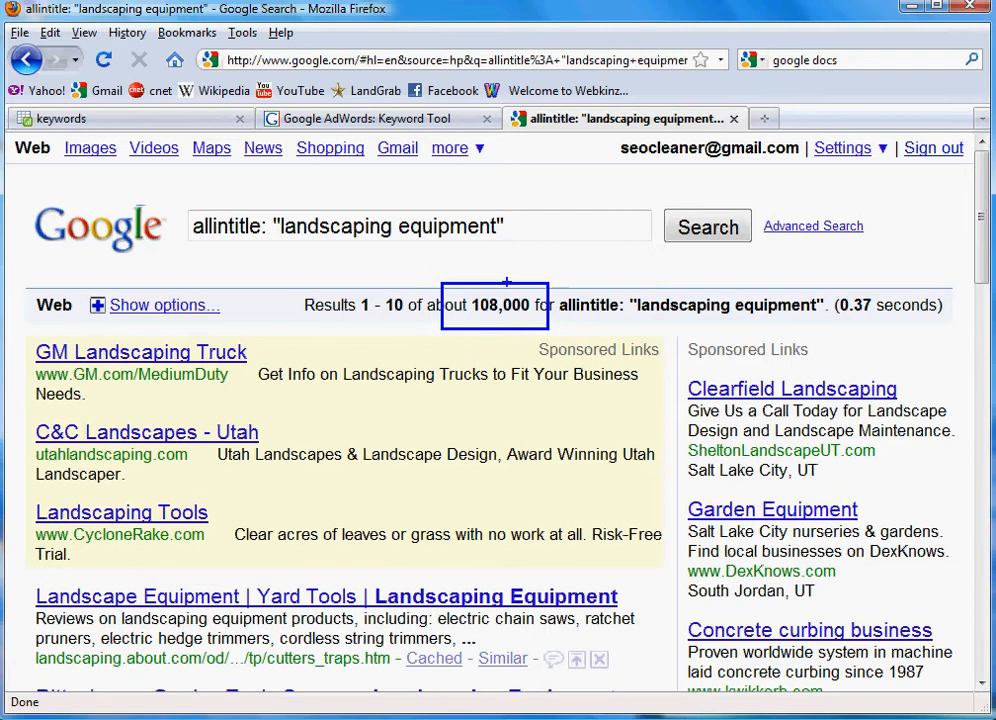
{"action": "mouse_move", "coordinate": [440, 272]}
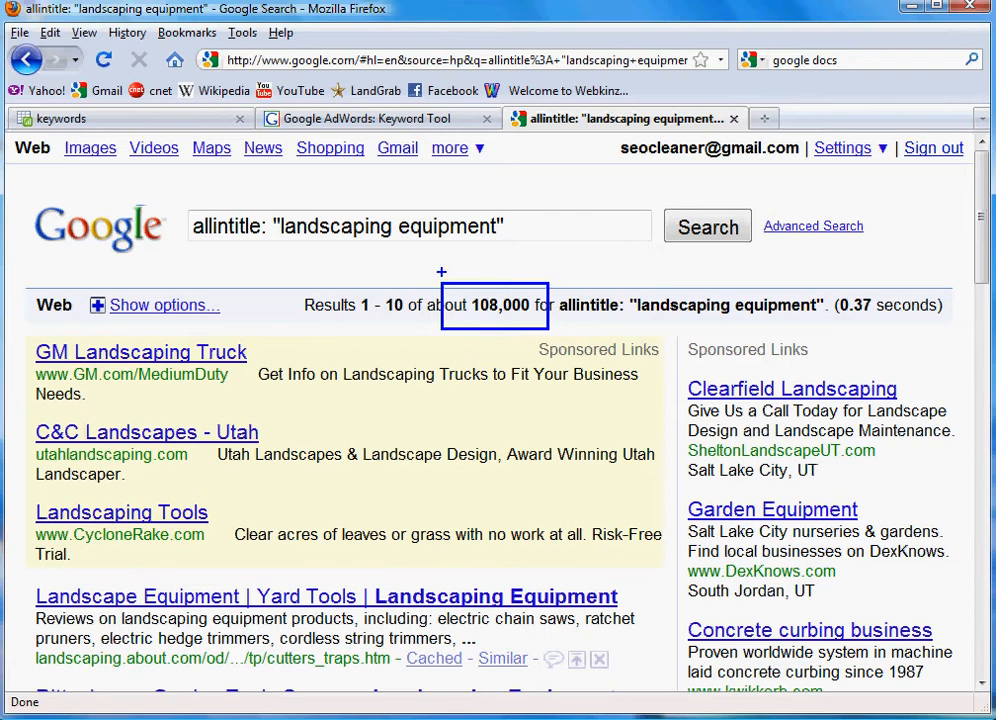
{"action": "mouse_move", "coordinate": [540, 348]}
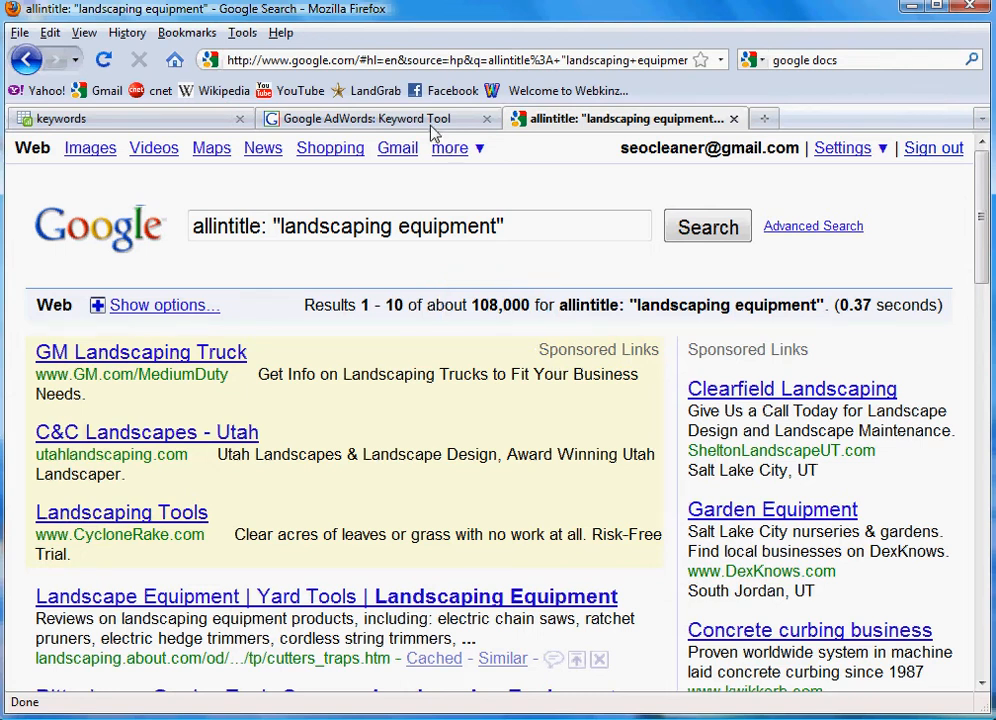
Step: Check the keyword demand figures, then rerun the search as allintitle: "landscape equipment" (about 28,500 results)
{"action": "left_click", "coordinate": [378, 118]}
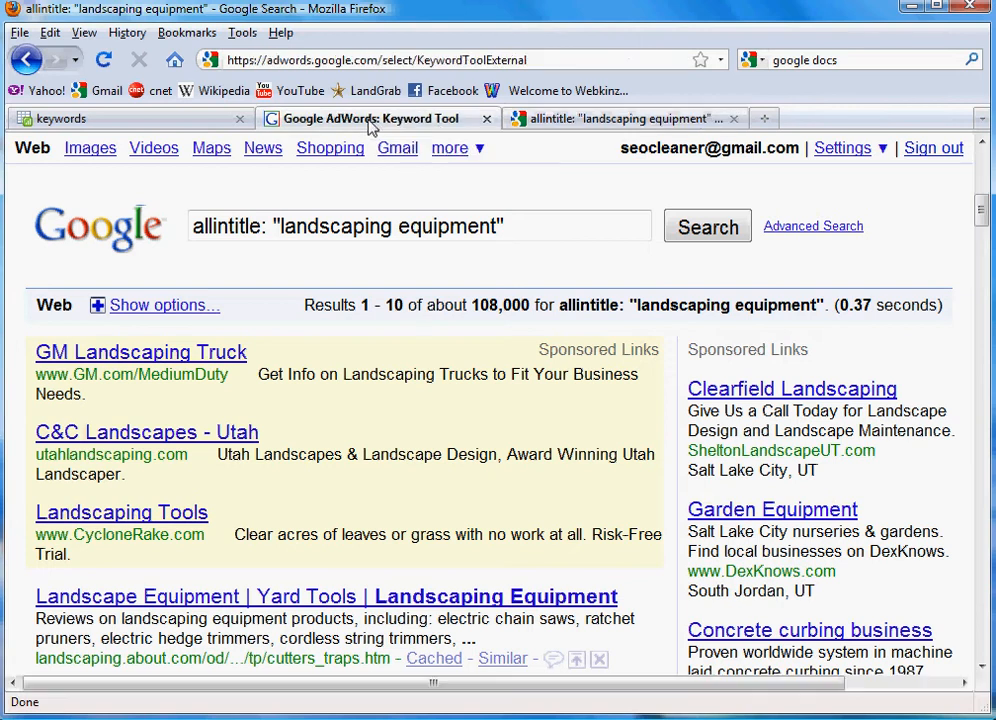
{"action": "left_click", "coordinate": [370, 118]}
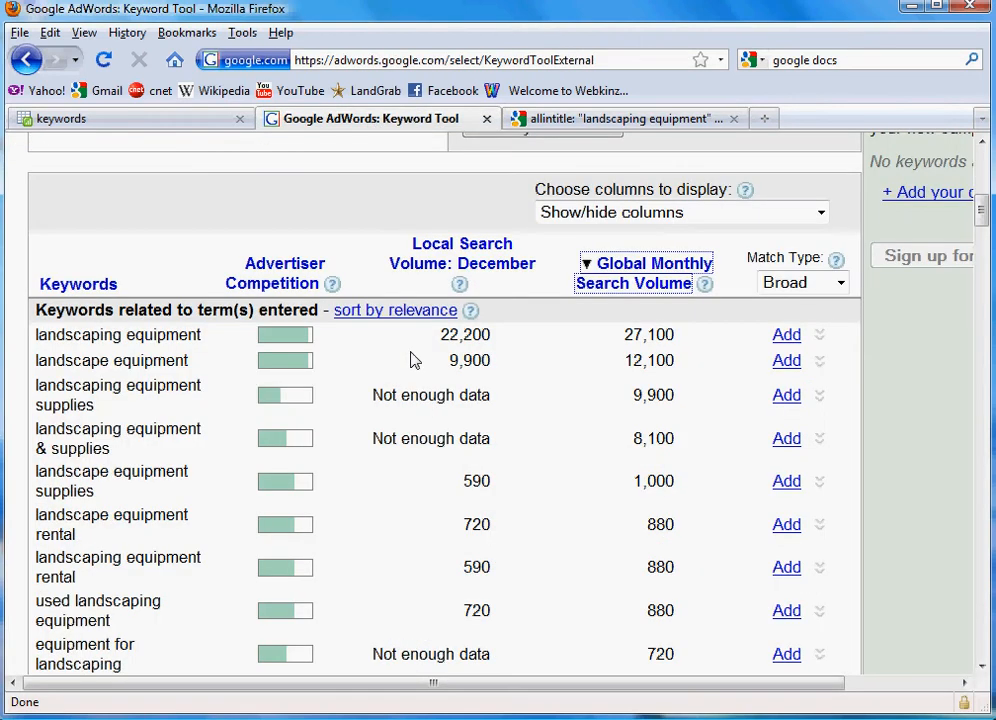
{"action": "mouse_move", "coordinate": [808, 404]}
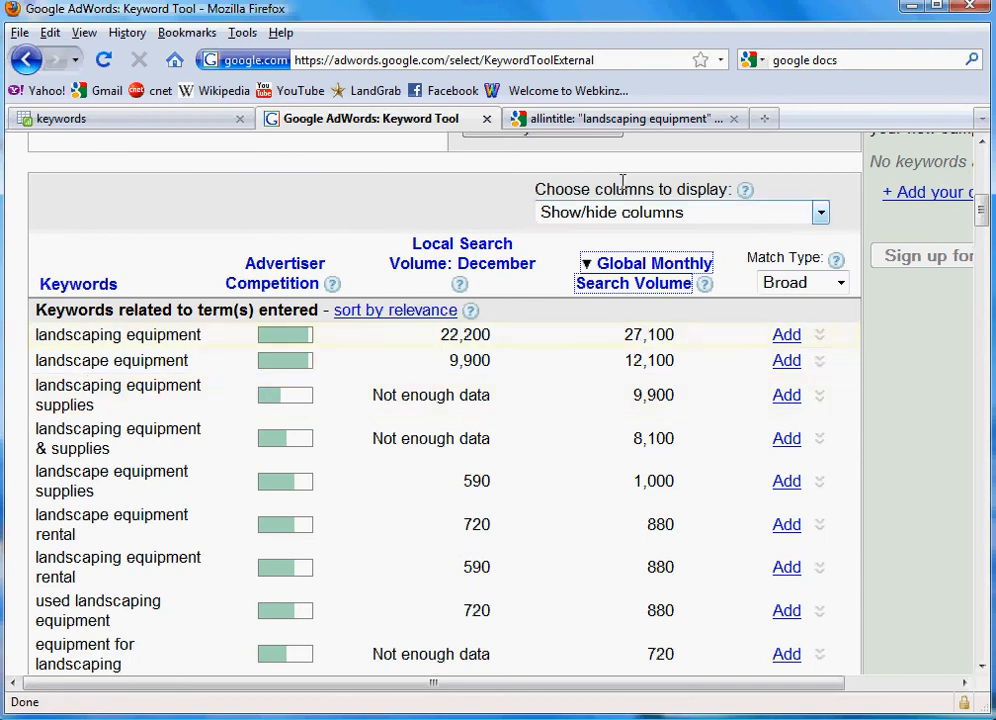
{"action": "left_click", "coordinate": [624, 118]}
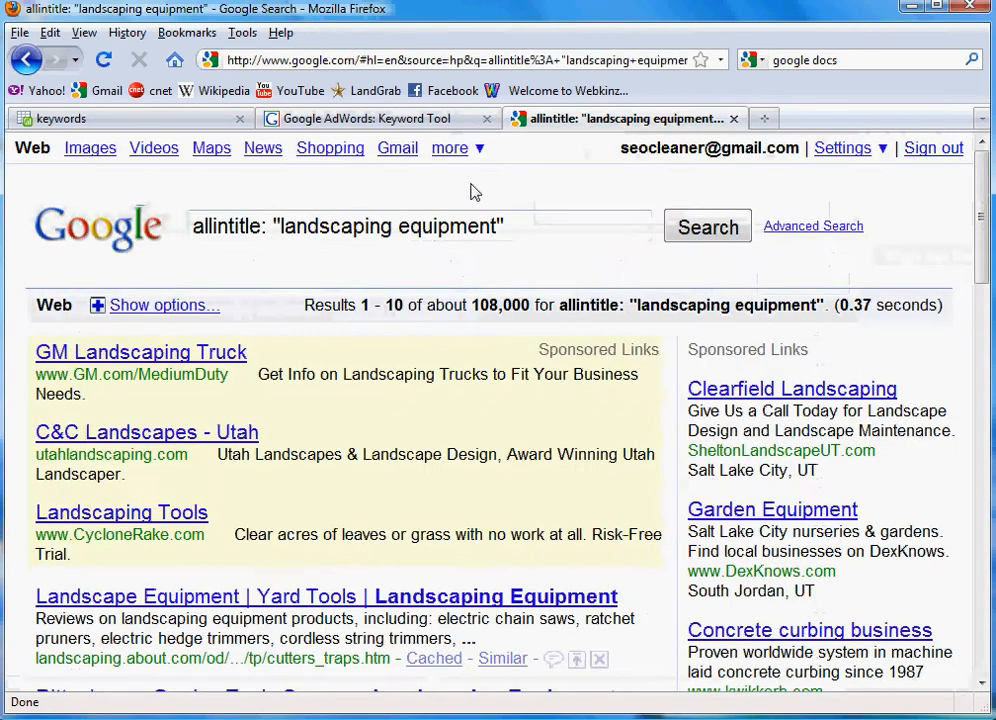
{"action": "left_click", "coordinate": [420, 224]}
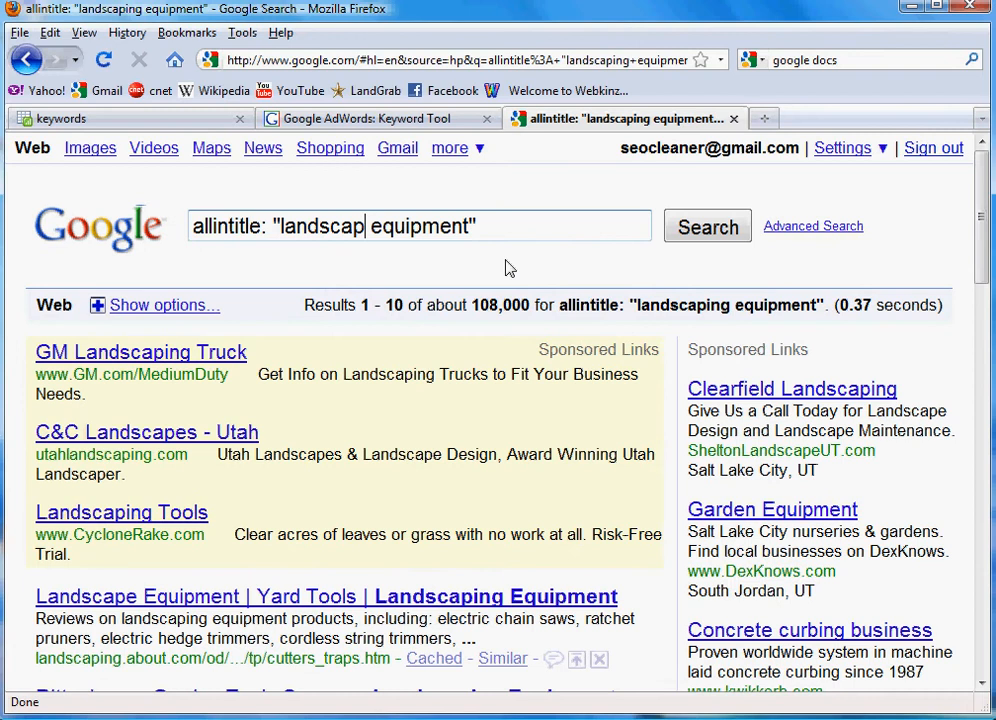
{"action": "type", "text": "e"}
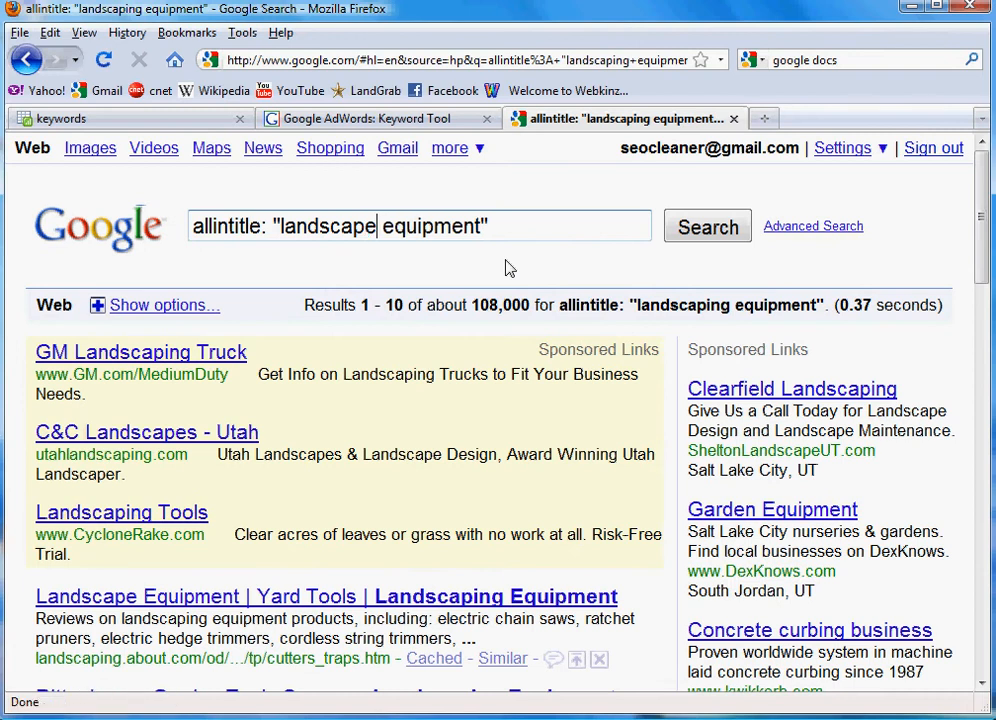
{"action": "left_click", "coordinate": [708, 226]}
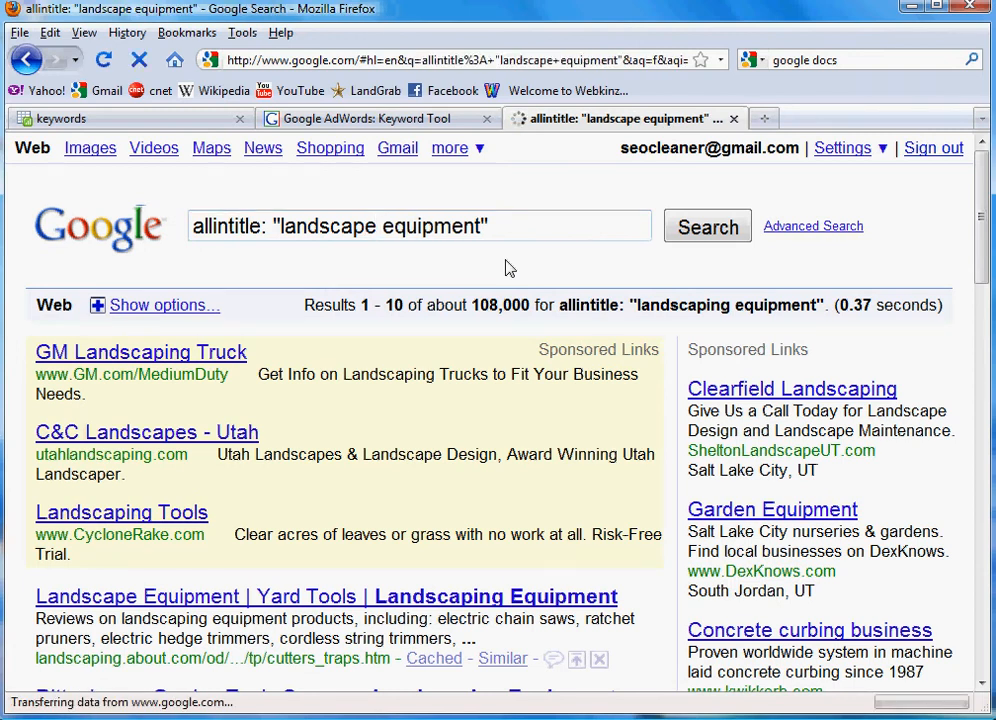
{"action": "left_click", "coordinate": [708, 226]}
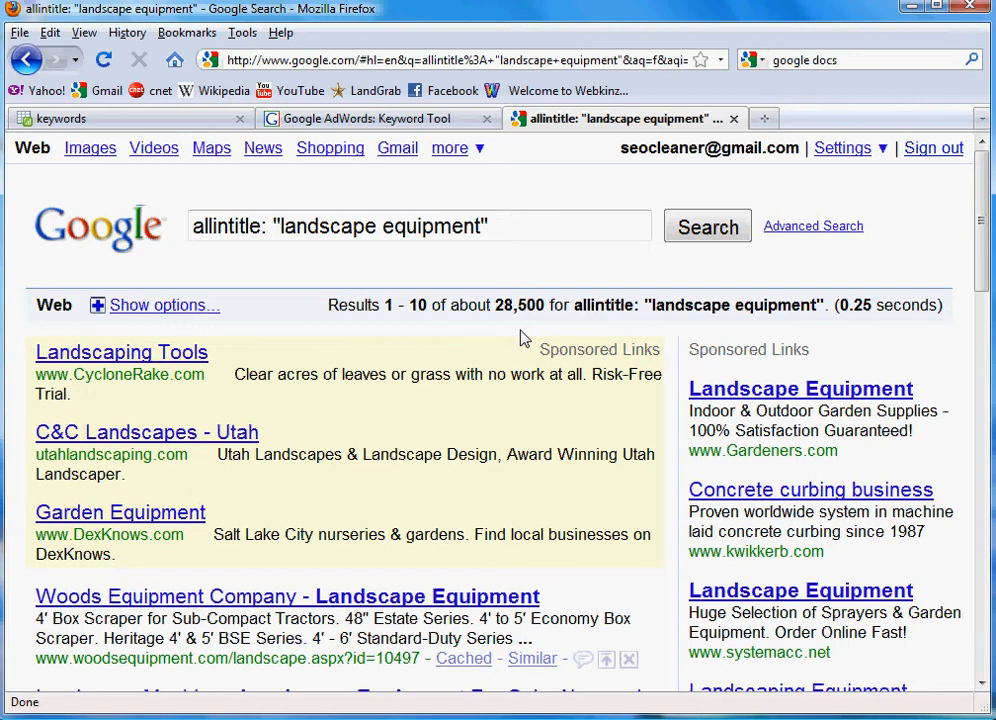
{"action": "mouse_move", "coordinate": [466, 266]}
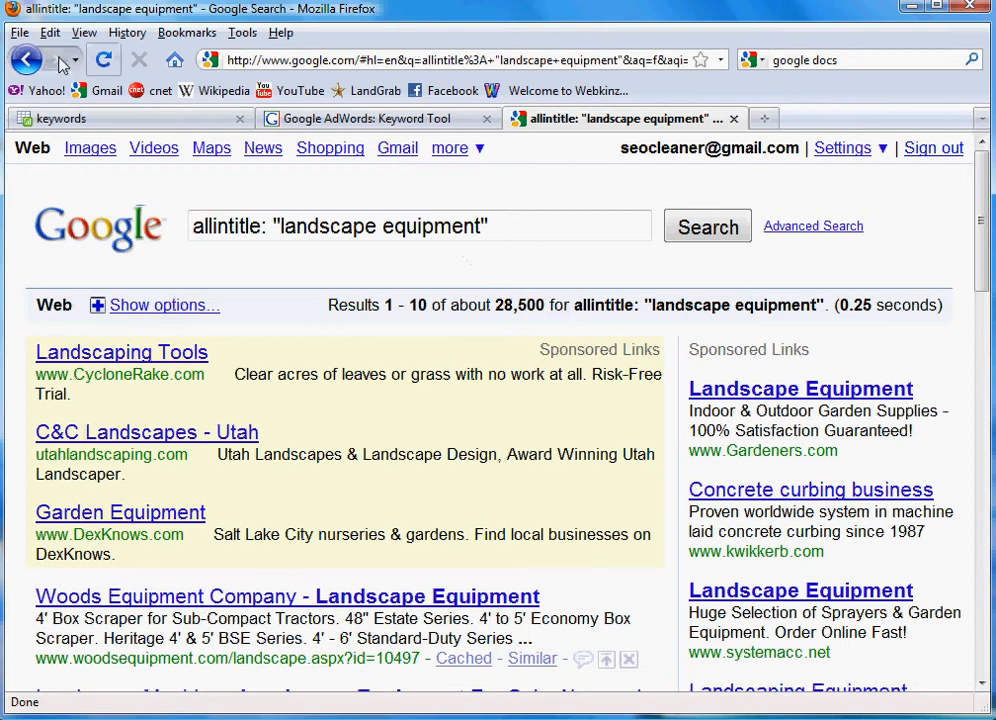
Step: In a new tab at google.com, search 'google docs' and open the Google Docs site
{"action": "left_click", "coordinate": [18, 32]}
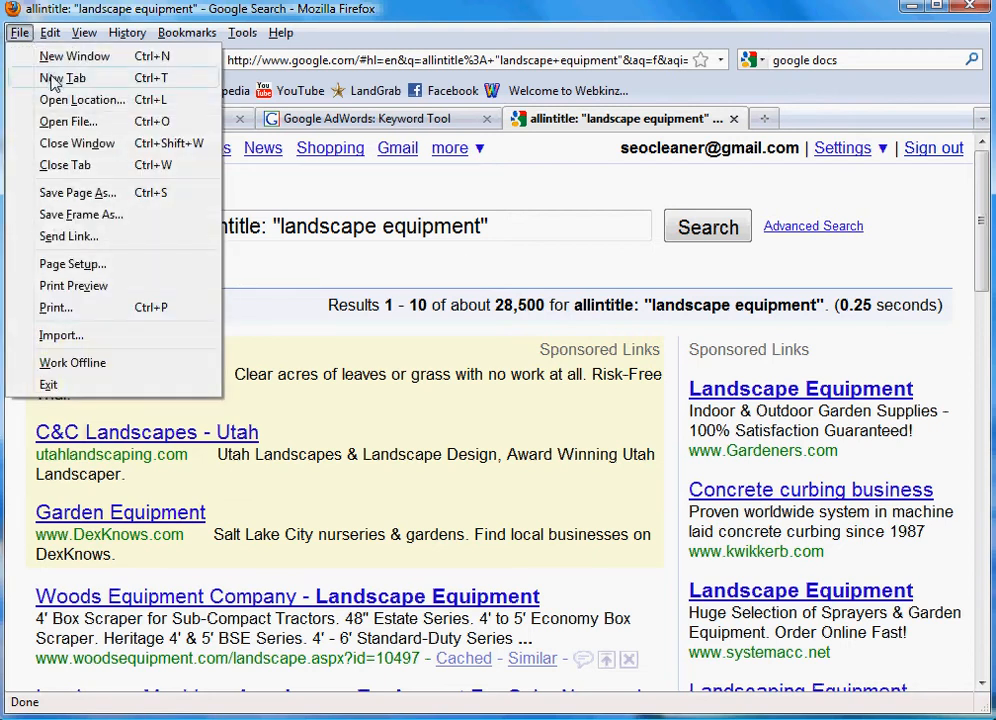
{"action": "left_click", "coordinate": [64, 78]}
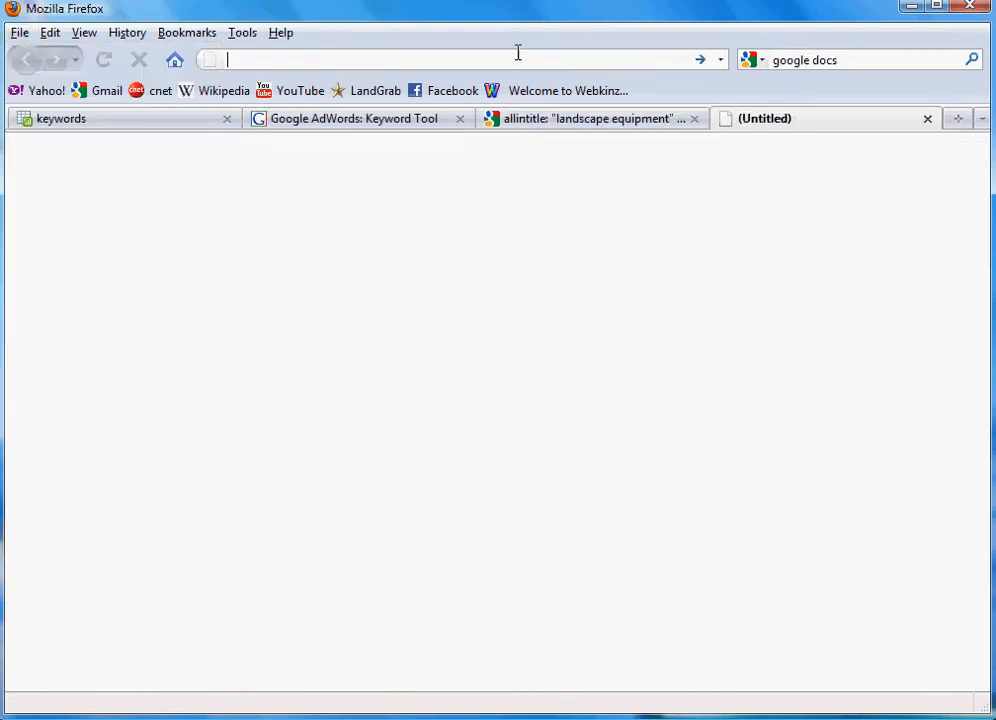
{"action": "type", "text": "google.c"}
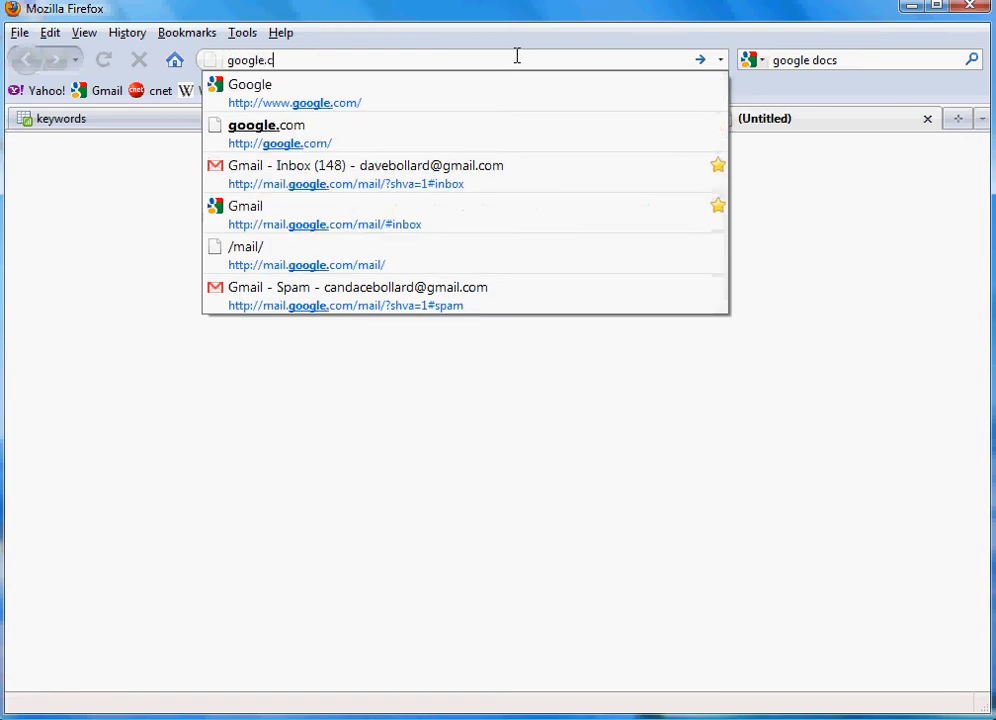
{"action": "left_click", "coordinate": [250, 84]}
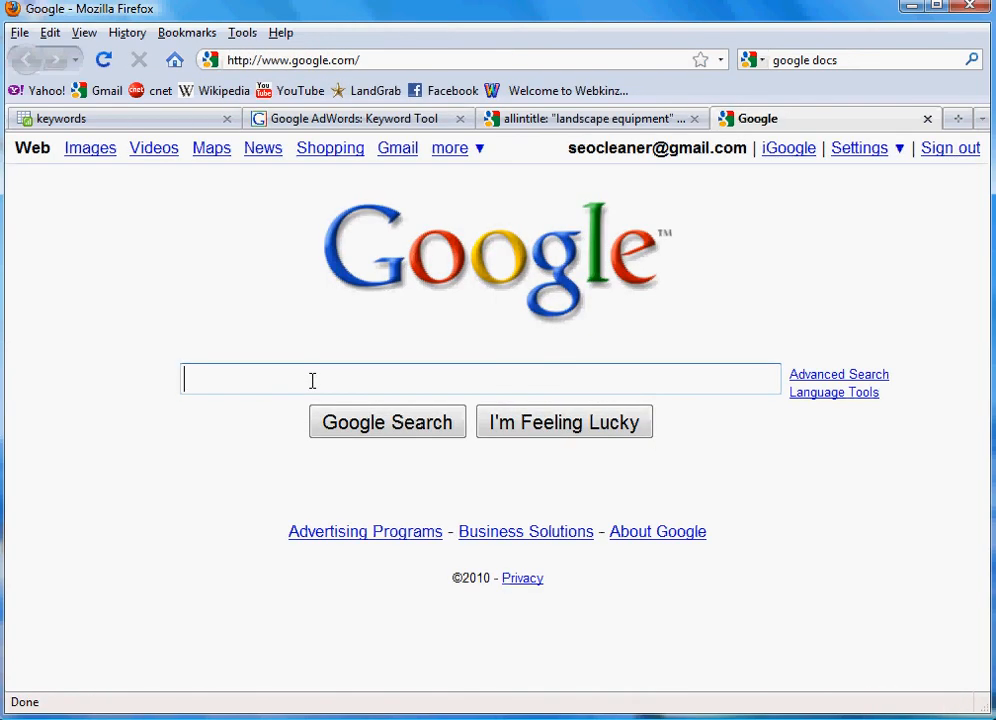
{"action": "type", "text": "google docs"}
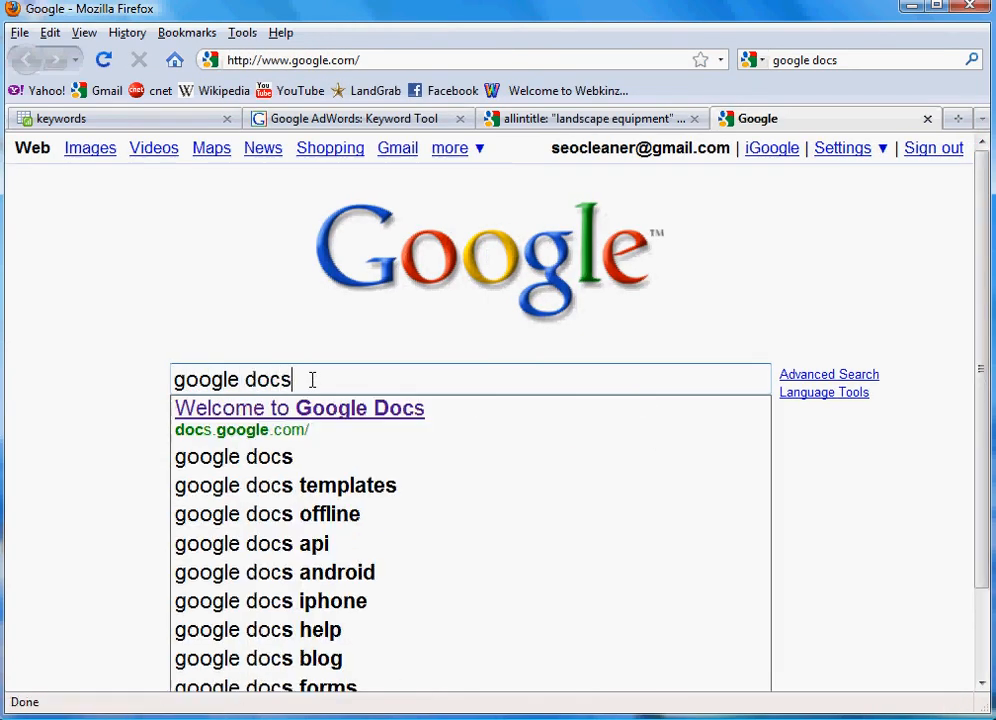
{"action": "key", "text": "Return"}
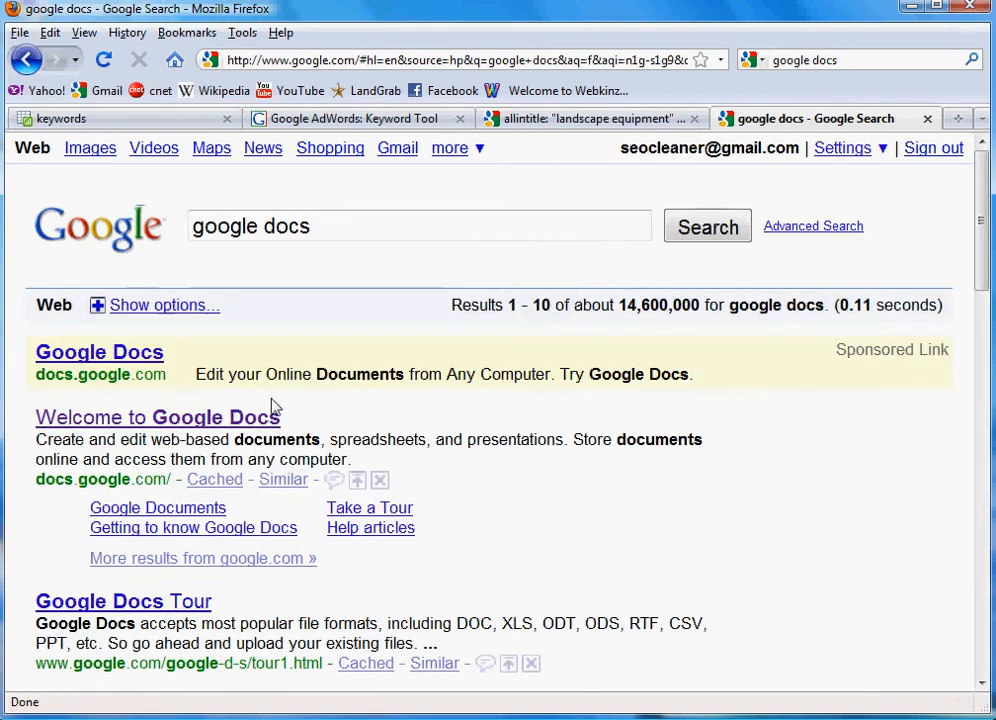
{"action": "mouse_move", "coordinate": [270, 418]}
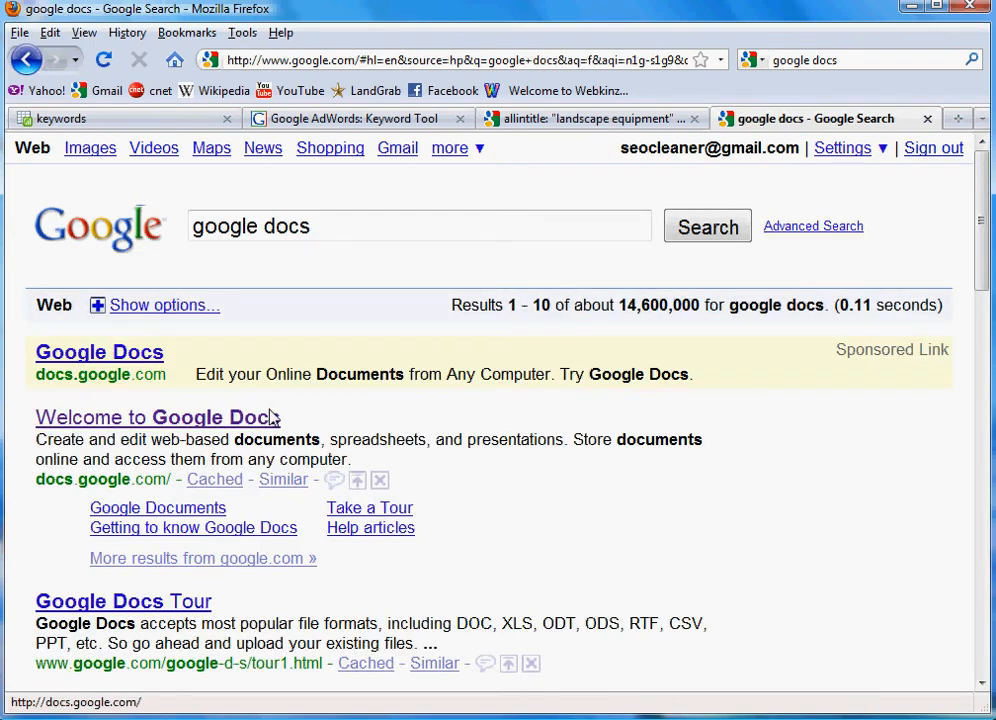
{"action": "mouse_move", "coordinate": [156, 418]}
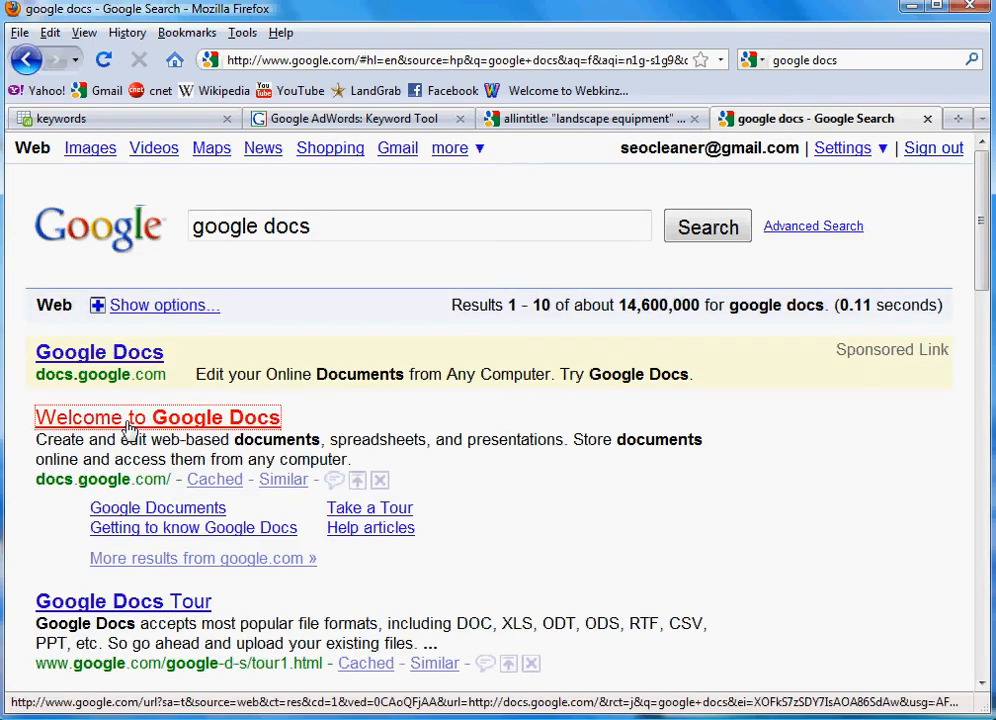
{"action": "left_click", "coordinate": [156, 418]}
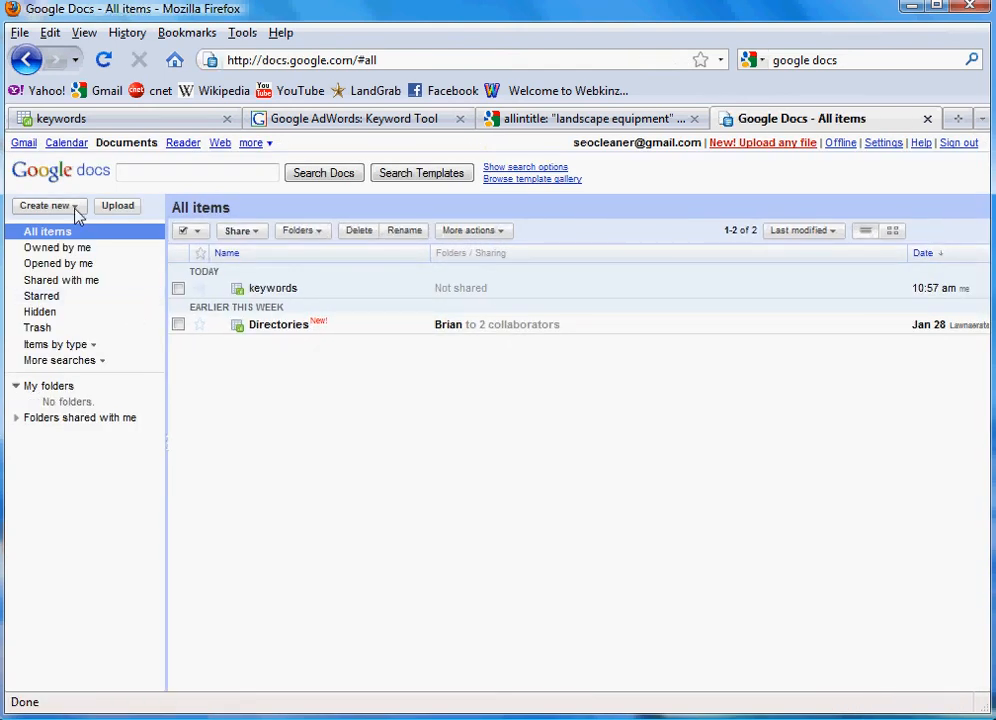
Step: Create a new blank spreadsheet from the Create new menu
{"action": "left_click", "coordinate": [48, 204]}
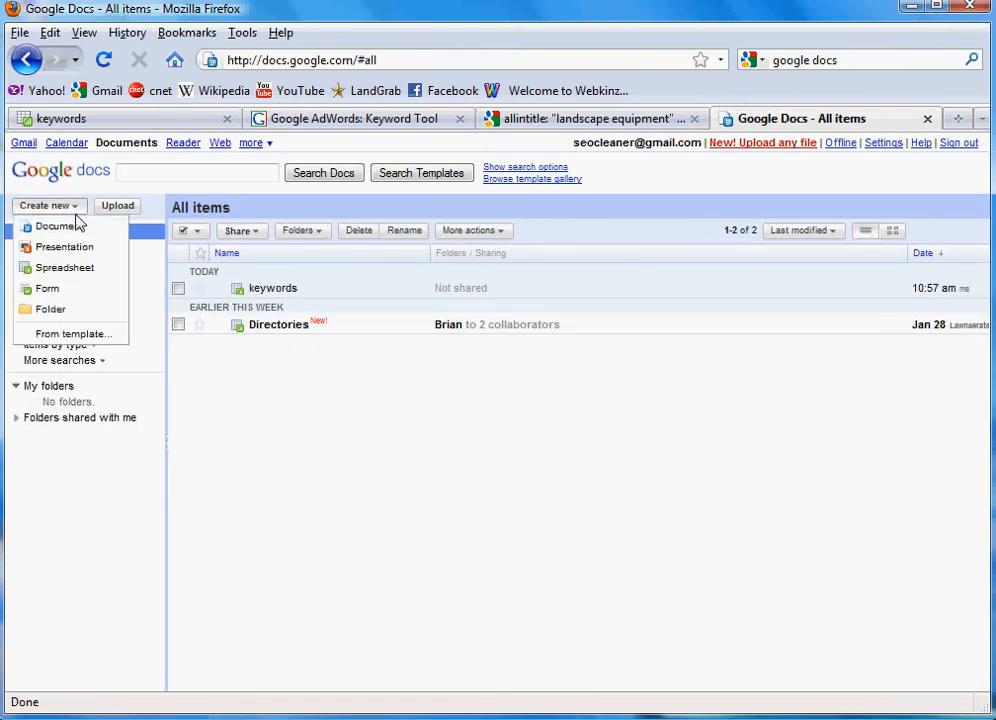
{"action": "left_click", "coordinate": [64, 268]}
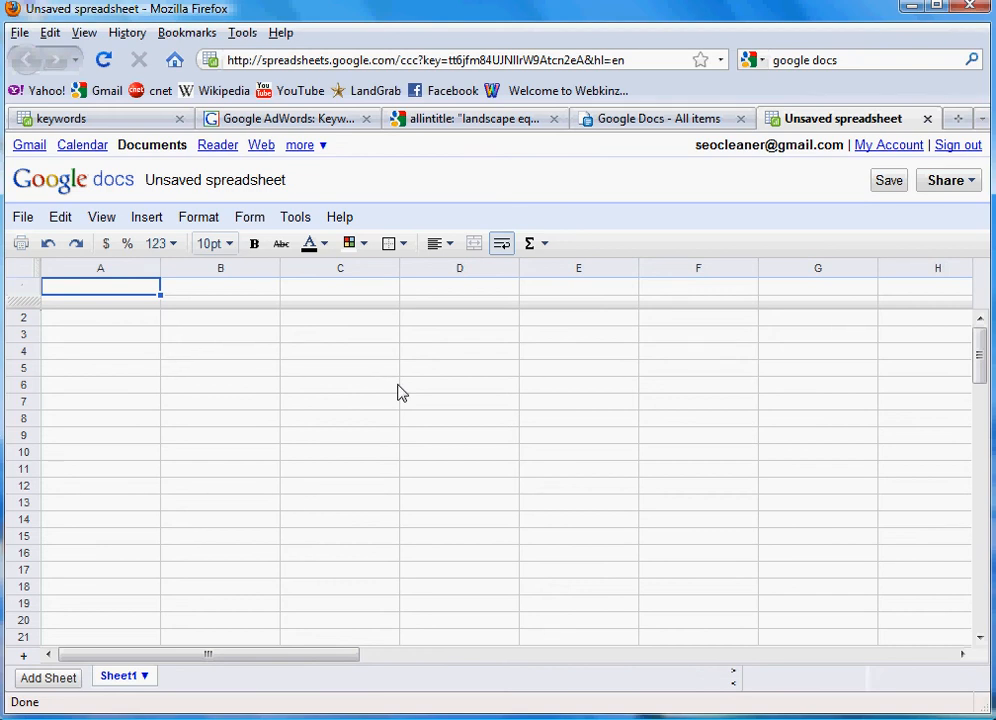
Step: Enter headers Keyword Phrase, Demand (Search Volume), Supply (Competition), Ratios in row 1 and widen column C
{"action": "type", "text": "Keyword Phrase"}
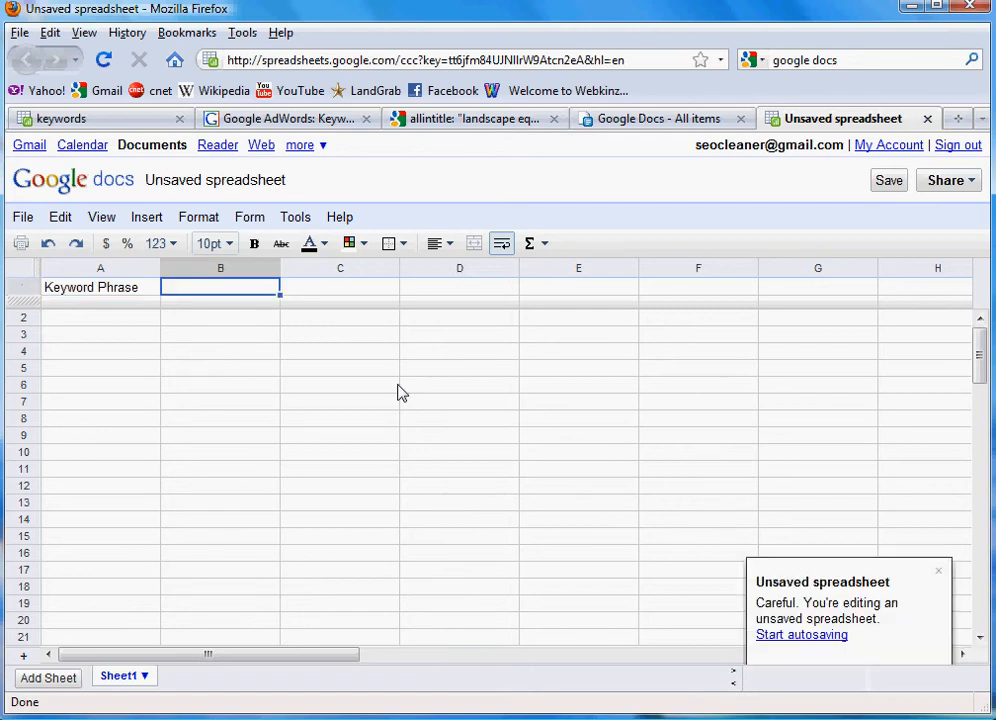
{"action": "type", "text": "Demand"}
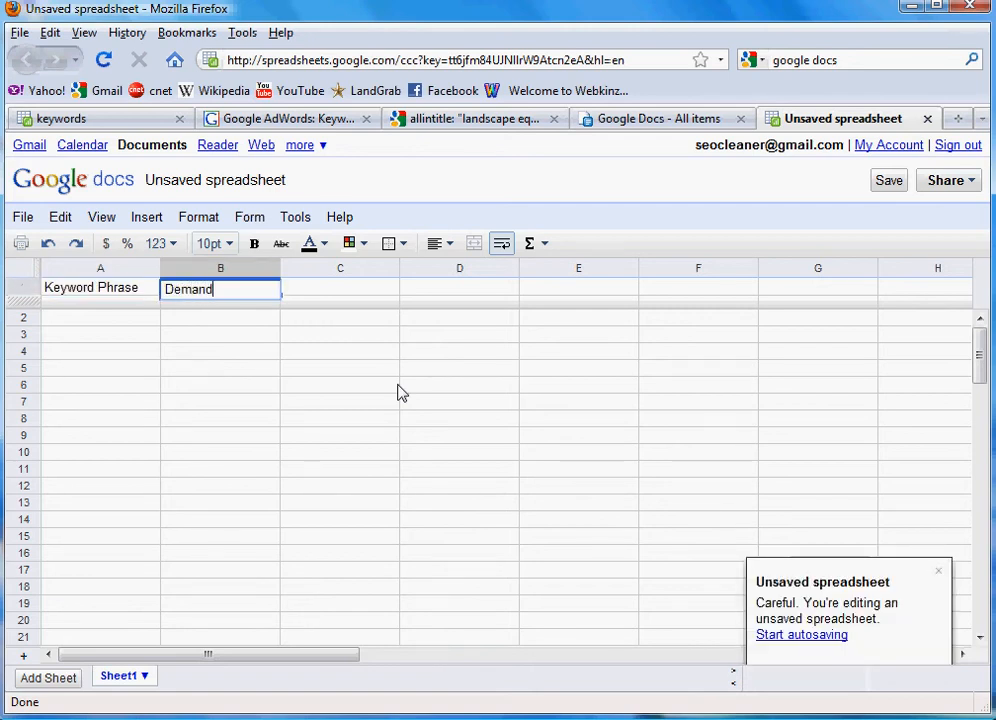
{"action": "type", "text": "(Search"}
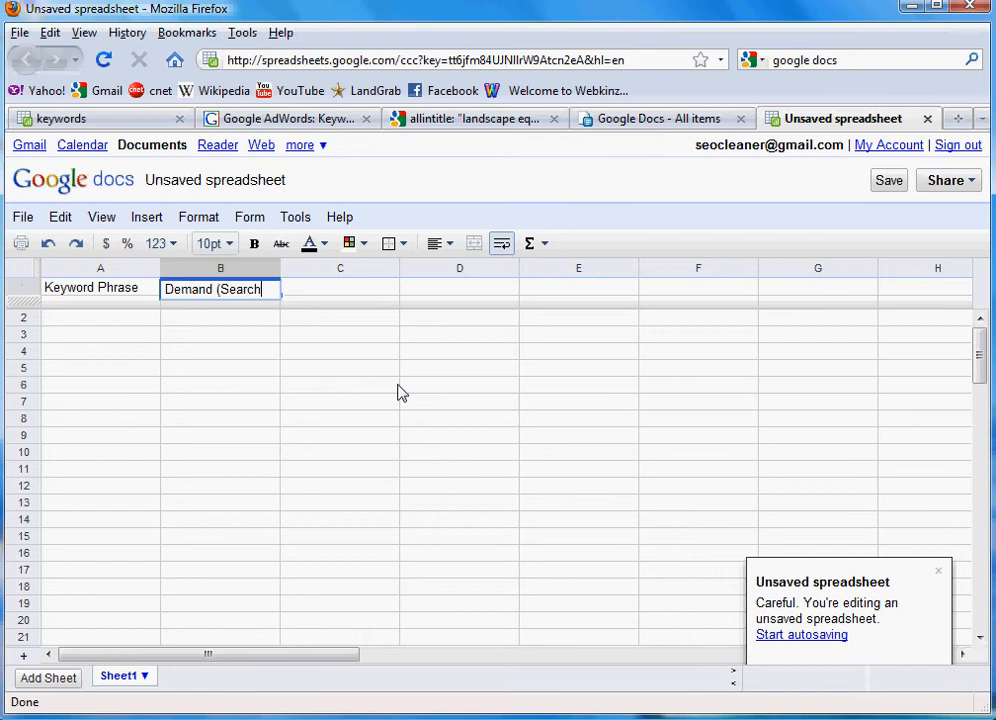
{"action": "type", "text": "Volume"}
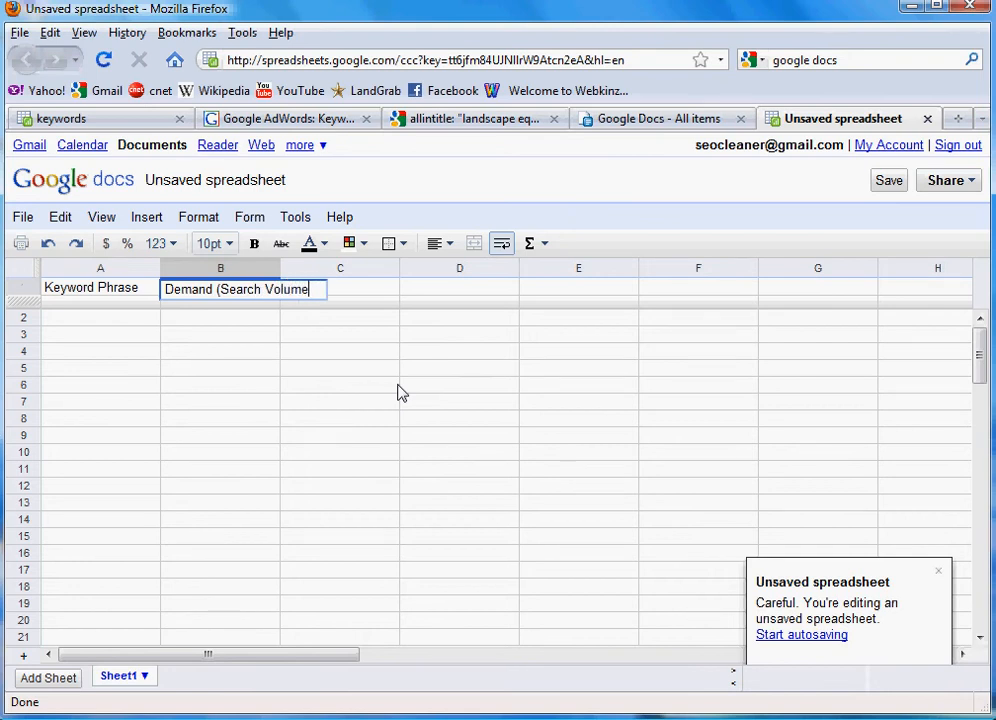
{"action": "key", "text": "Return"}
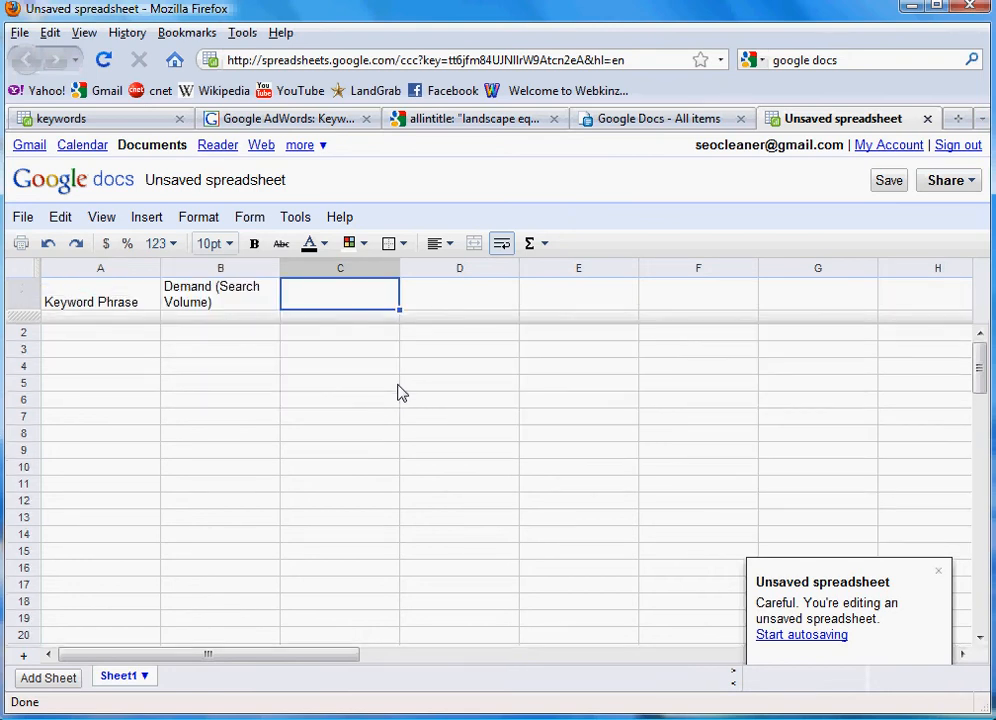
{"action": "type", "text": "Supply"}
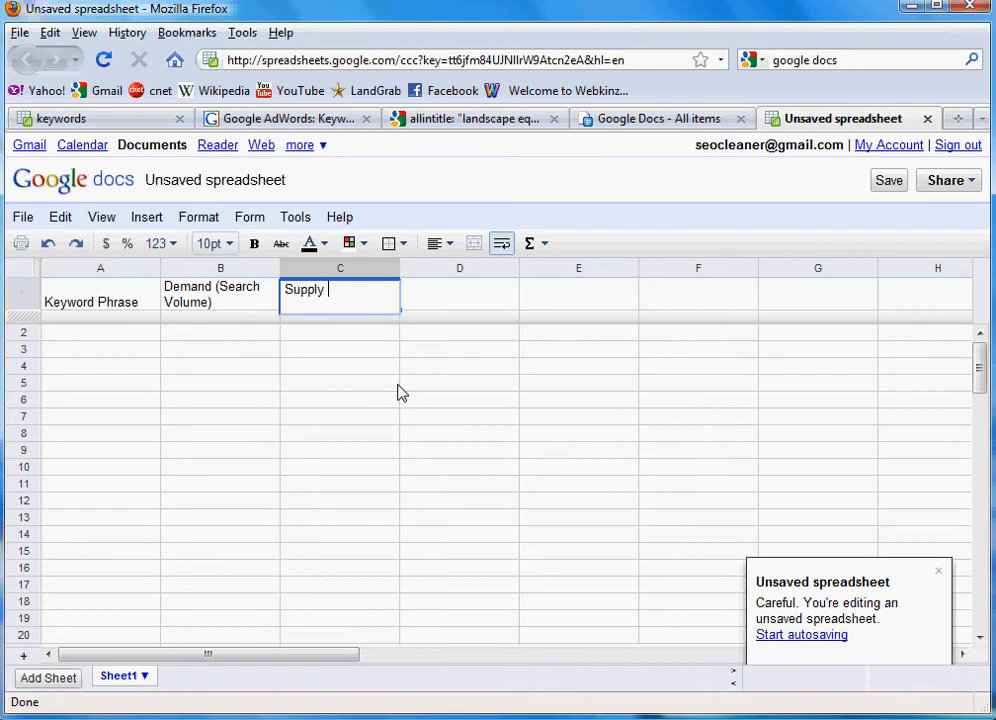
{"action": "type", "text": "(Competition"}
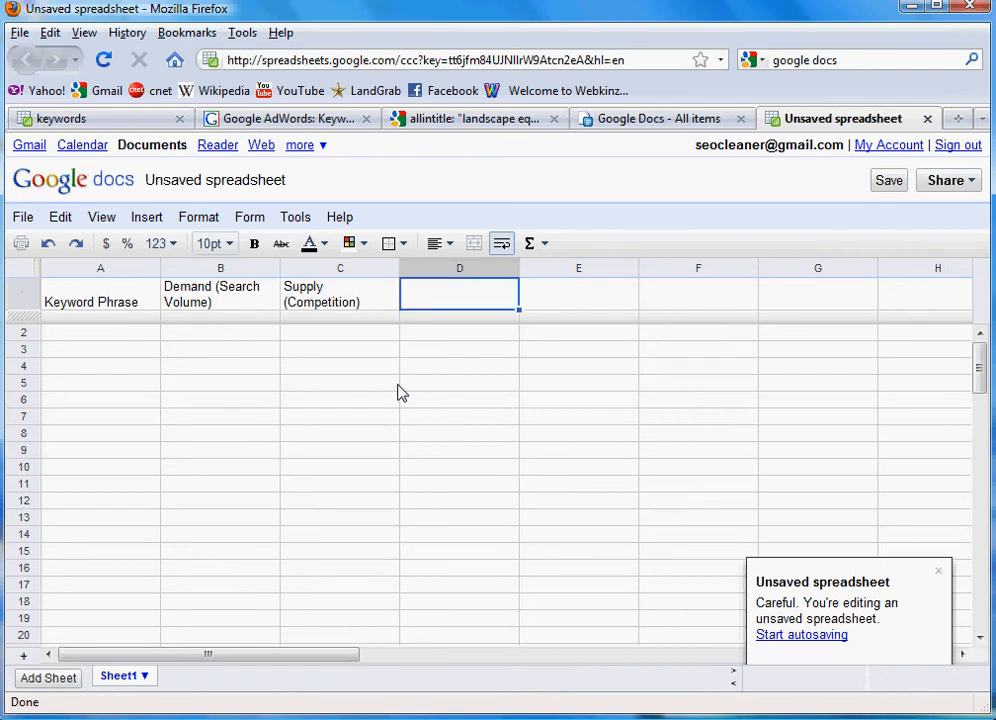
{"action": "type", "text": "Ratios"}
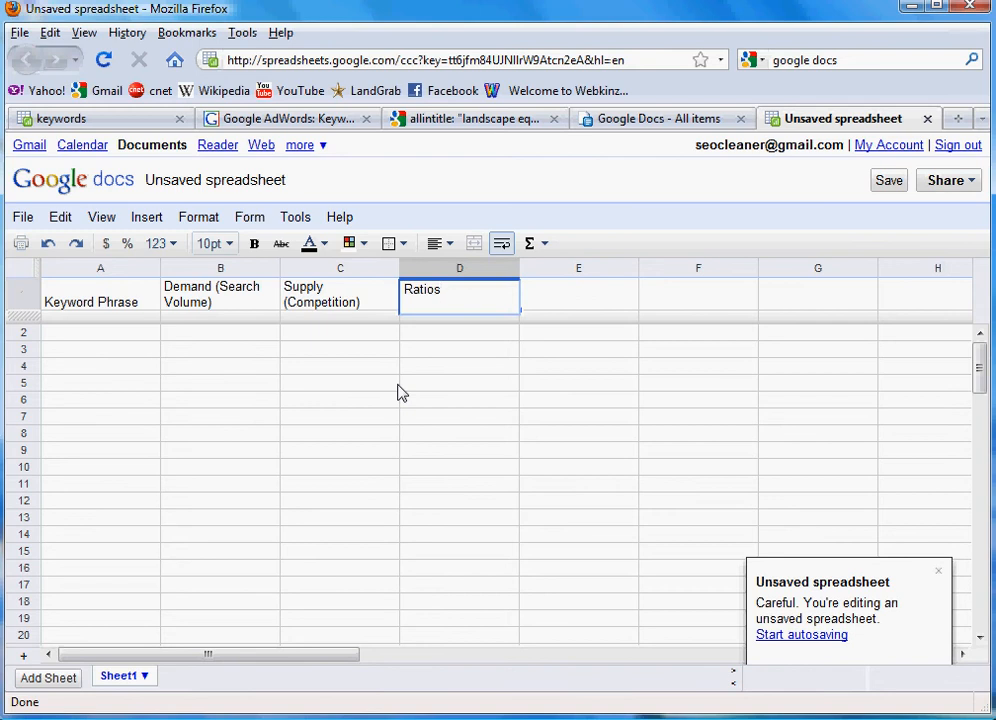
{"action": "left_click", "coordinate": [340, 384]}
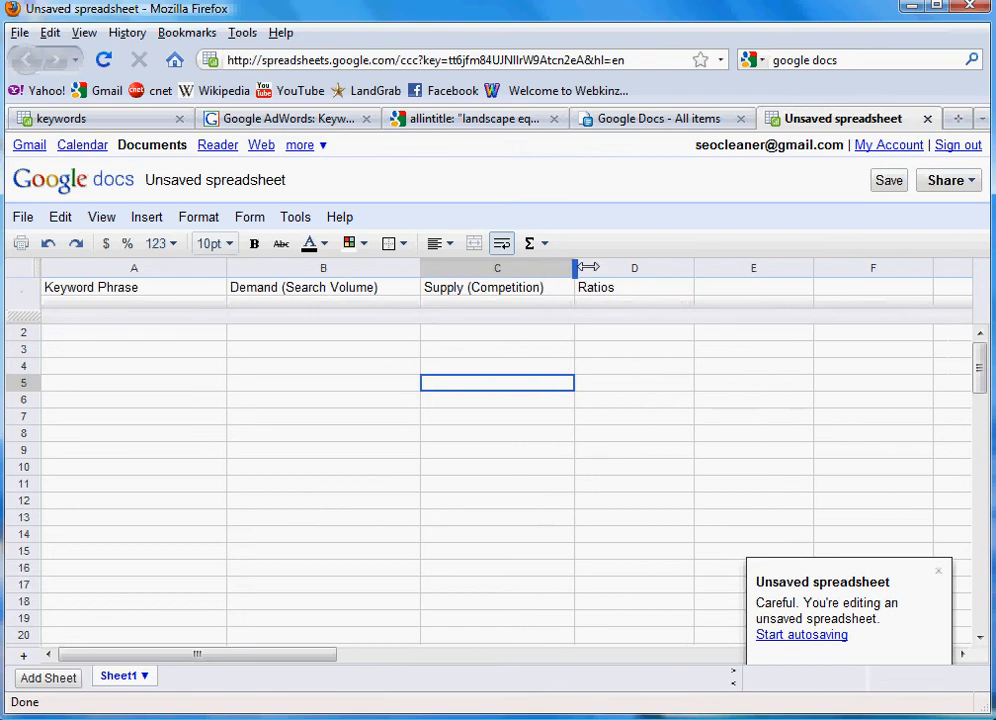
{"action": "left_click_drag", "start_coordinate": [576, 268], "coordinate": [600, 268]}
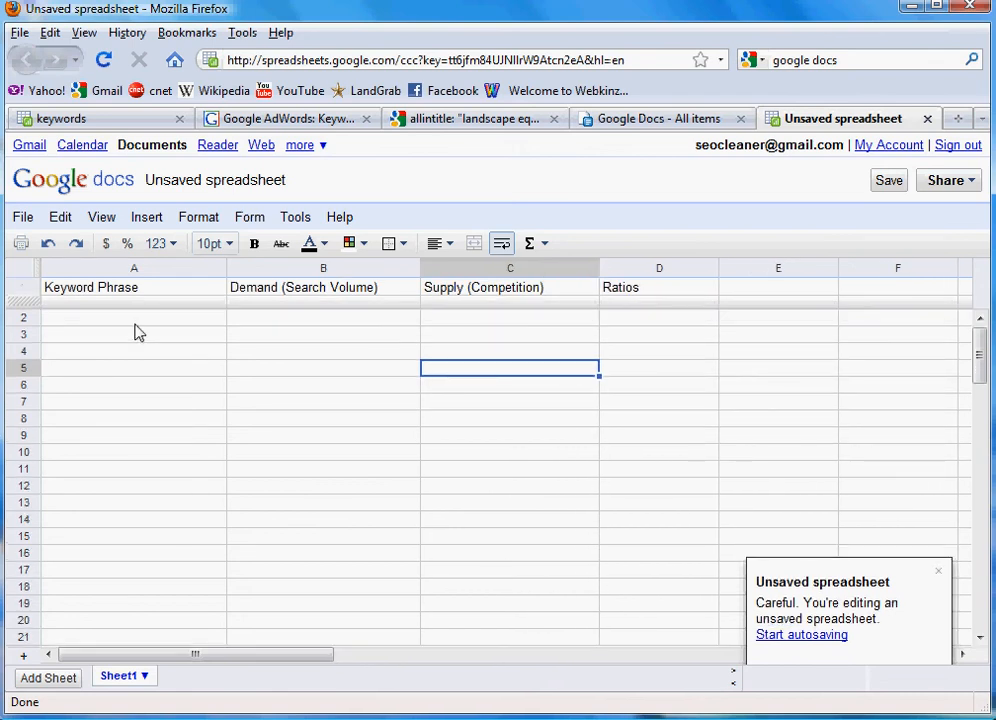
Step: Enter 'landscape equipment' as the first keyword phrase in A2
{"action": "left_click", "coordinate": [134, 316]}
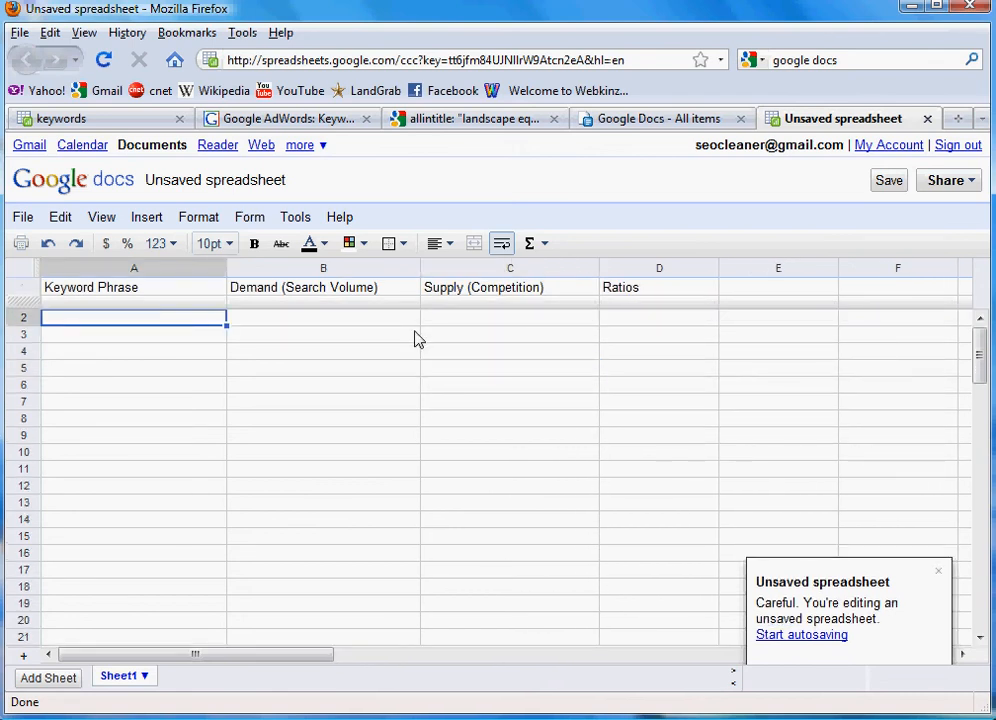
{"action": "type", "text": "lands"}
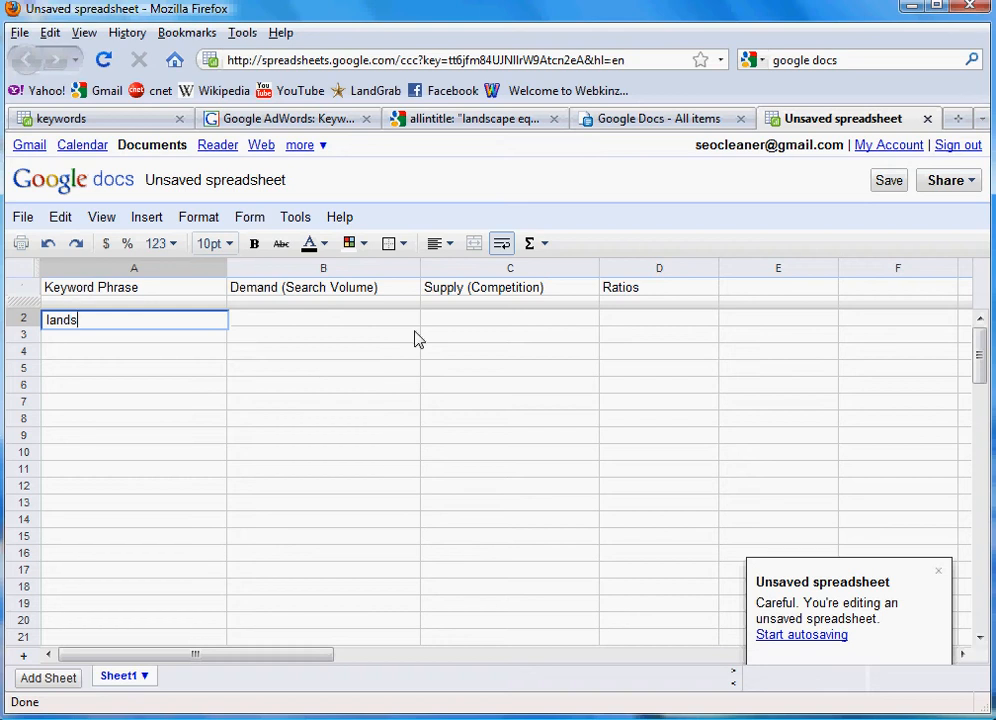
{"action": "type", "text": "c"}
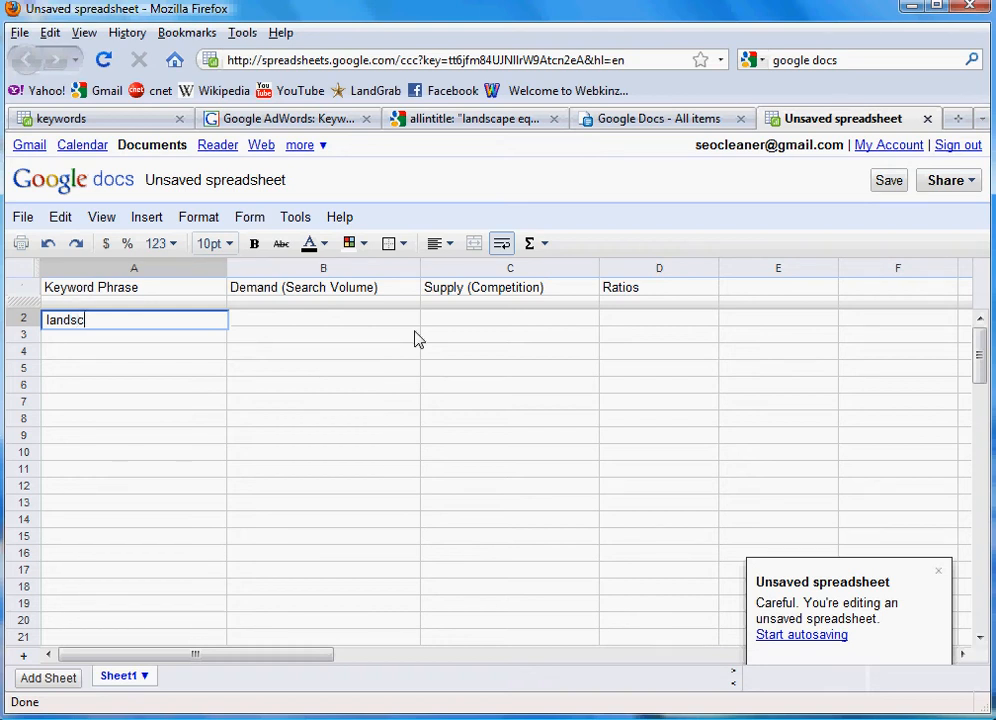
{"action": "type", "text": "ape"}
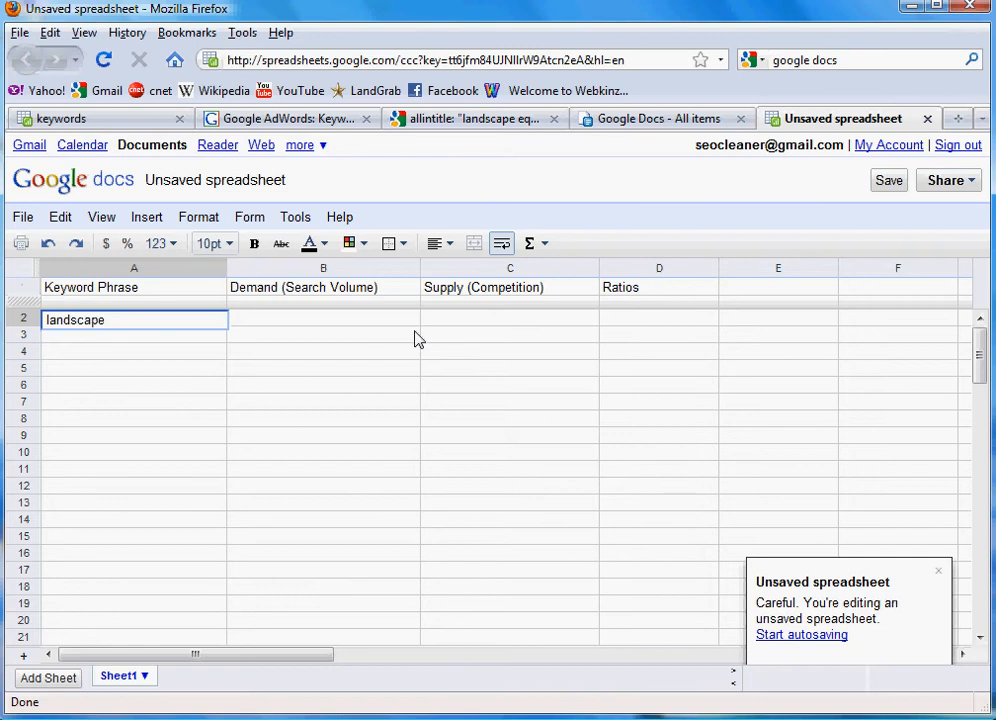
{"action": "type", "text": "equipment"}
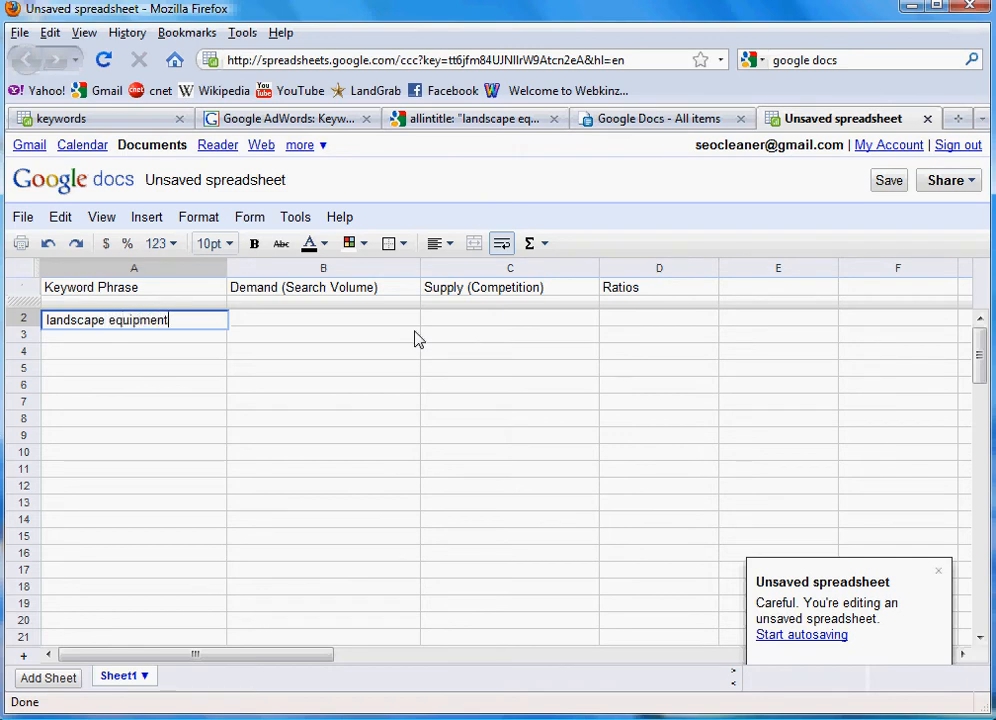
{"action": "left_click", "coordinate": [324, 318]}
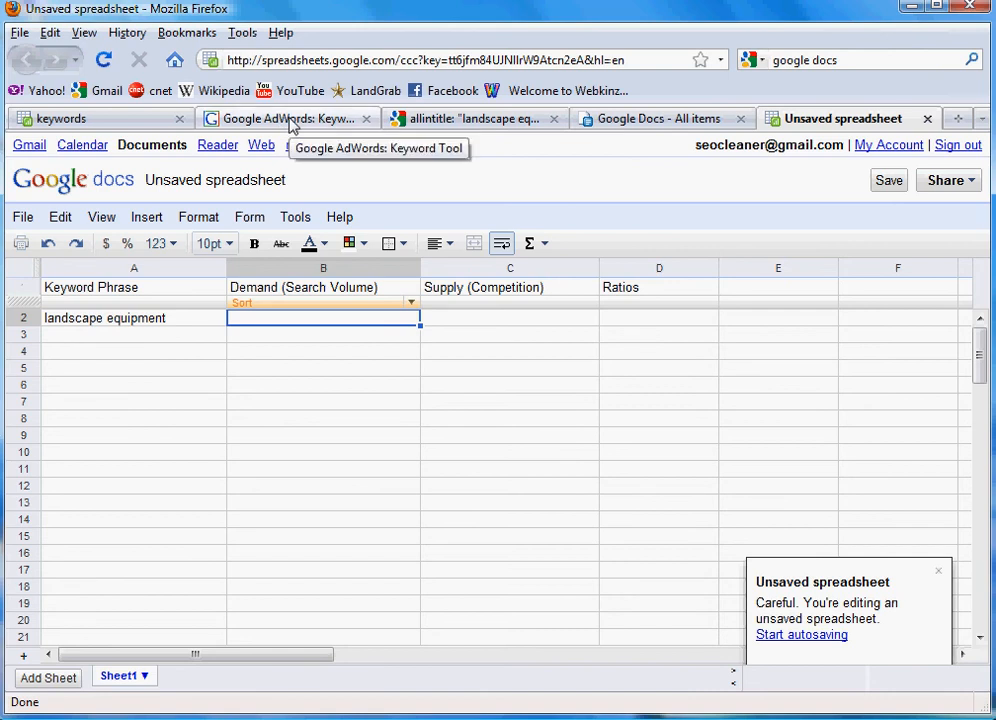
Step: Enter demand 12100 in B2 and allintitle supply 28500 in C2, checked from the other tabs
{"action": "left_click", "coordinate": [290, 118]}
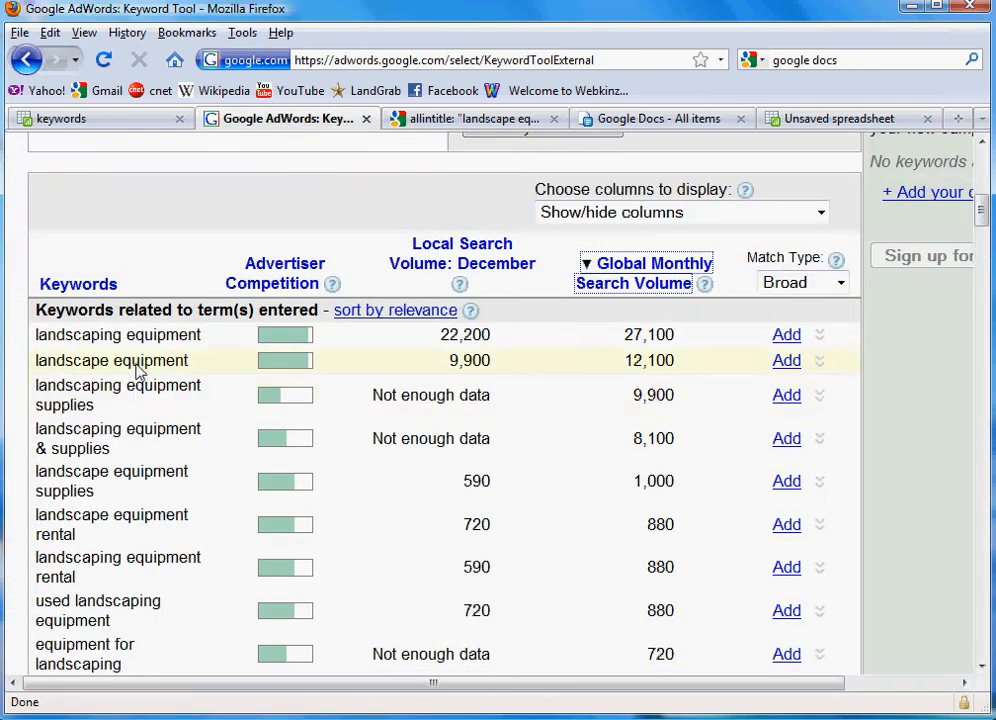
{"action": "left_click", "coordinate": [844, 118]}
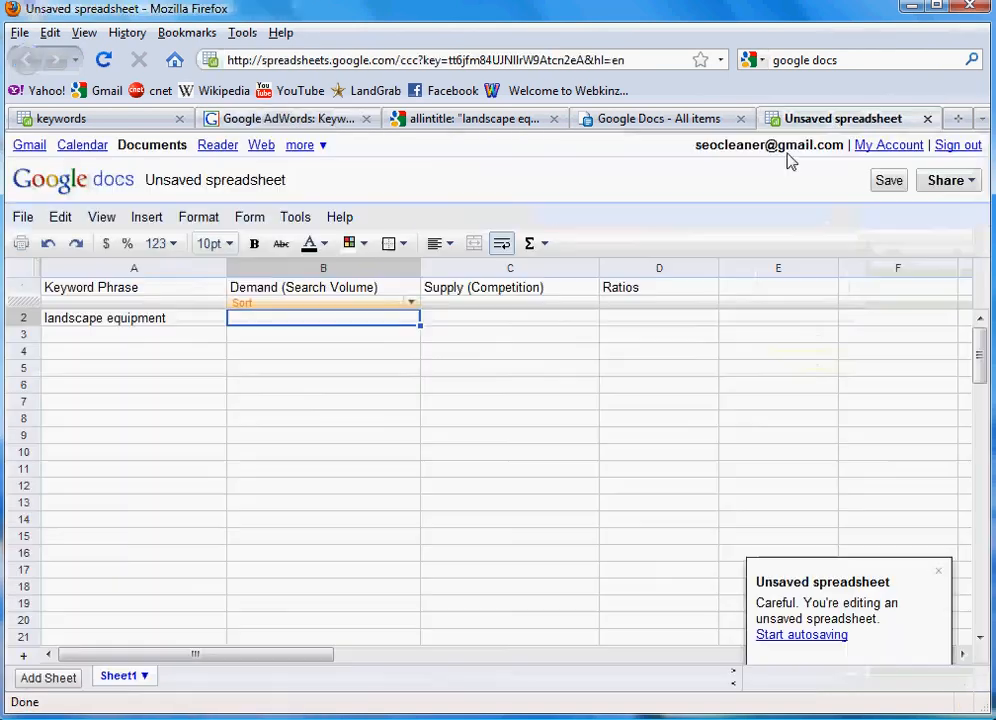
{"action": "type", "text": "12100"}
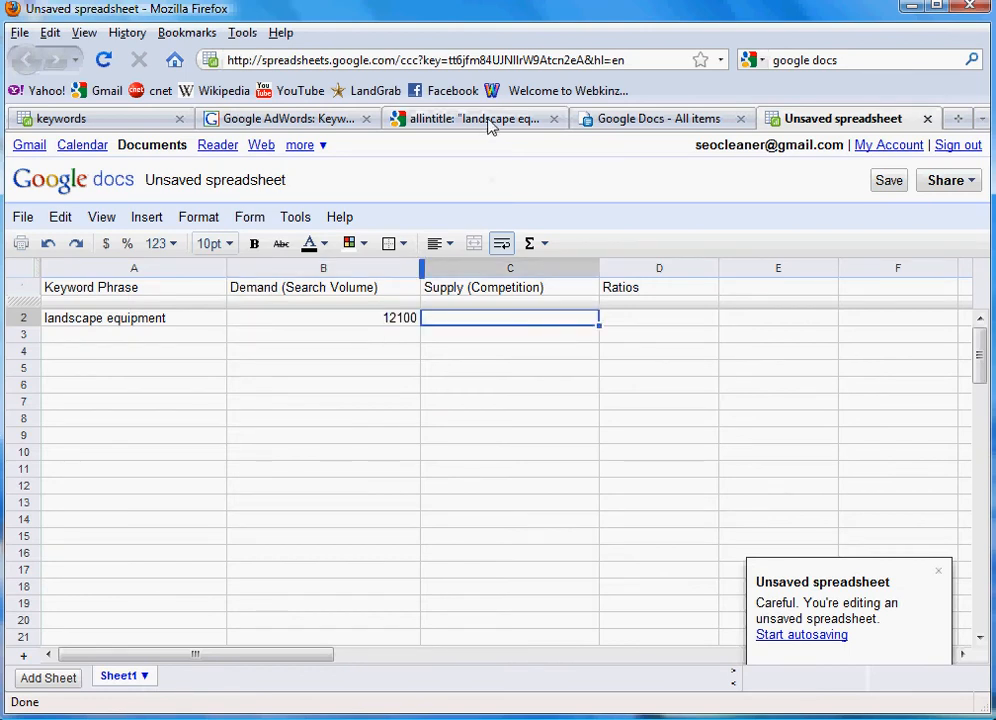
{"action": "left_click", "coordinate": [476, 118]}
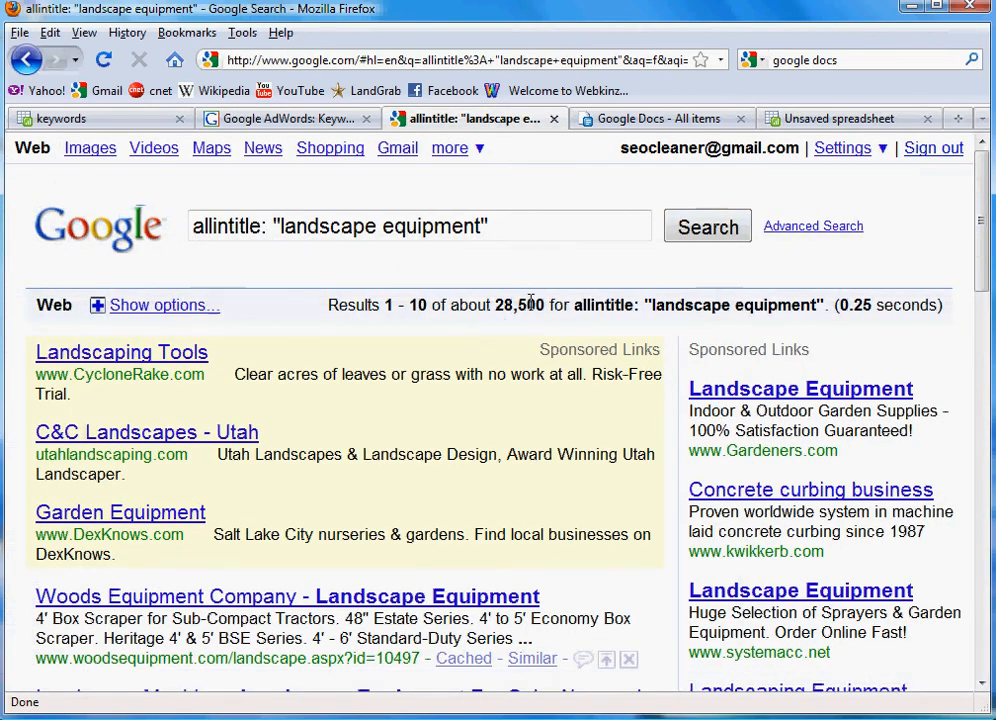
{"action": "left_click", "coordinate": [844, 118]}
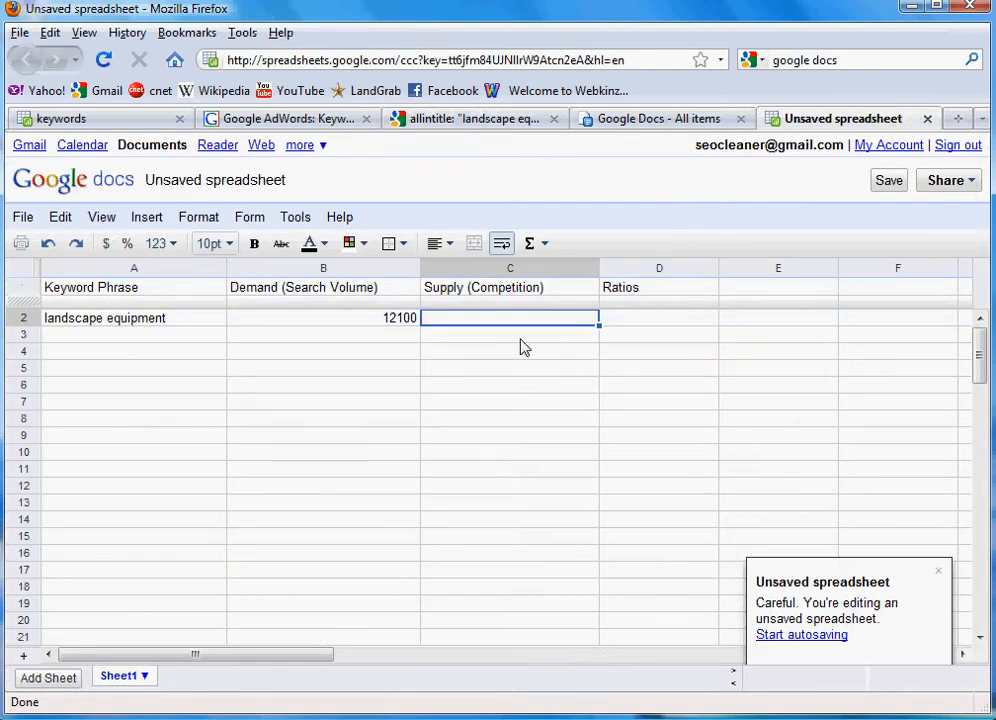
{"action": "type", "text": "28500"}
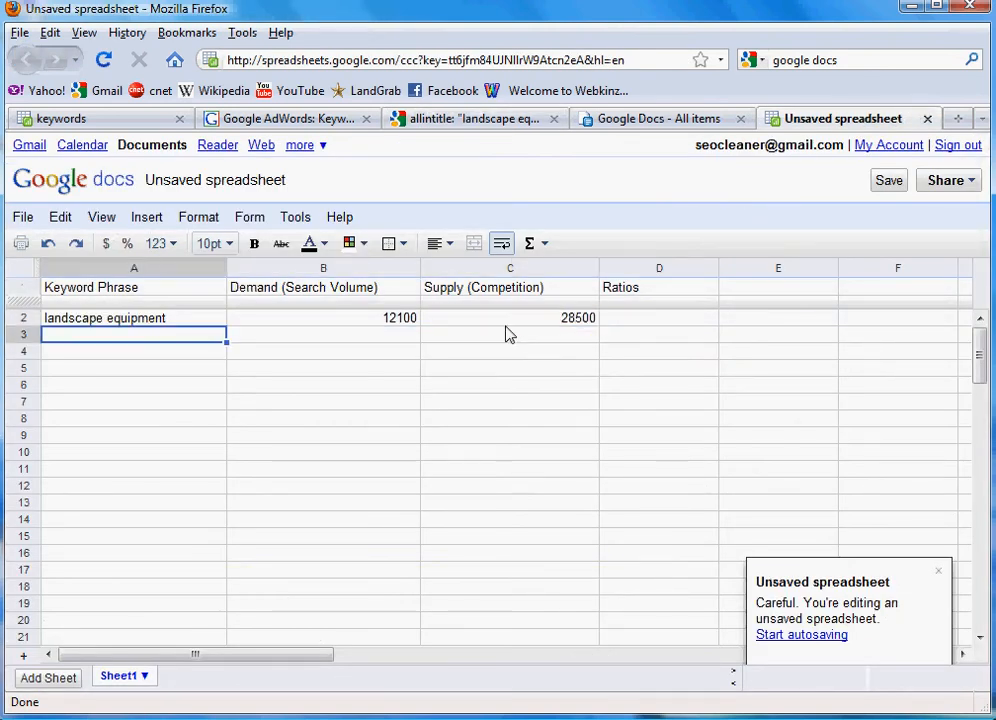
{"action": "mouse_move", "coordinate": [472, 118]}
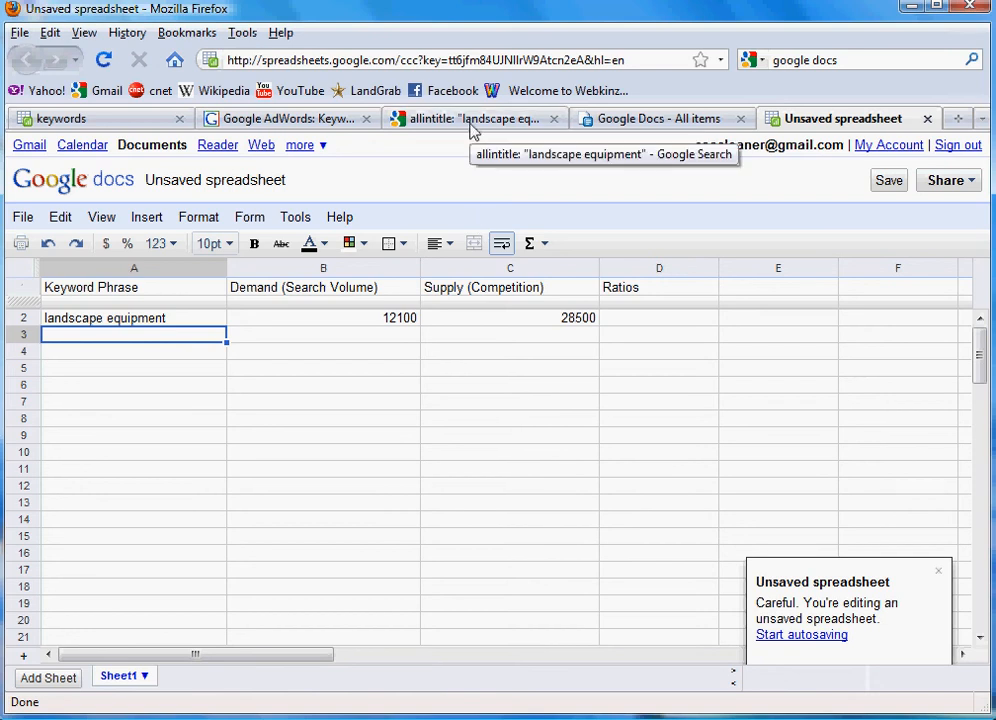
Step: Return to the Keyword Tool results and scroll back to the seed keyword box
{"action": "left_click", "coordinate": [470, 118]}
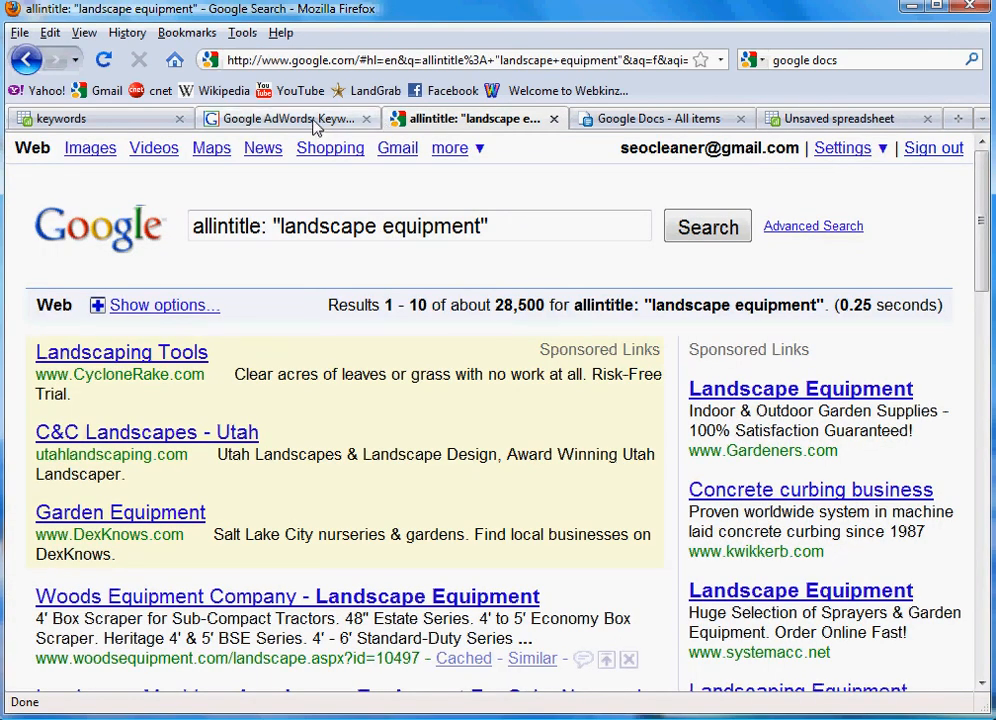
{"action": "left_click", "coordinate": [284, 118]}
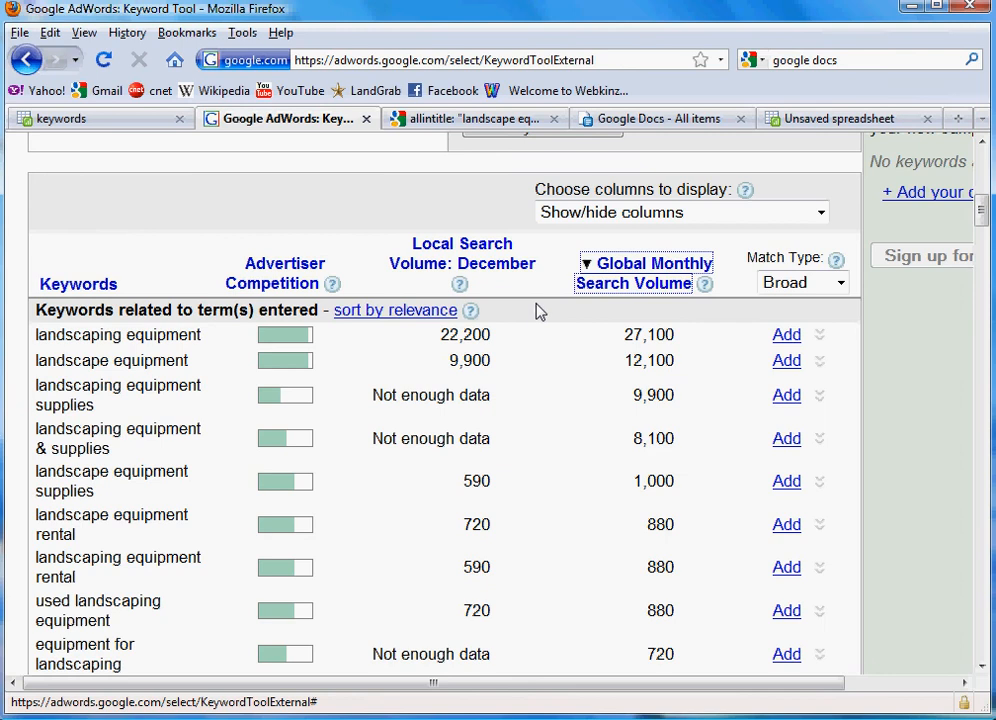
{"action": "scroll", "scroll_direction": "up", "scroll_amount": 3}
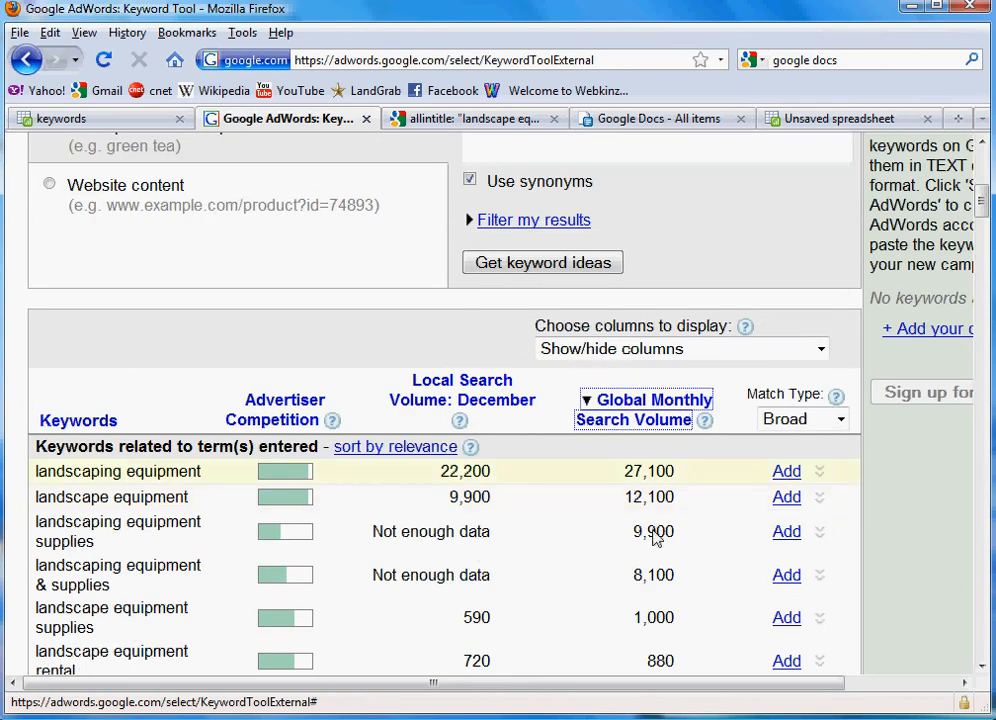
{"action": "scroll", "scroll_direction": "up", "scroll_amount": 3}
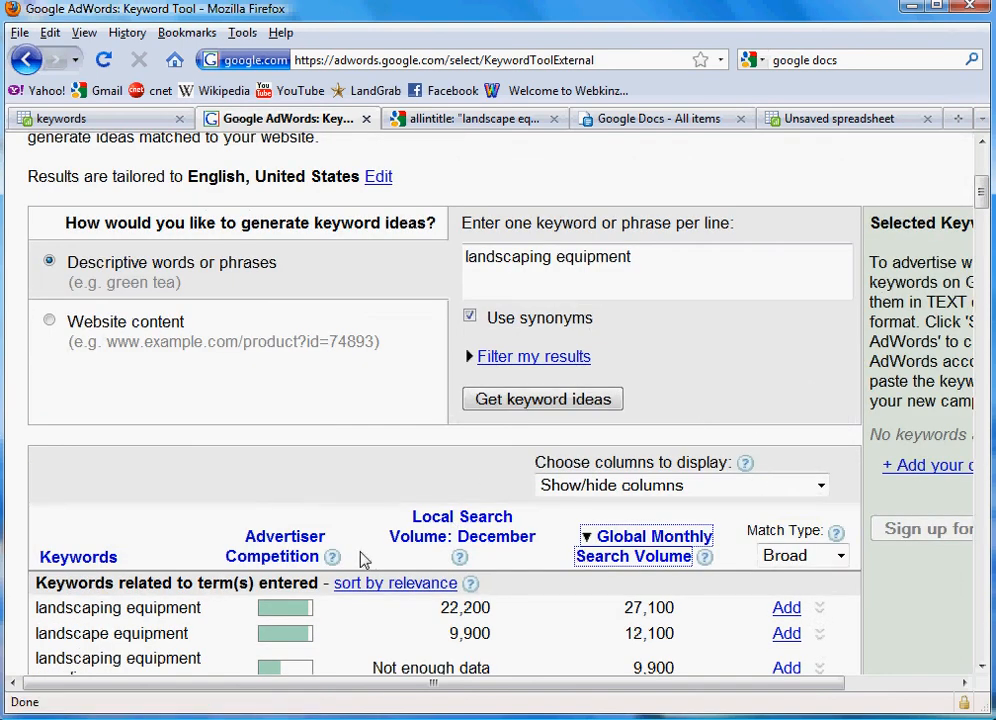
{"action": "mouse_move", "coordinate": [668, 248]}
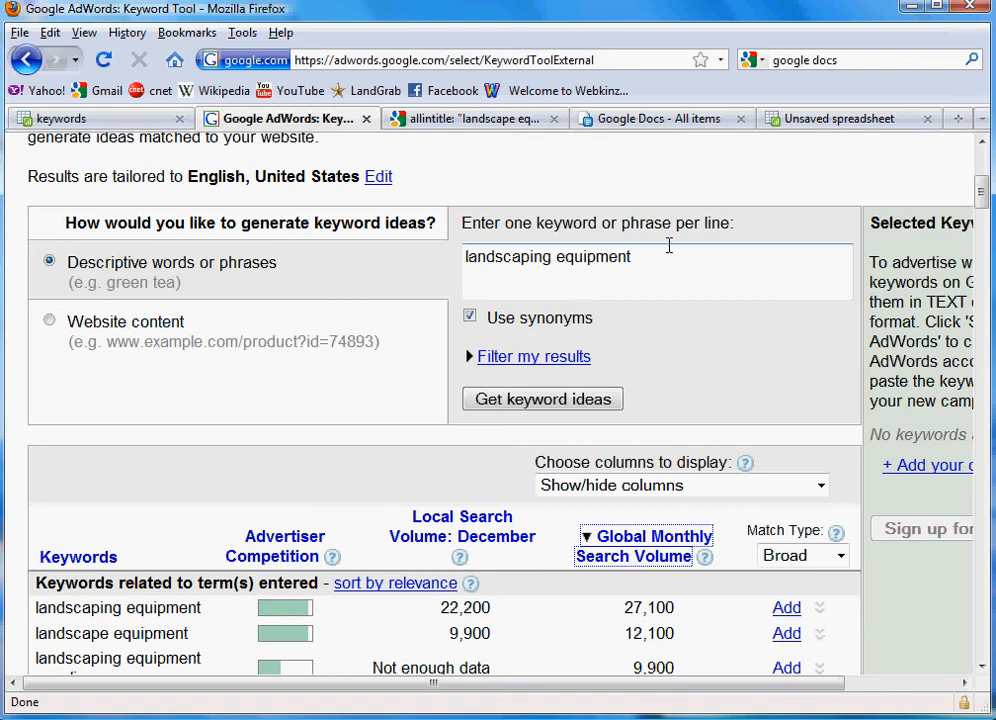
{"action": "mouse_move", "coordinate": [612, 352]}
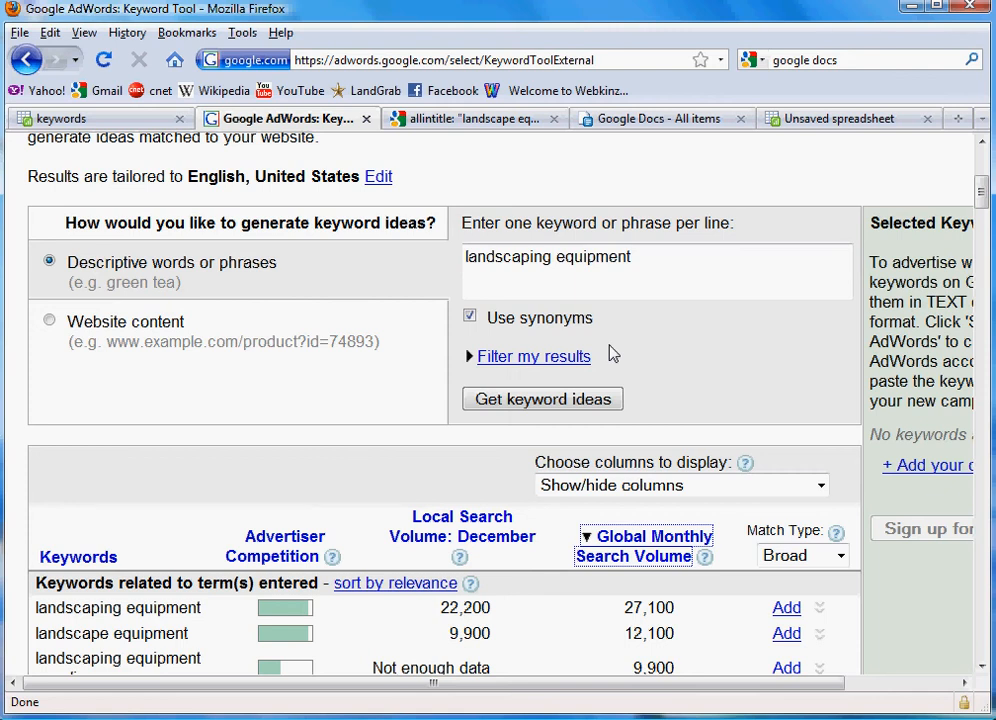
Step: Replace the seed phrase 'landscaping equipment' with 'gardening tools' and fetch keyword ideas
{"action": "left_click", "coordinate": [700, 264]}
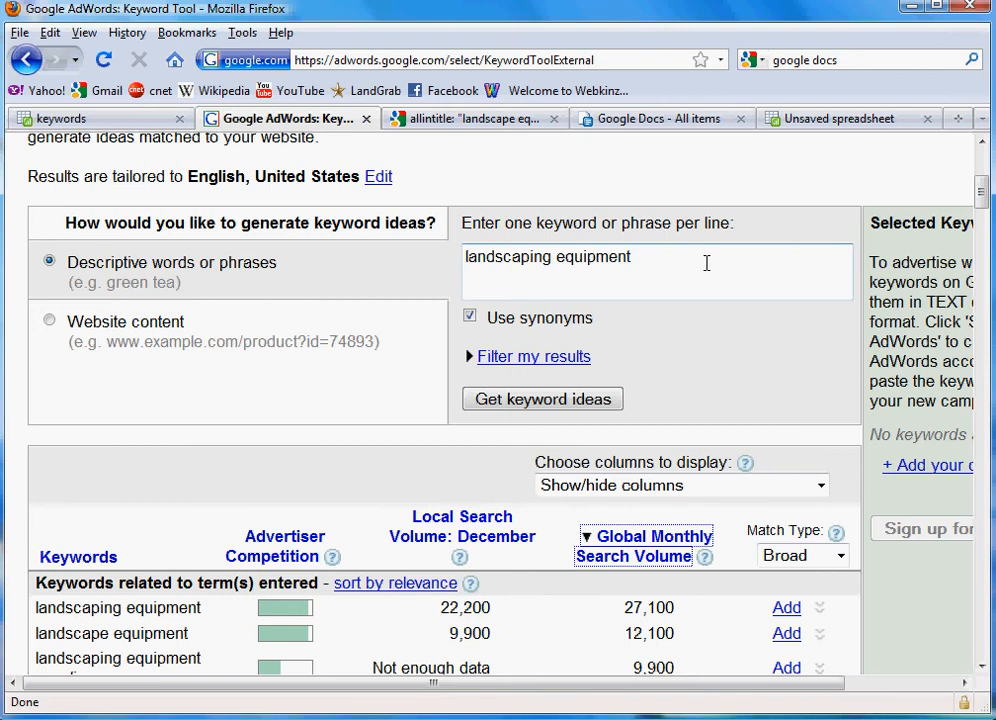
{"action": "triple_click", "coordinate": [548, 256]}
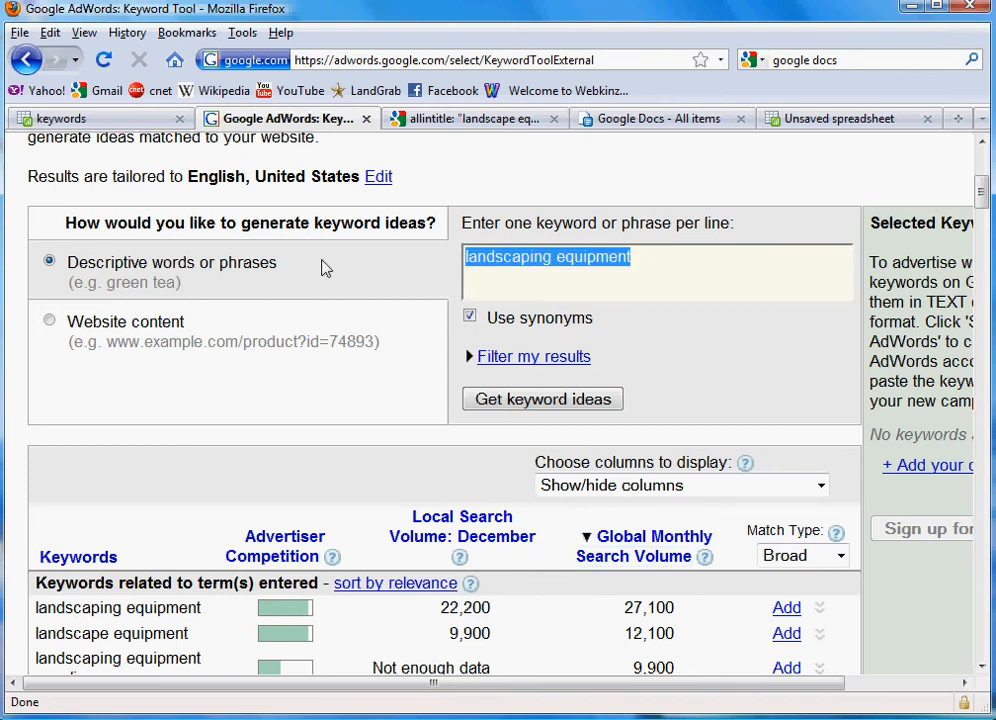
{"action": "type", "text": "gardenin"}
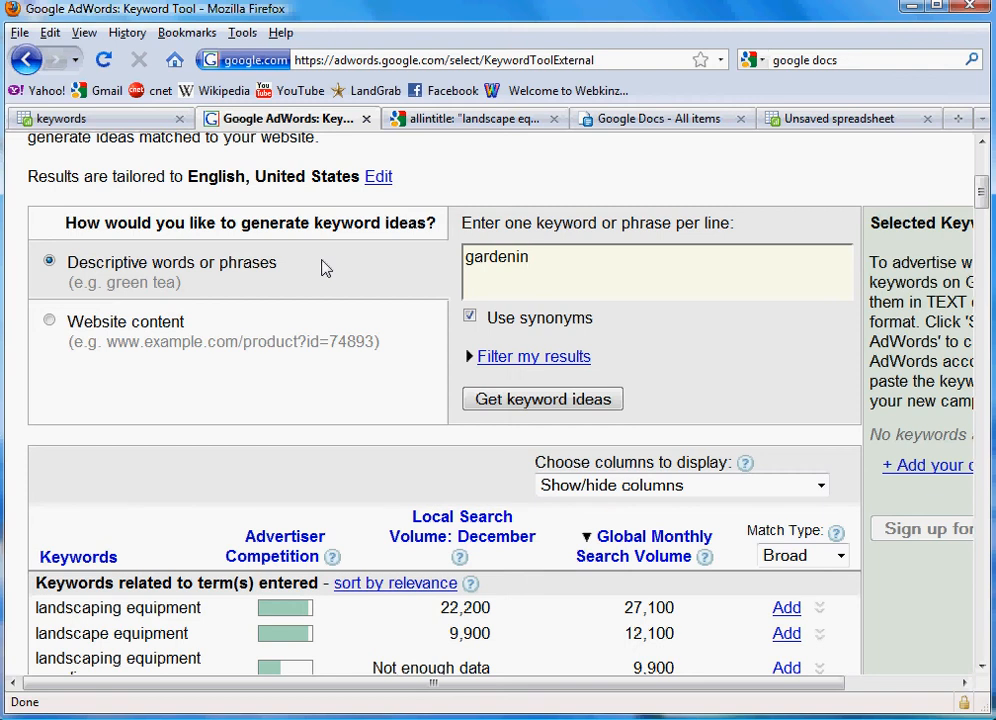
{"action": "type", "text": "g"}
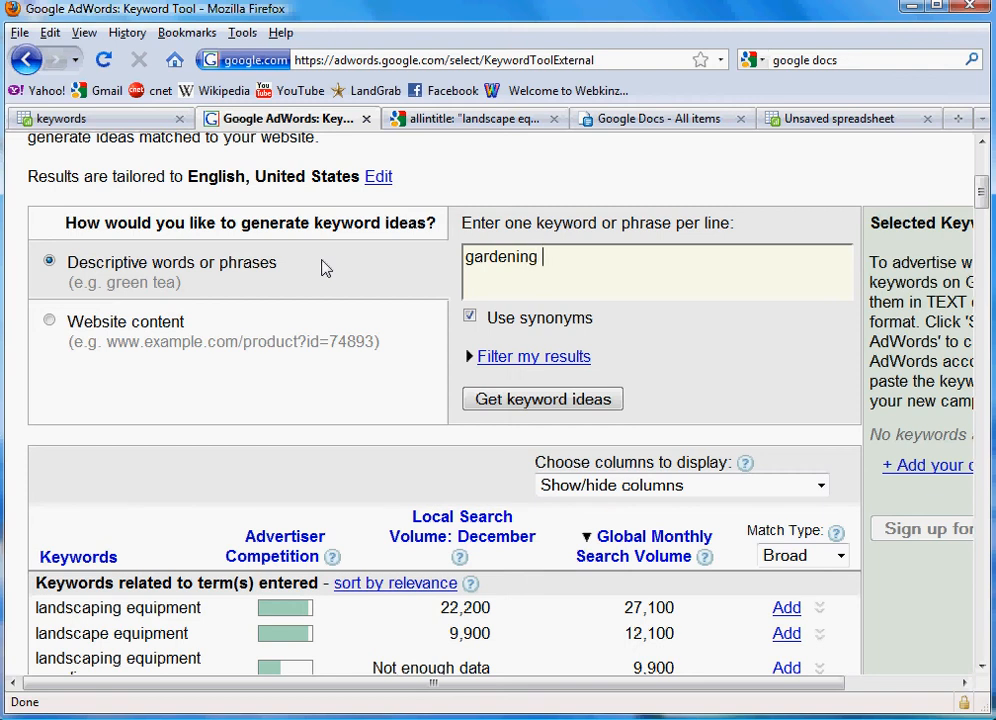
{"action": "type", "text": "tools"}
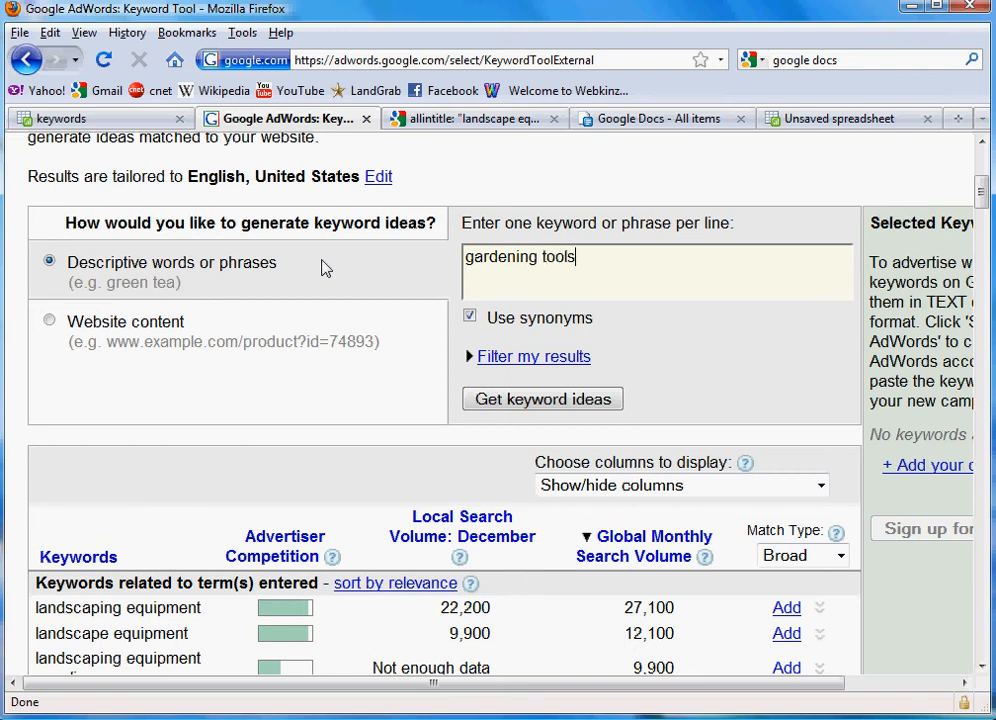
{"action": "left_click", "coordinate": [544, 400]}
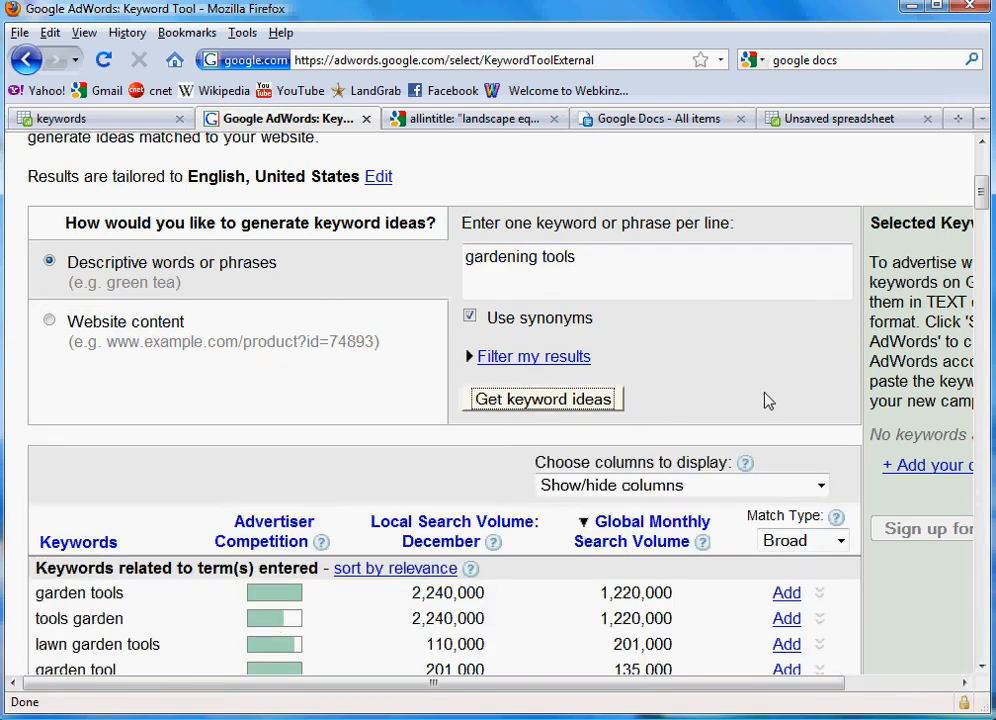
Step: Scroll down the gardening tools keyword ideas to review volumes such as lawn and garden tools at 12,100
{"action": "scroll", "scroll_direction": "down", "scroll_amount": 3}
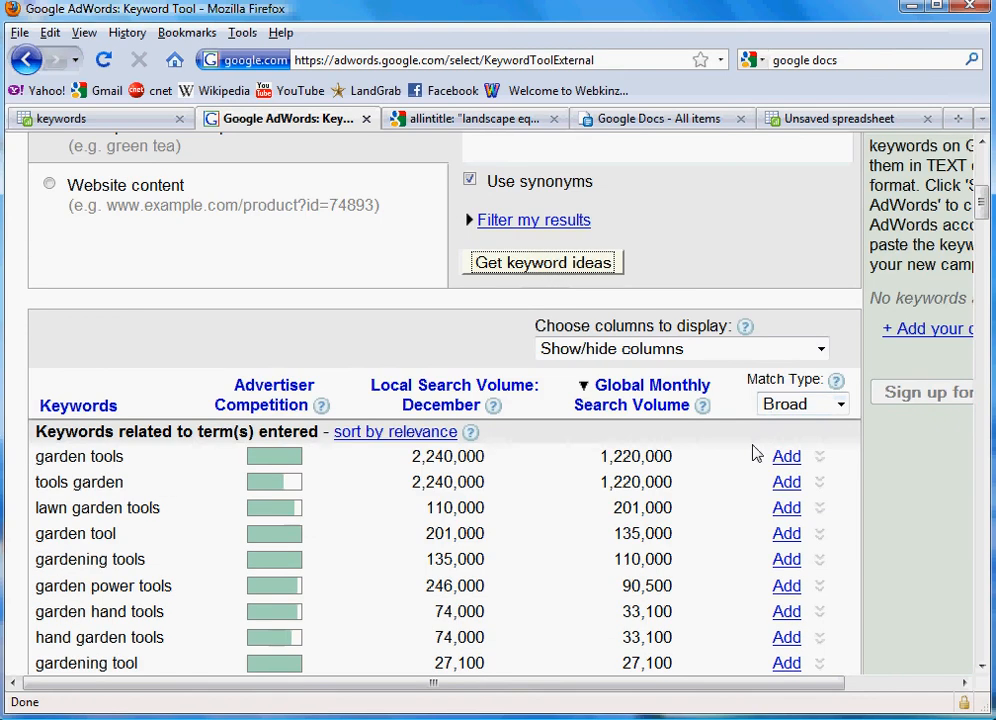
{"action": "scroll", "scroll_direction": "down", "scroll_amount": 3}
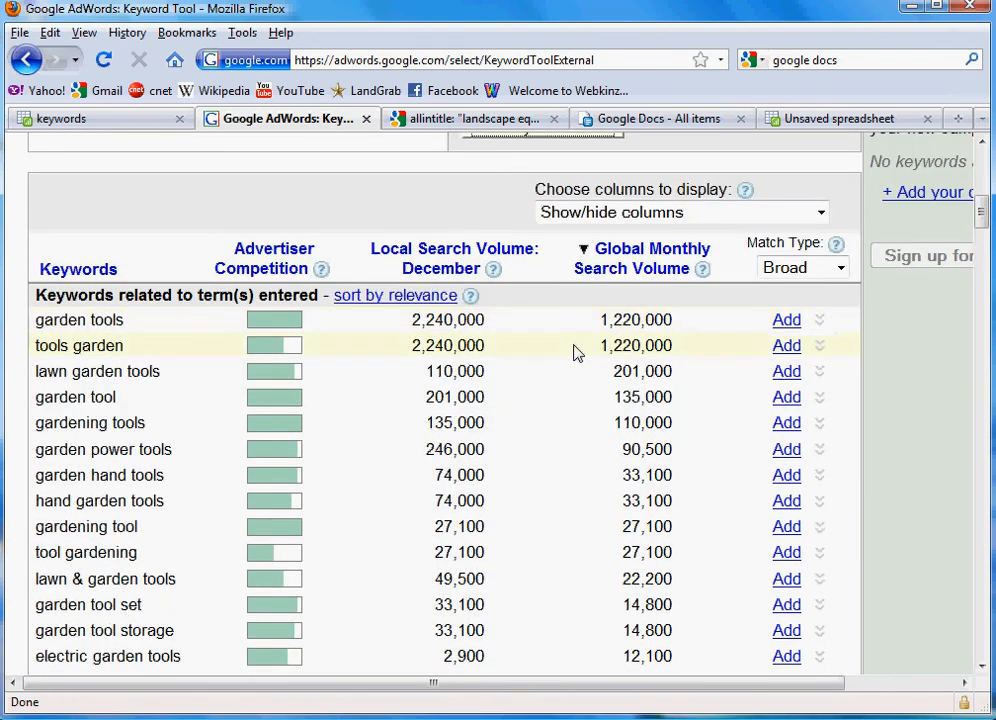
{"action": "mouse_move", "coordinate": [636, 352]}
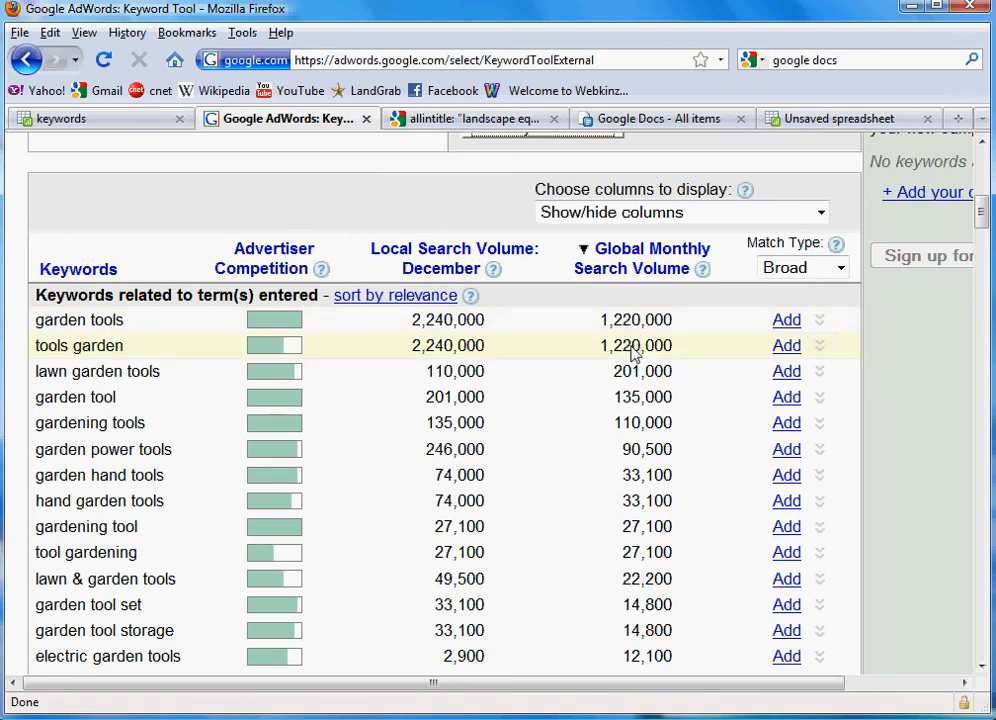
{"action": "mouse_move", "coordinate": [736, 396]}
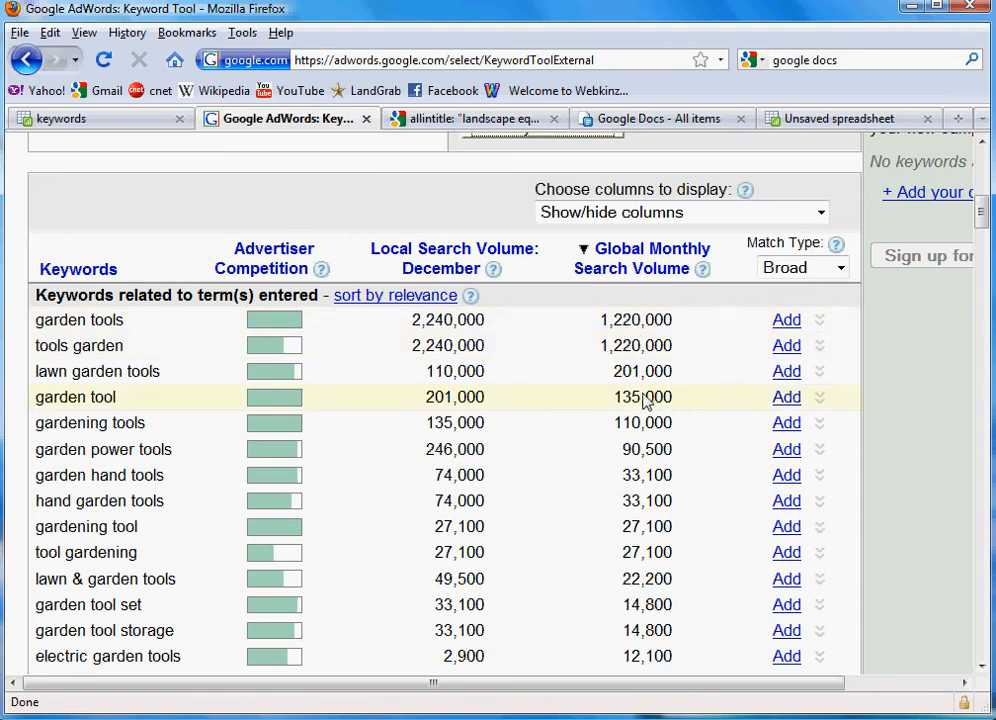
{"action": "scroll", "scroll_direction": "down", "scroll_amount": 3}
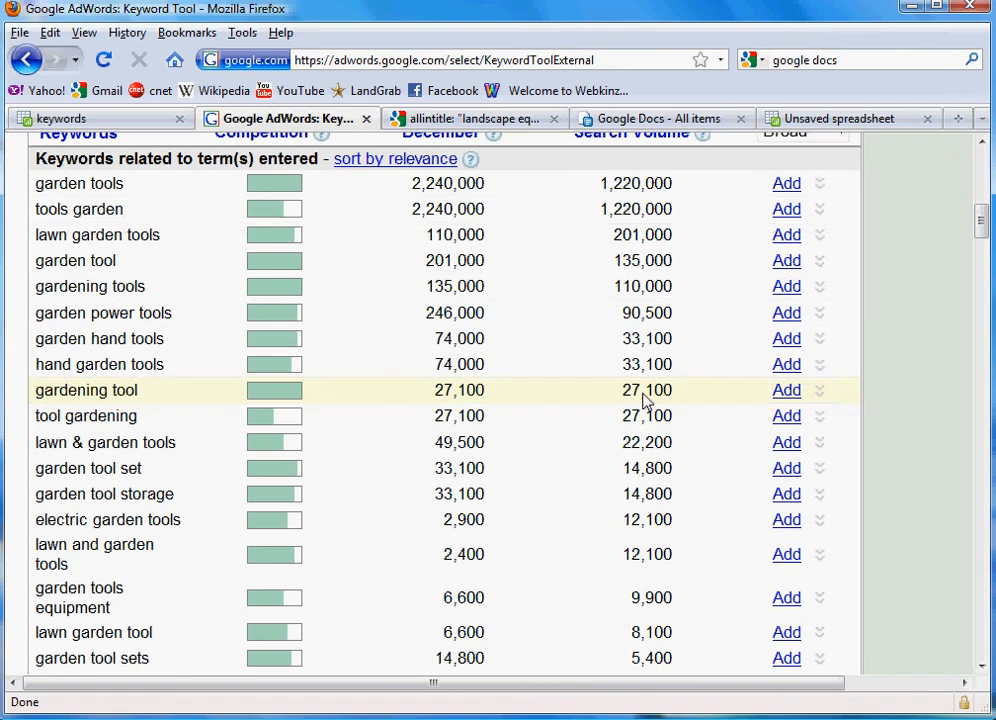
{"action": "mouse_move", "coordinate": [556, 368]}
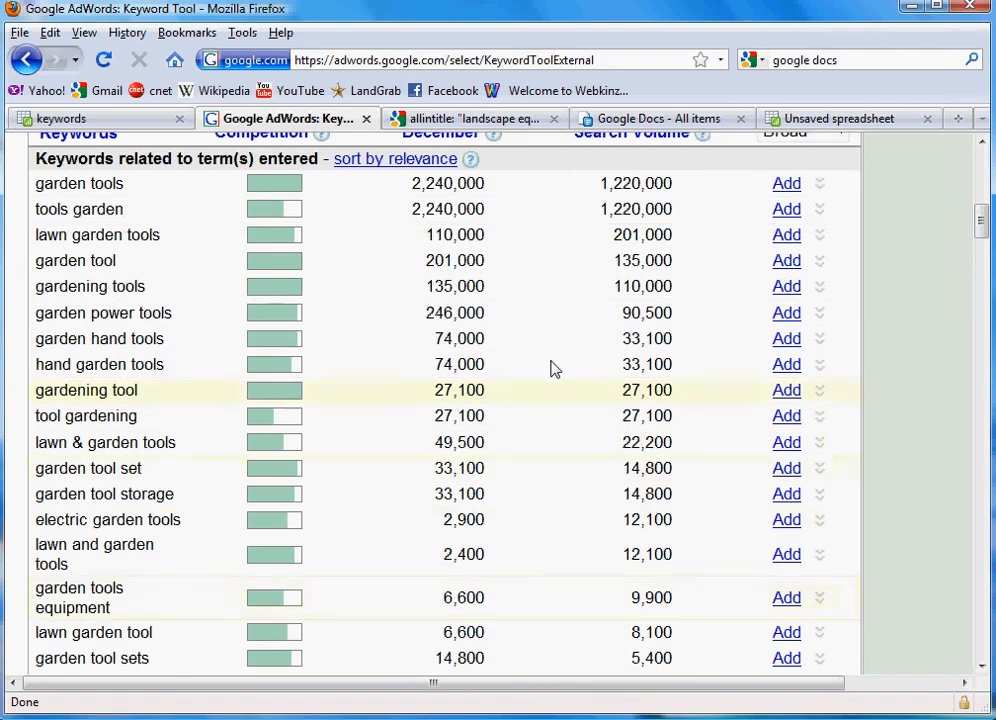
{"action": "mouse_move", "coordinate": [360, 556]}
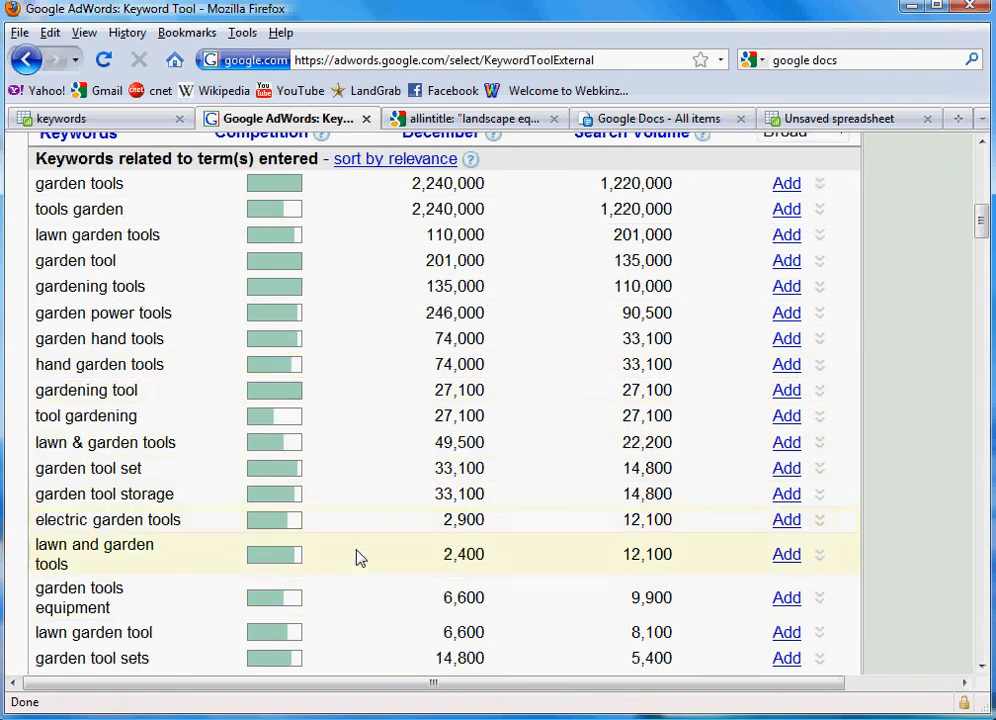
{"action": "mouse_move", "coordinate": [644, 558]}
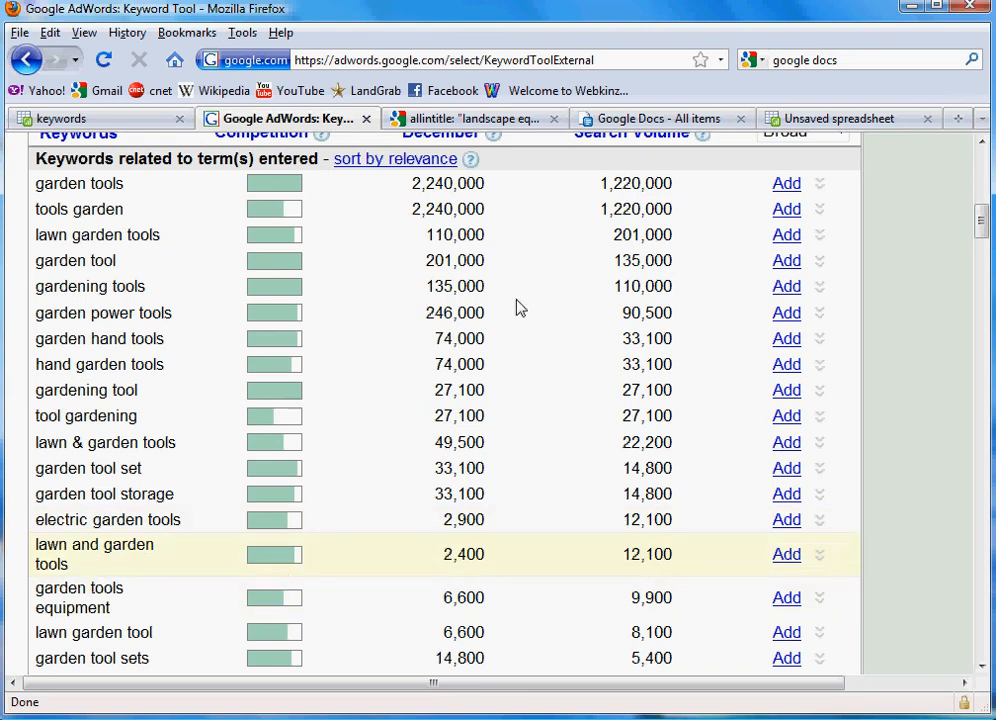
{"action": "mouse_move", "coordinate": [470, 118]}
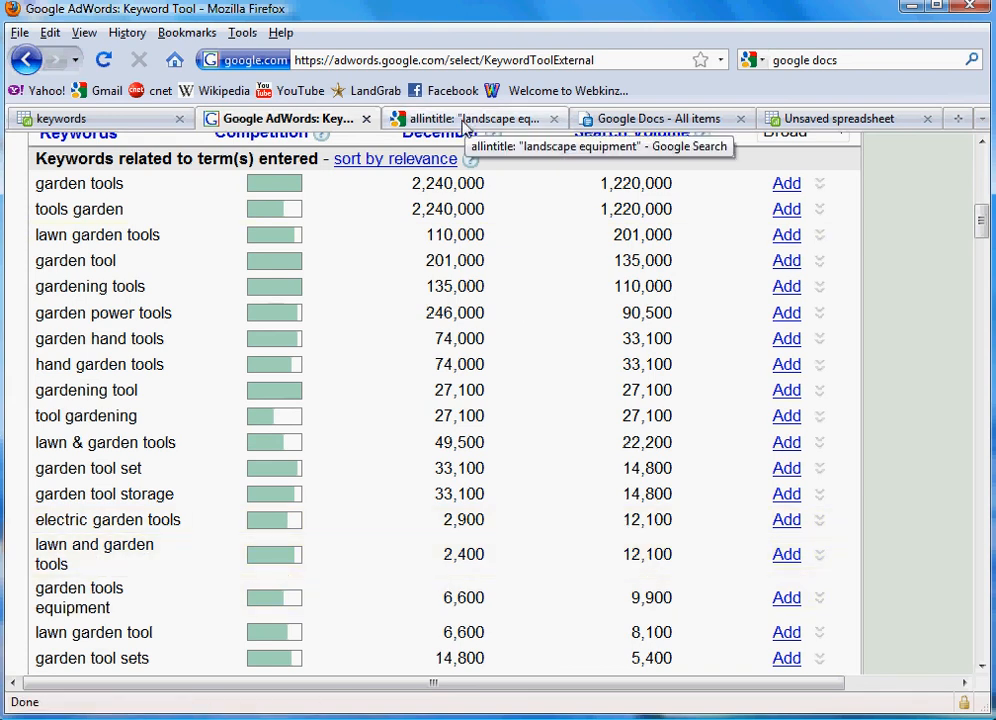
Step: Run the allintitle Google search for "lawn and garden tools", returning about 11,700 results
{"action": "left_click", "coordinate": [470, 118]}
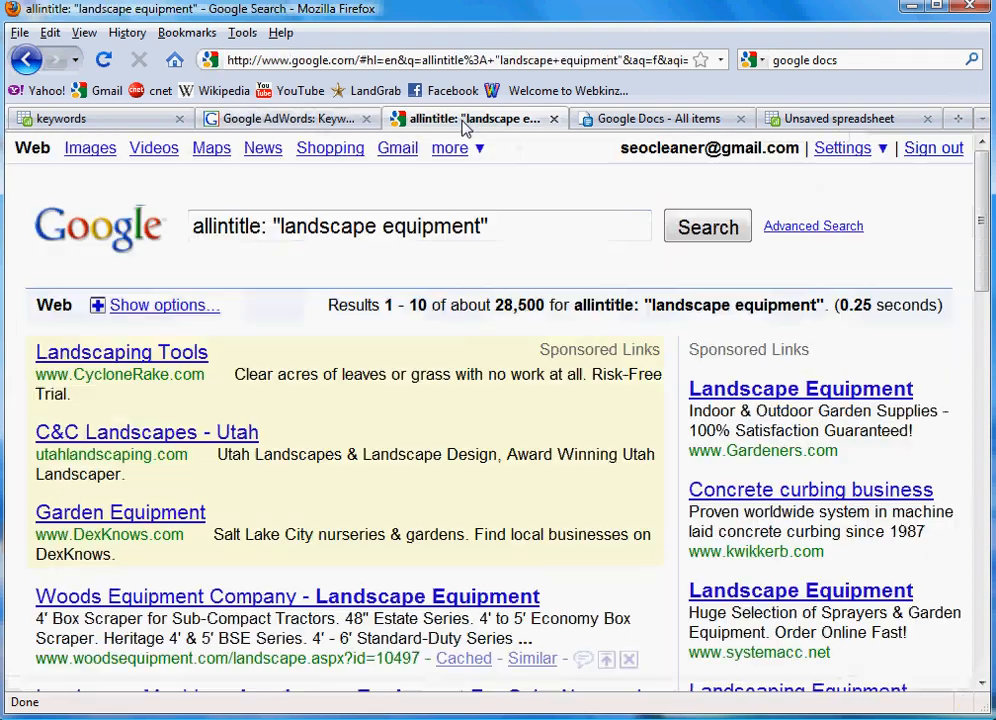
{"action": "double_click", "coordinate": [308, 226]}
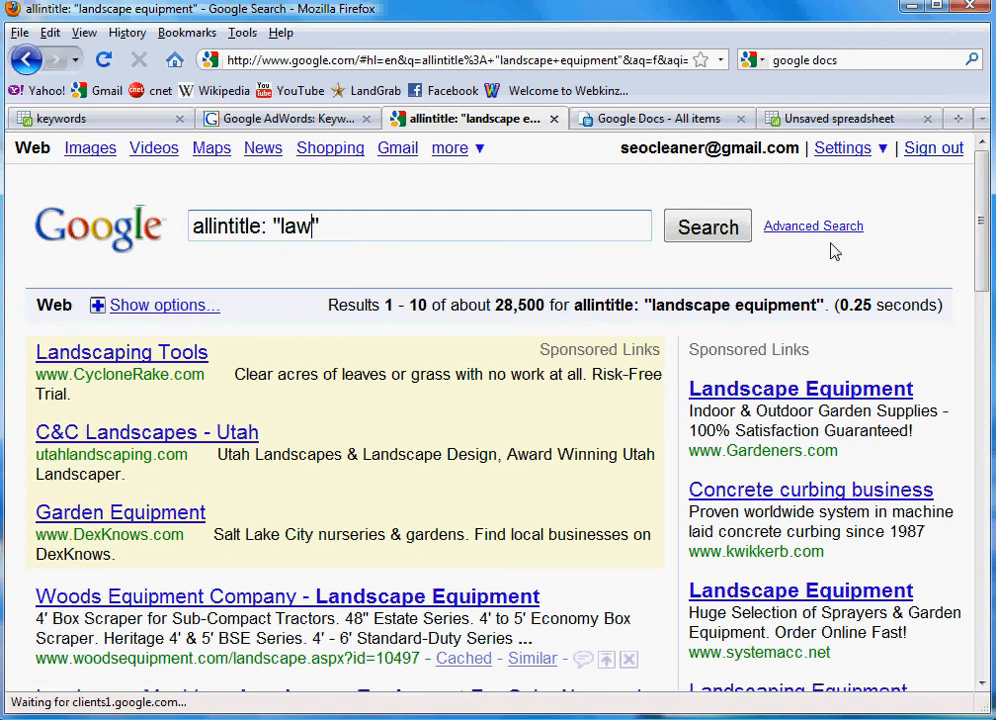
{"action": "type", "text": "n and garden tools"}
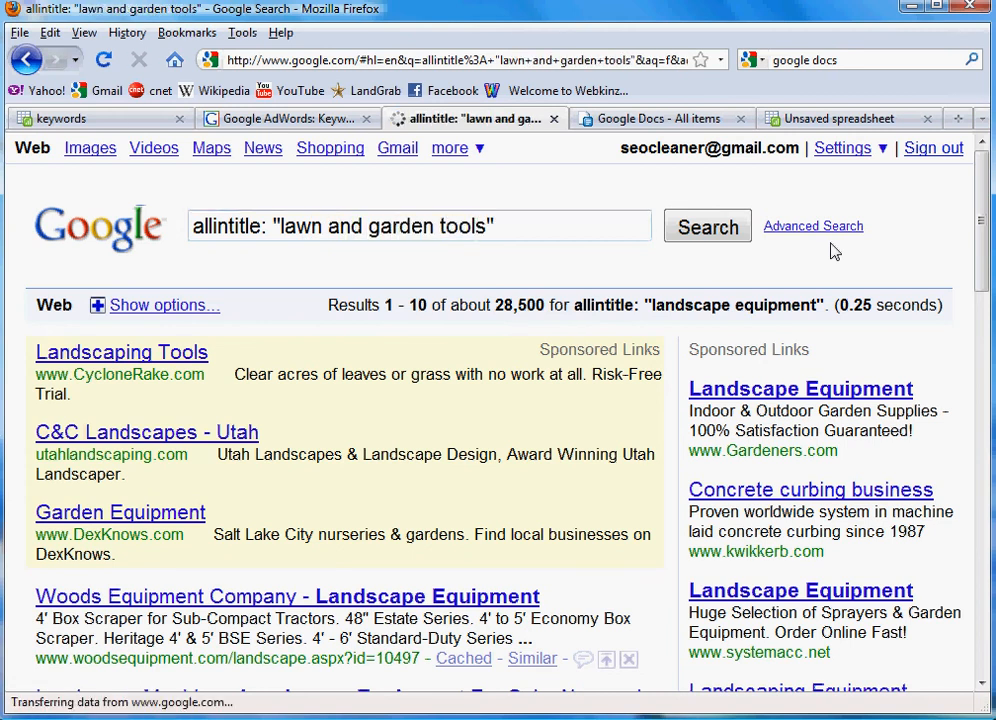
{"action": "left_click", "coordinate": [708, 226]}
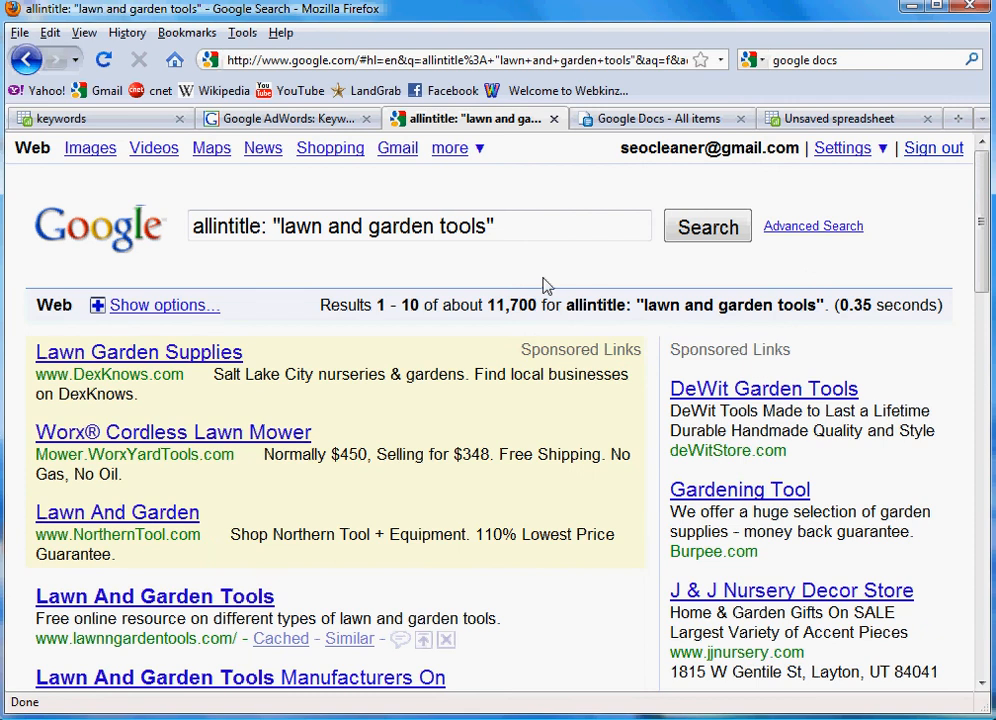
{"action": "double_click", "coordinate": [512, 304]}
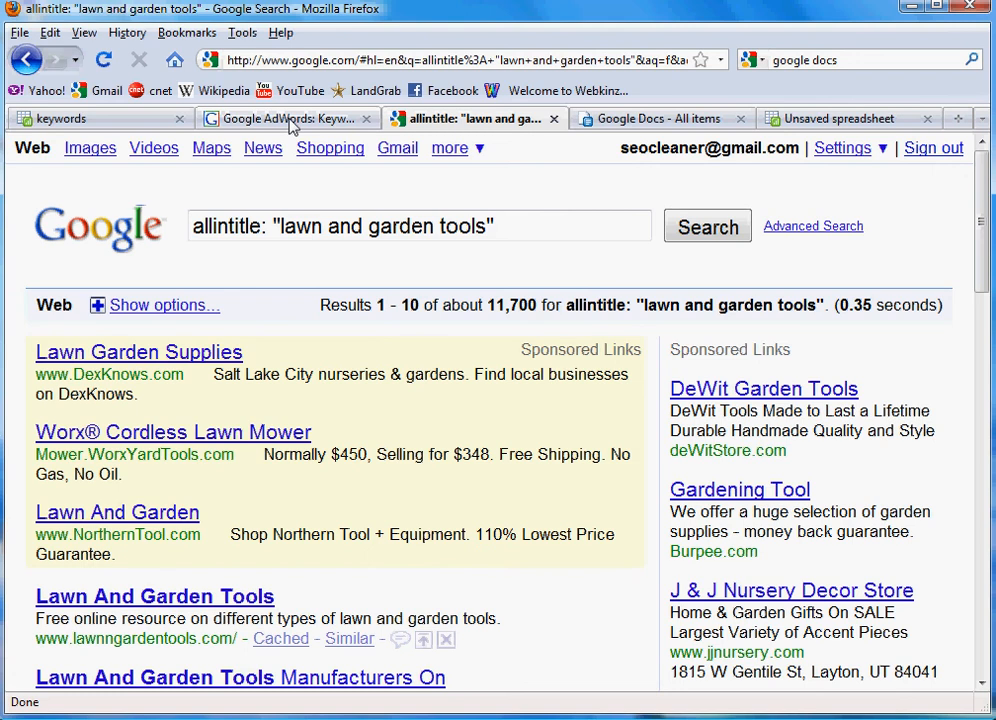
{"action": "mouse_move", "coordinate": [810, 128]}
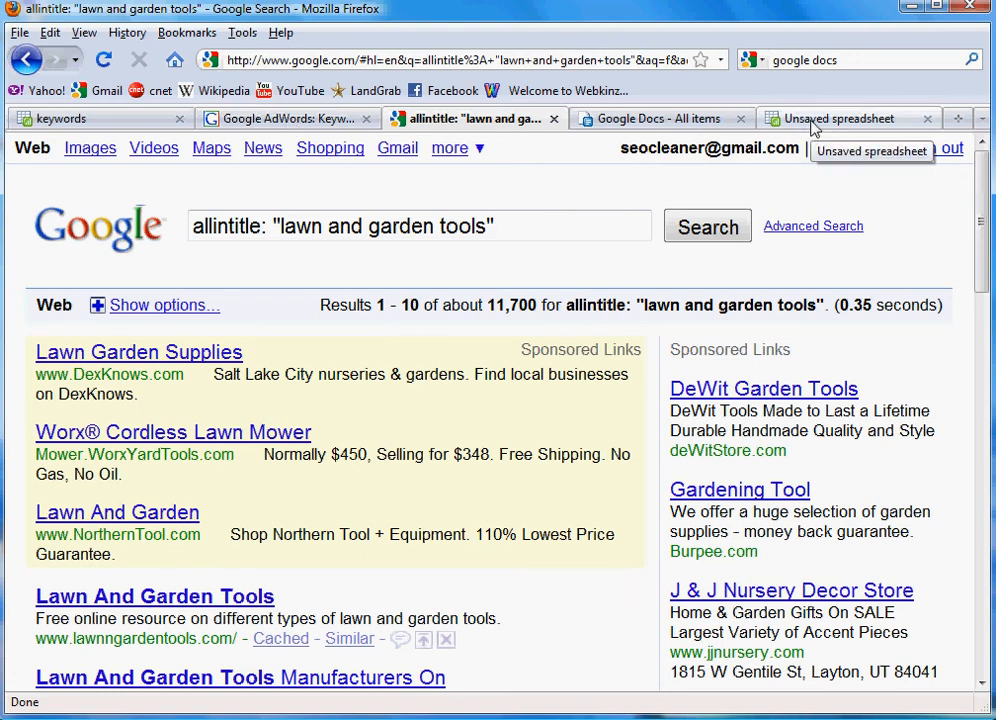
Step: Enter the phrase 'lawn and garden tools' in row 3 of the spreadsheet
{"action": "left_click", "coordinate": [844, 118]}
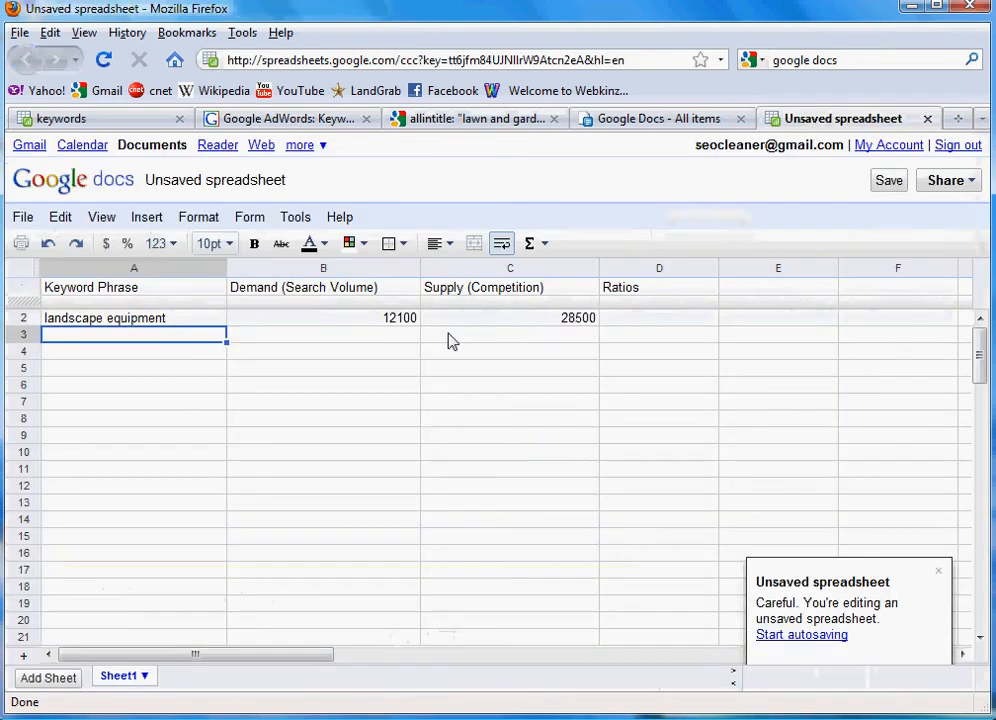
{"action": "type", "text": "lawn"}
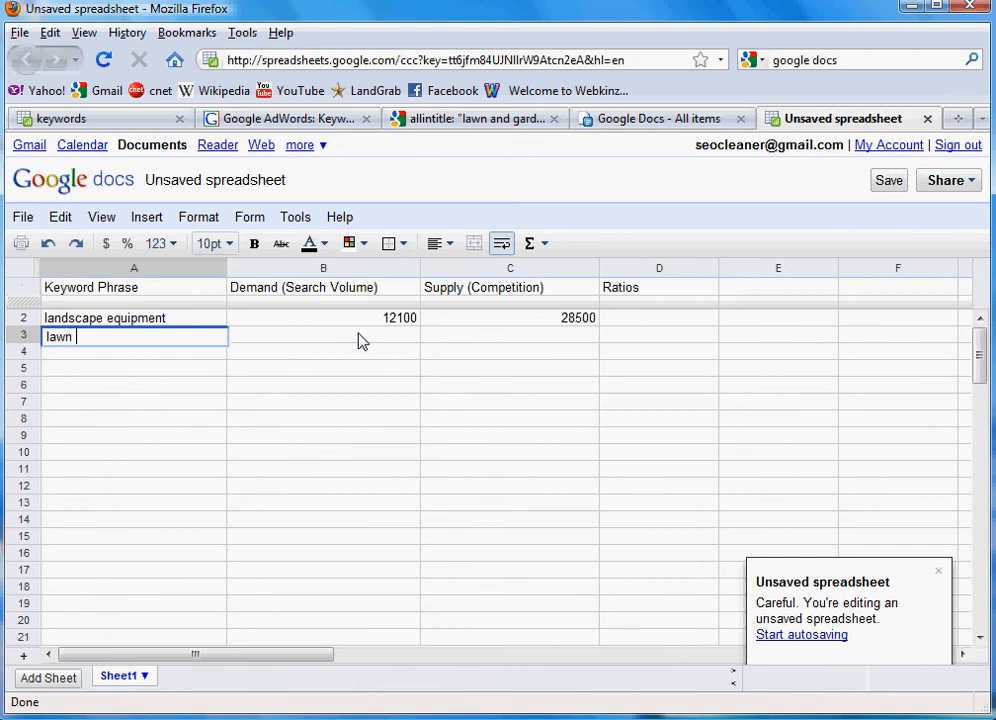
{"action": "type", "text": "and garnd"}
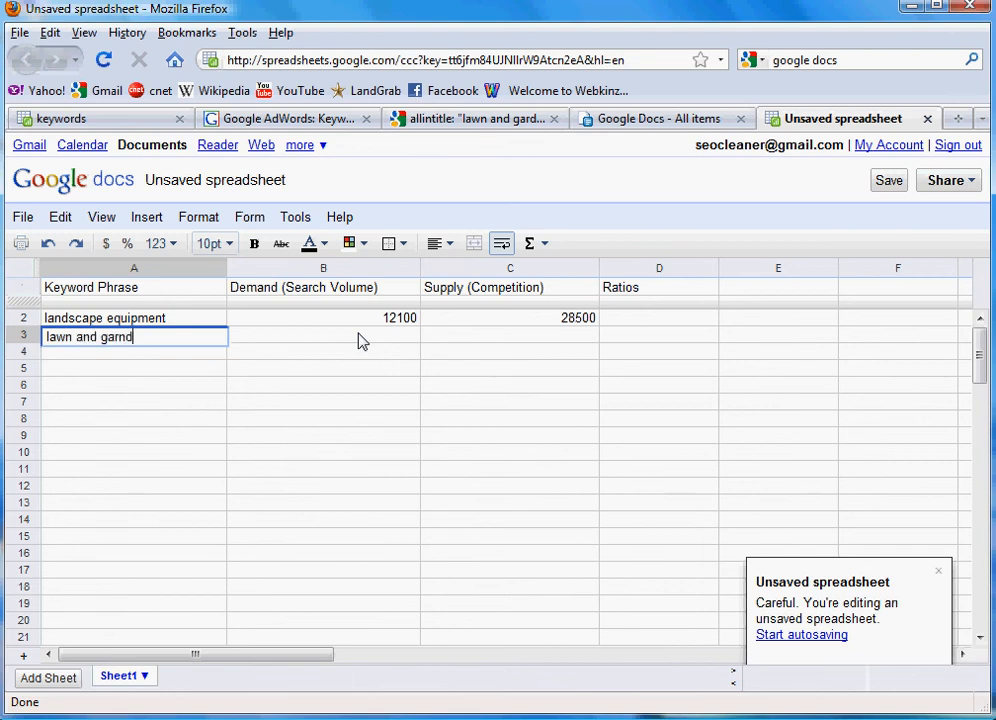
{"action": "key", "text": "Tab"}
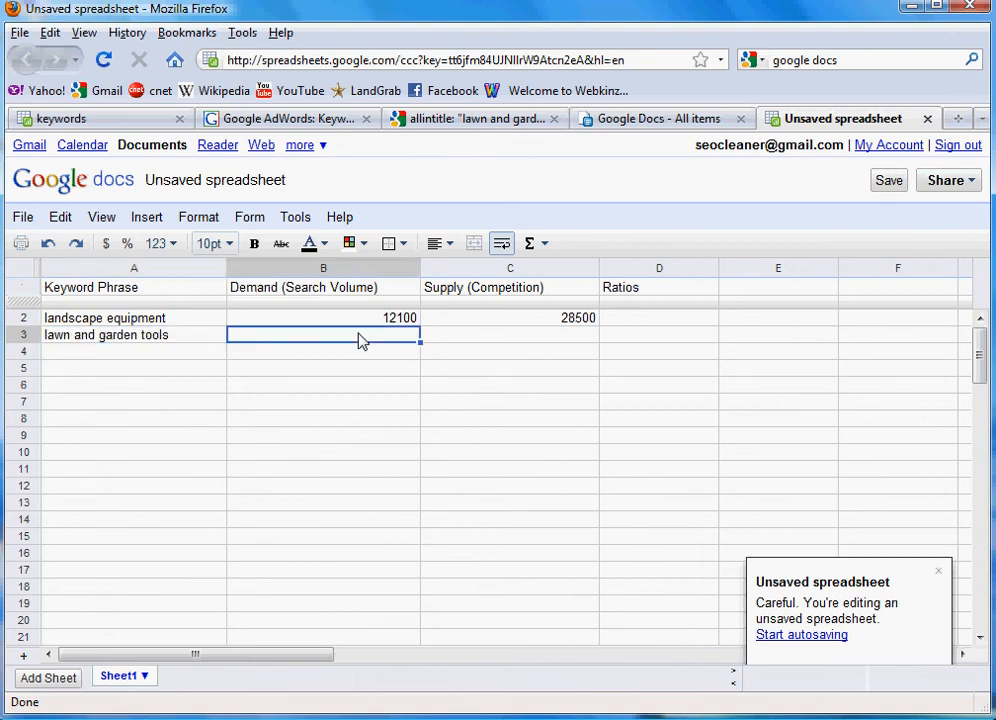
Step: Fill row 3 with demand 12100 and supply 11700 after checking the keyword ideas list
{"action": "left_click", "coordinate": [288, 118]}
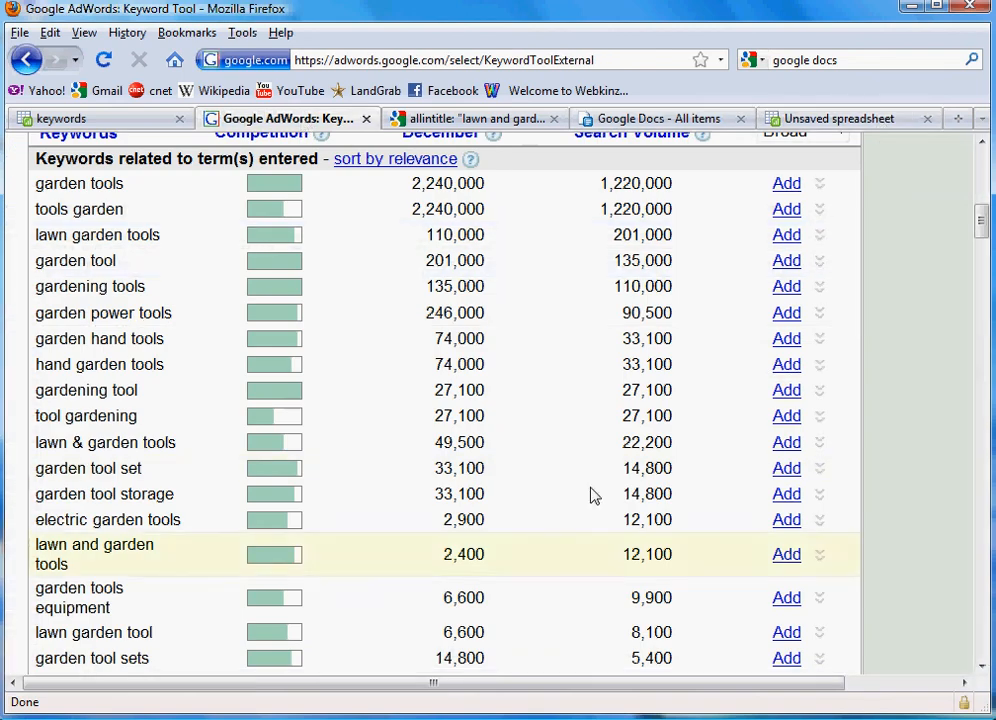
{"action": "left_click", "coordinate": [844, 118]}
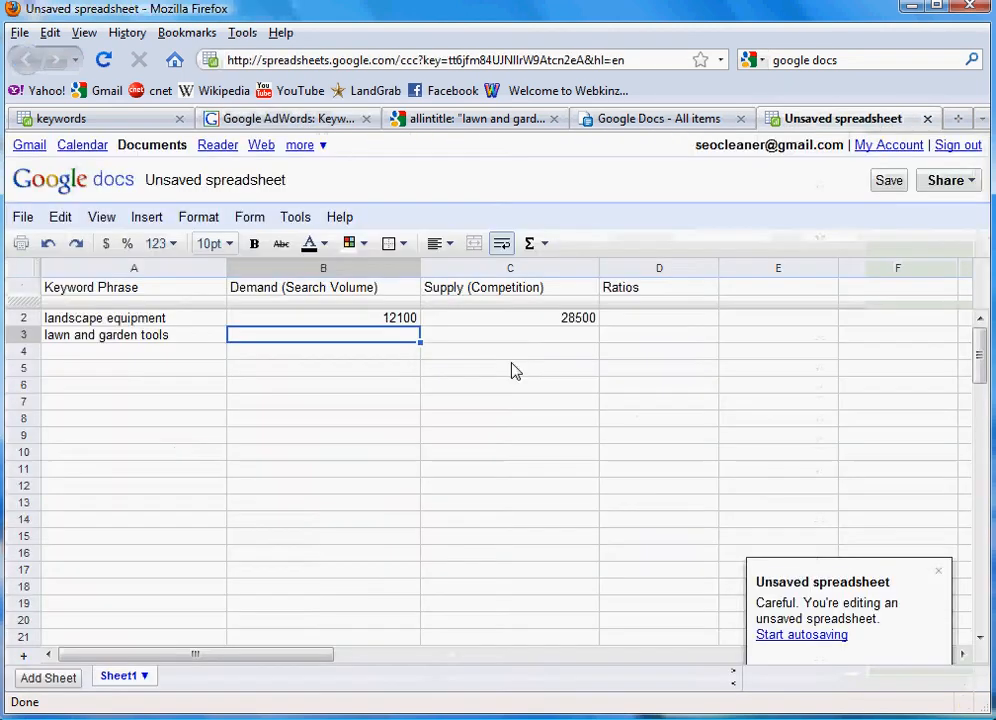
{"action": "type", "text": "12100"}
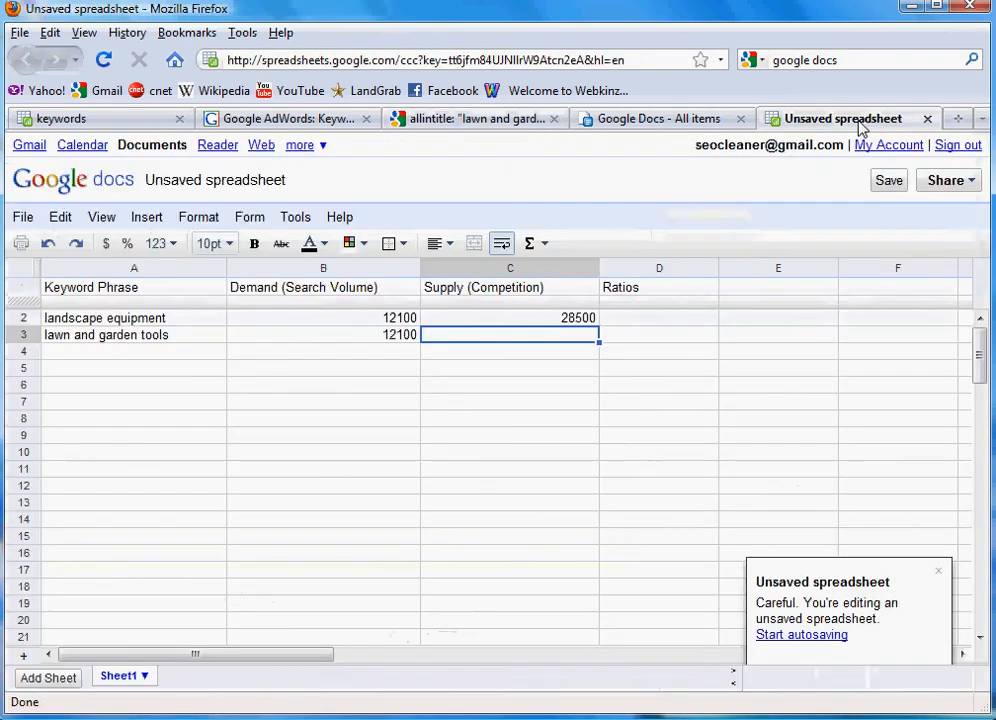
{"action": "type", "text": "11700"}
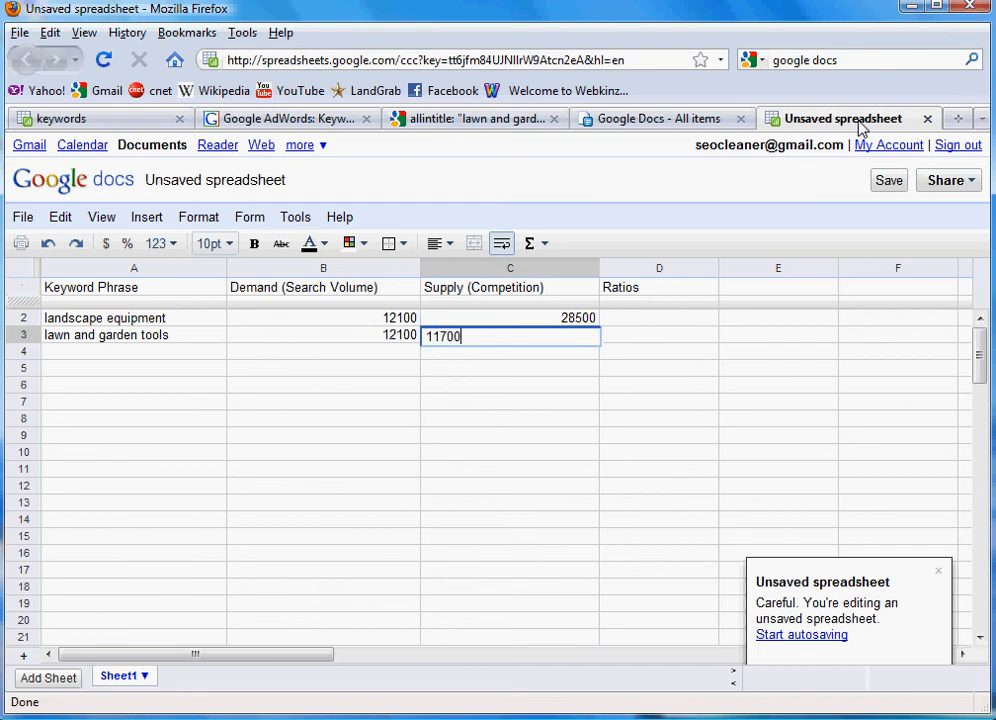
{"action": "key", "text": "Return"}
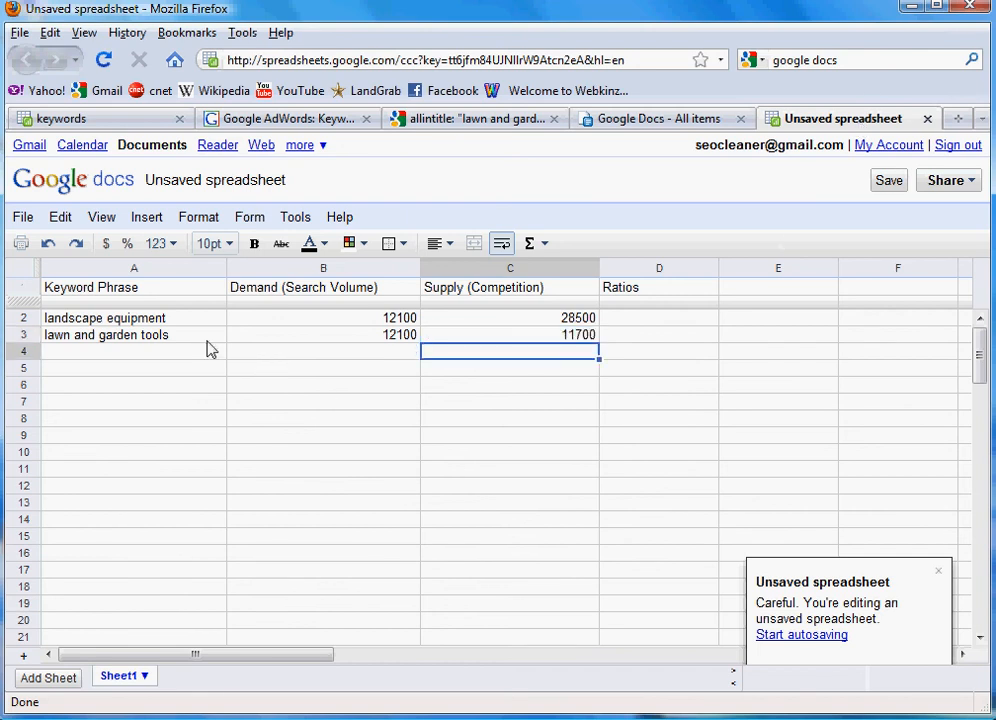
{"action": "mouse_move", "coordinate": [302, 364]}
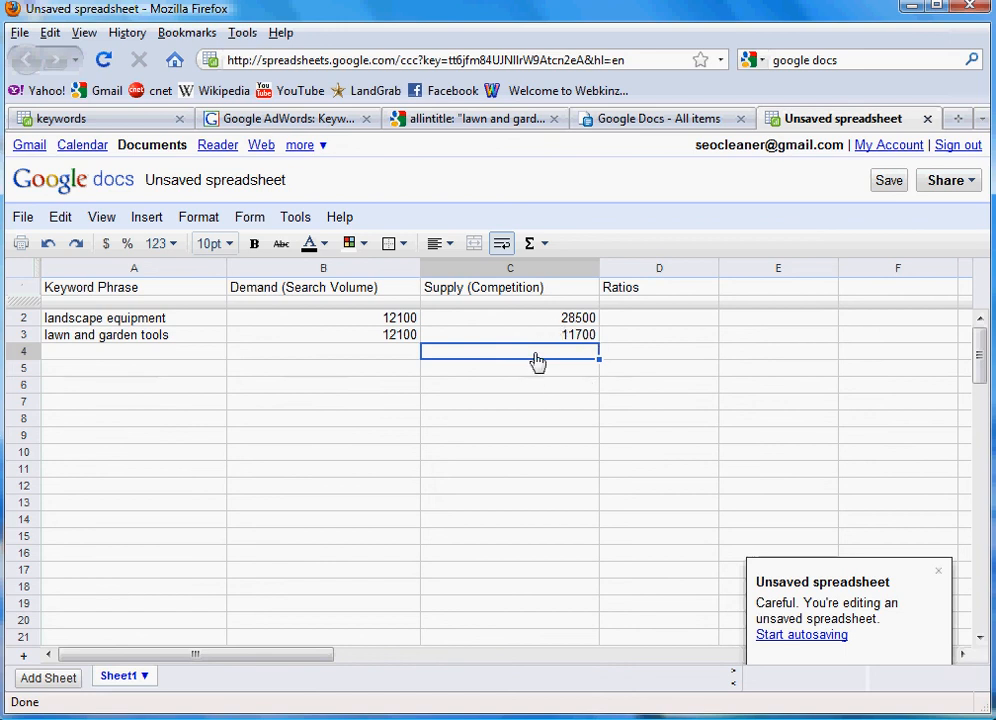
{"action": "mouse_move", "coordinate": [584, 412]}
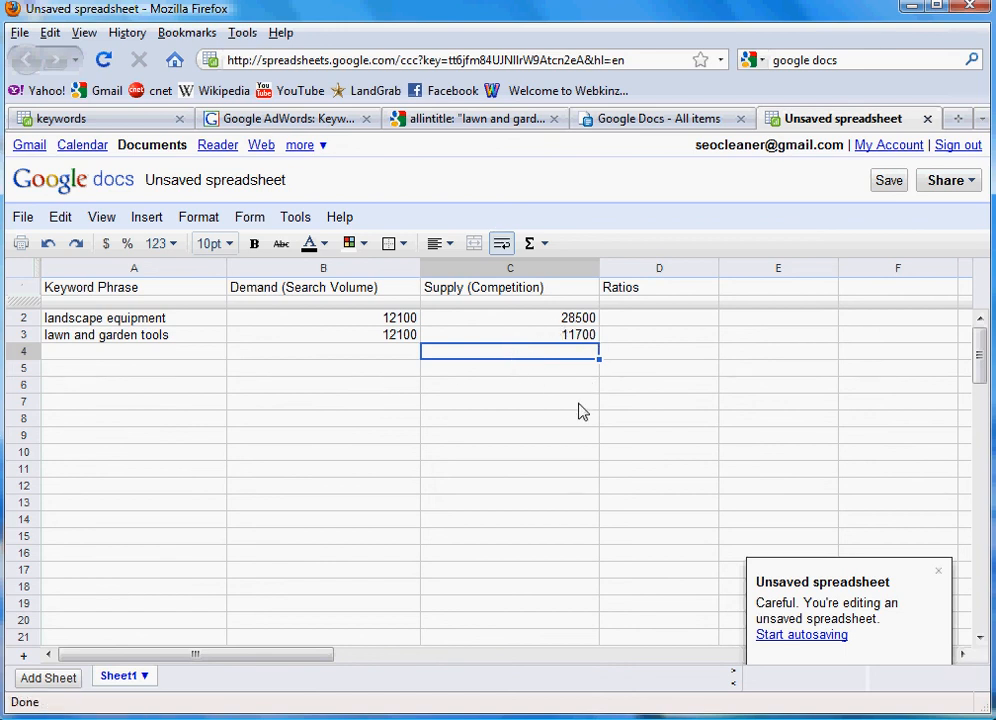
{"action": "mouse_move", "coordinate": [550, 298]}
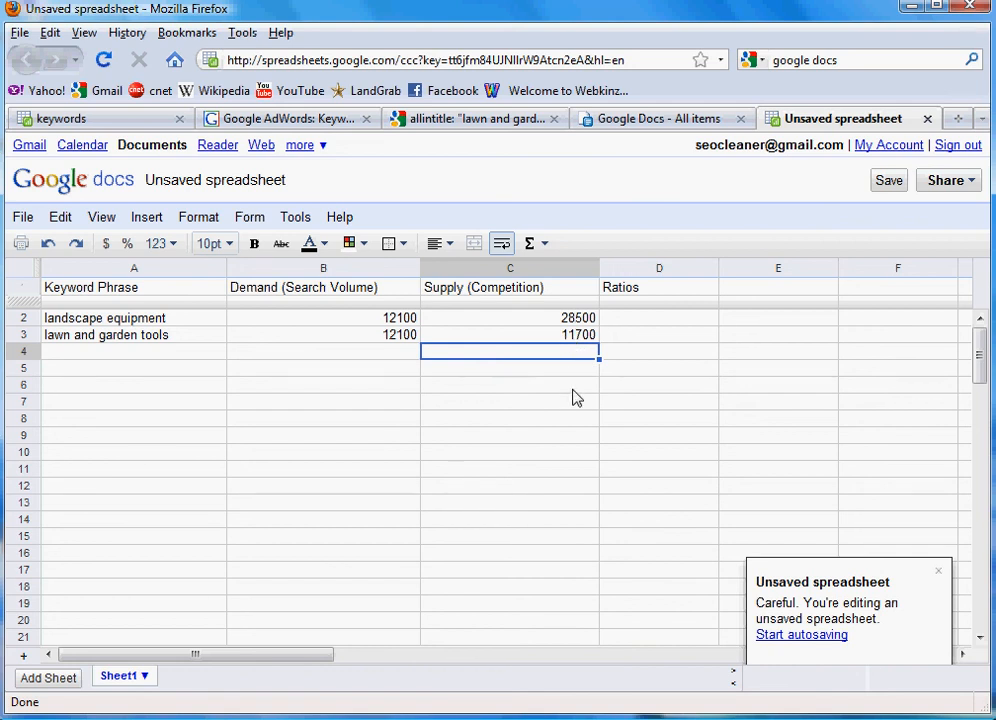
{"action": "mouse_move", "coordinate": [548, 380]}
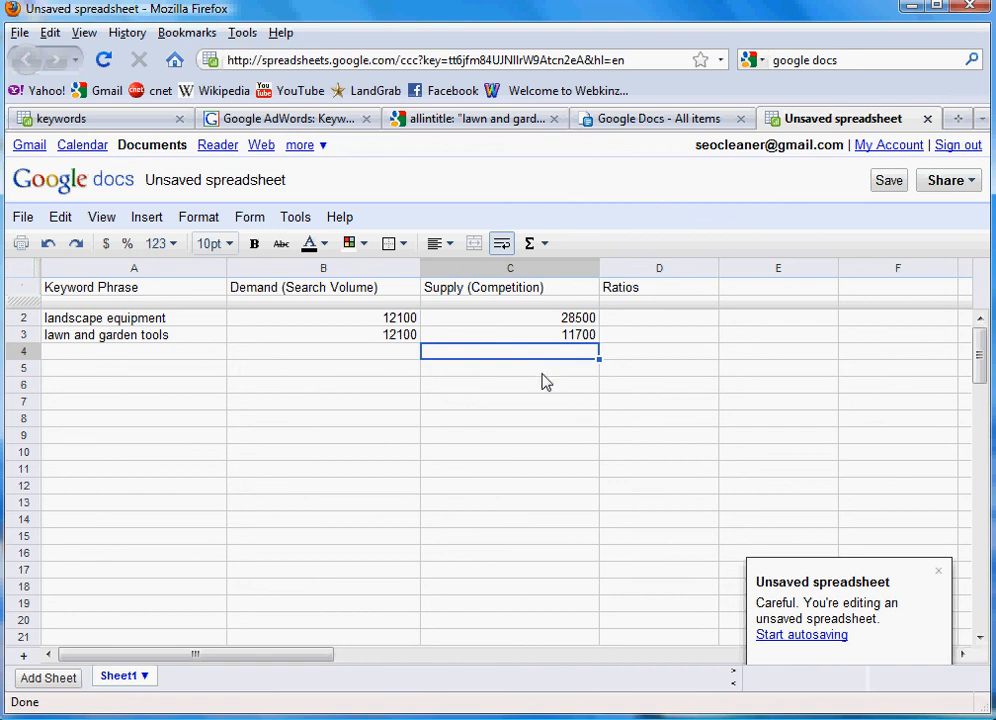
{"action": "mouse_move", "coordinate": [338, 402]}
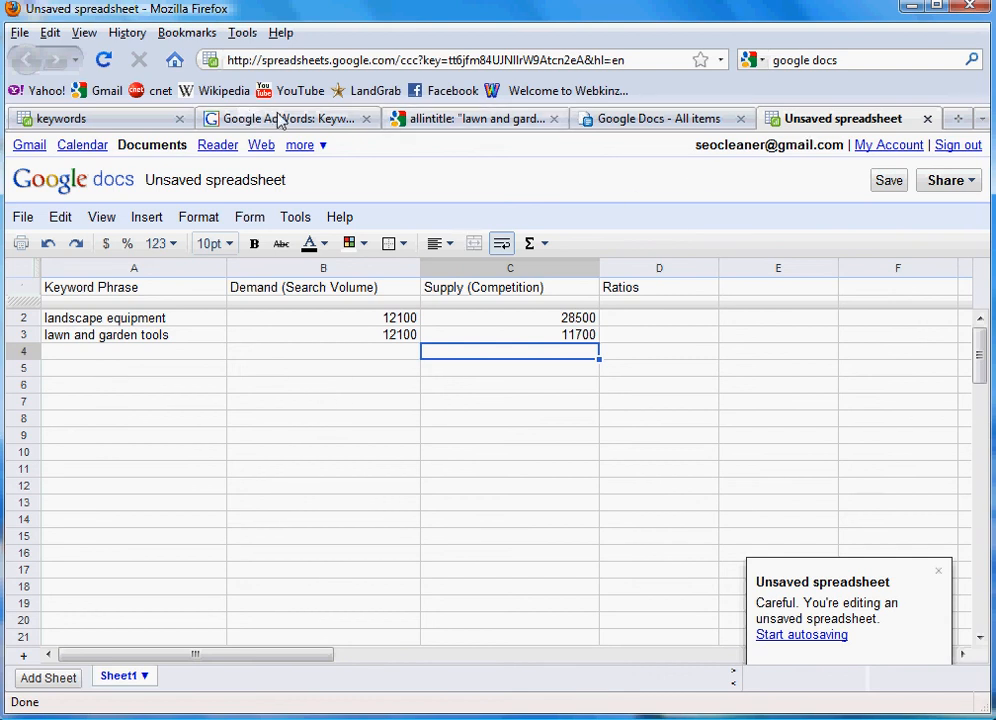
Step: Switch to the saved keywords spreadsheet and clear the values in the Ratios column
{"action": "left_click", "coordinate": [470, 118]}
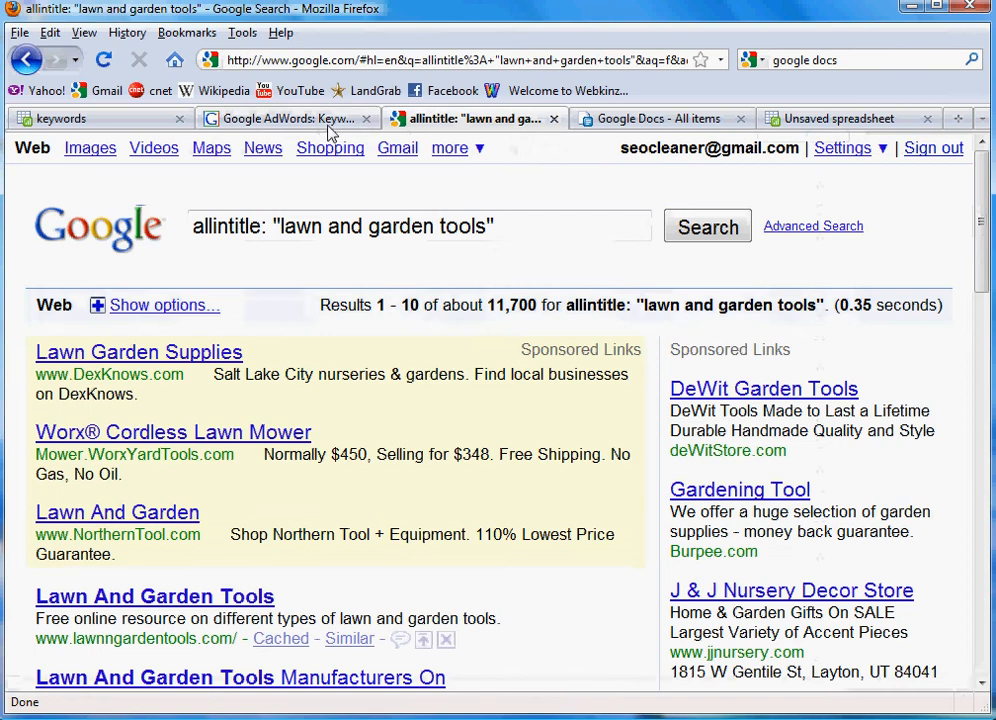
{"action": "left_click", "coordinate": [280, 118]}
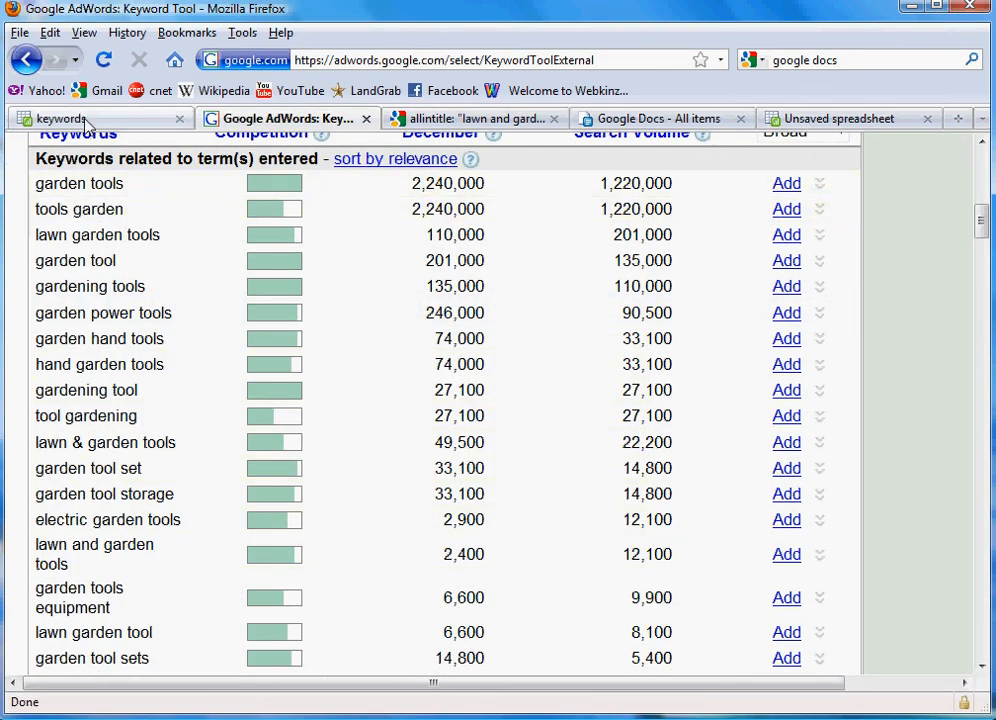
{"action": "left_click", "coordinate": [70, 118]}
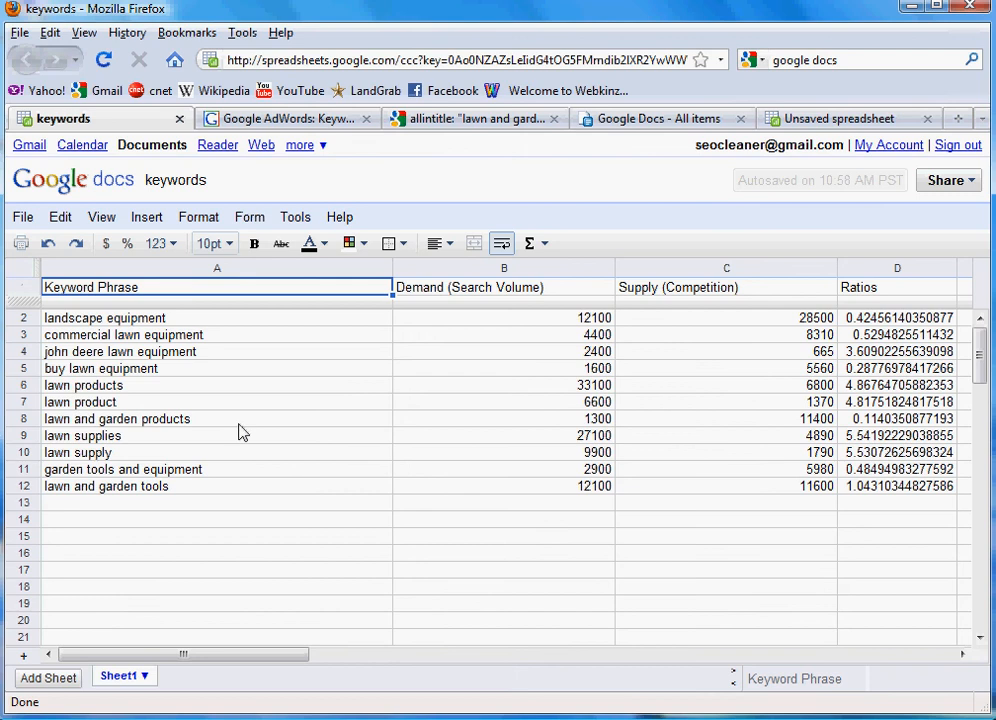
{"action": "left_click", "coordinate": [896, 316]}
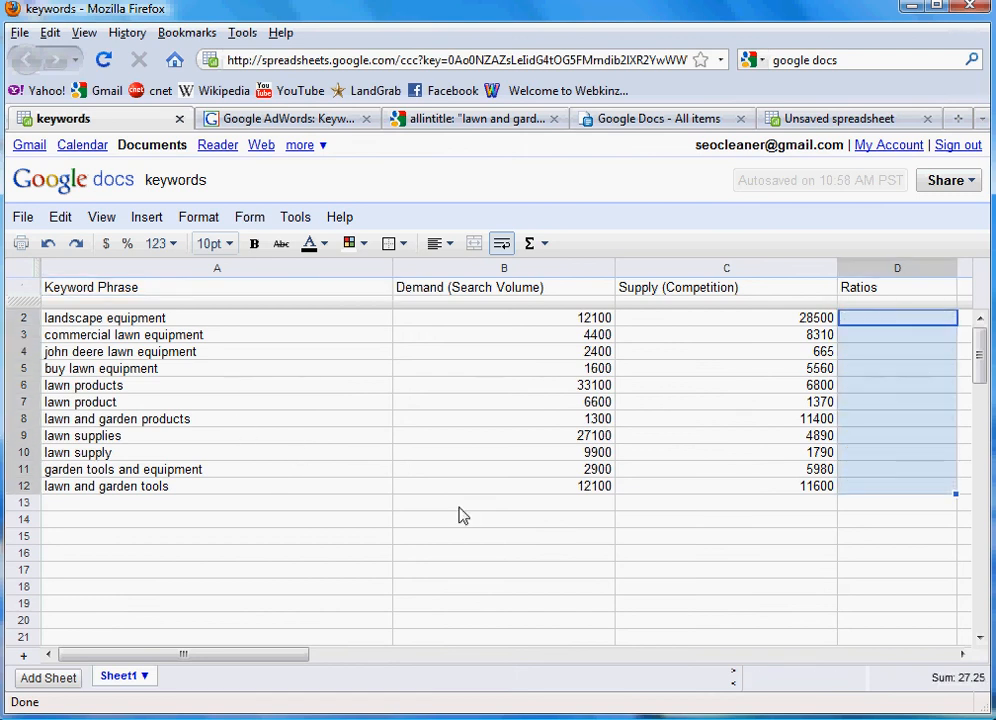
{"action": "left_click", "coordinate": [504, 536]}
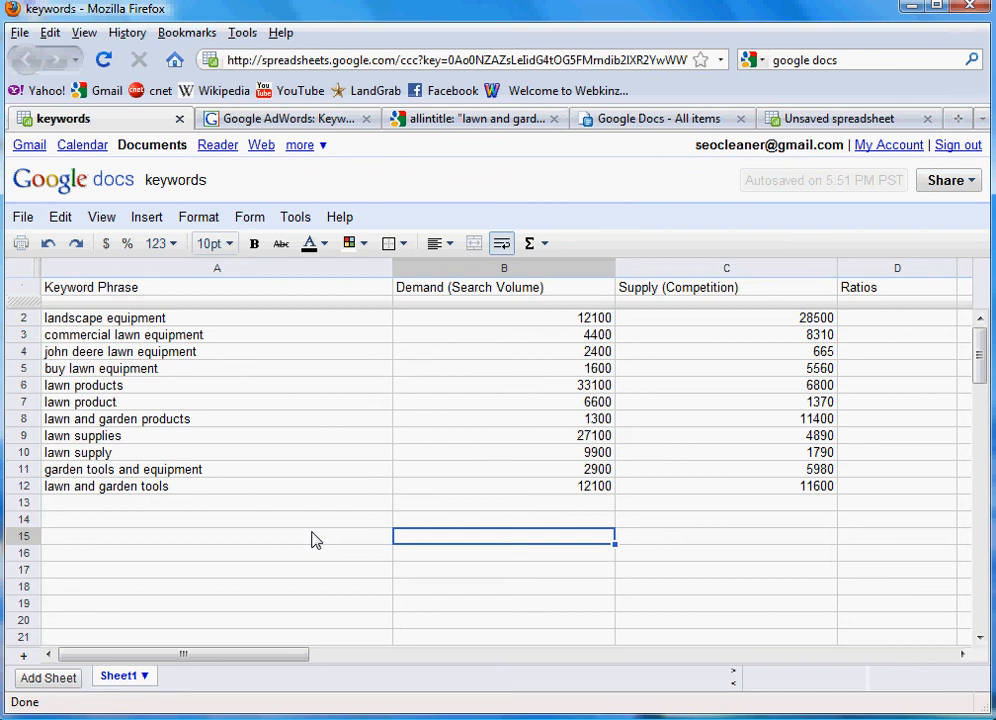
{"action": "mouse_move", "coordinate": [144, 324]}
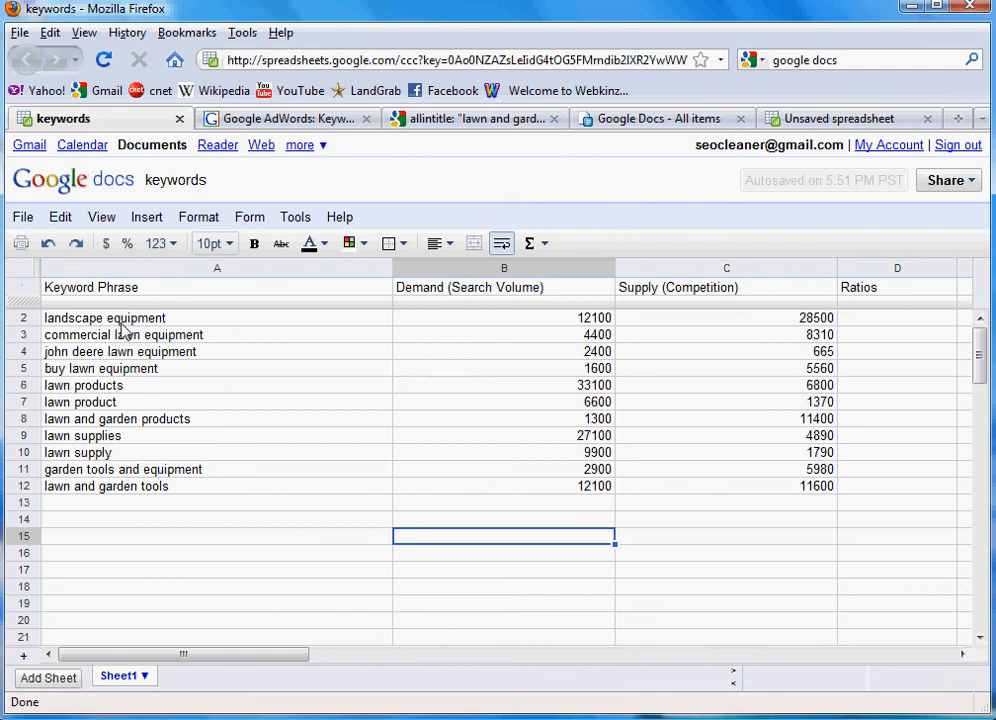
{"action": "mouse_move", "coordinate": [170, 462]}
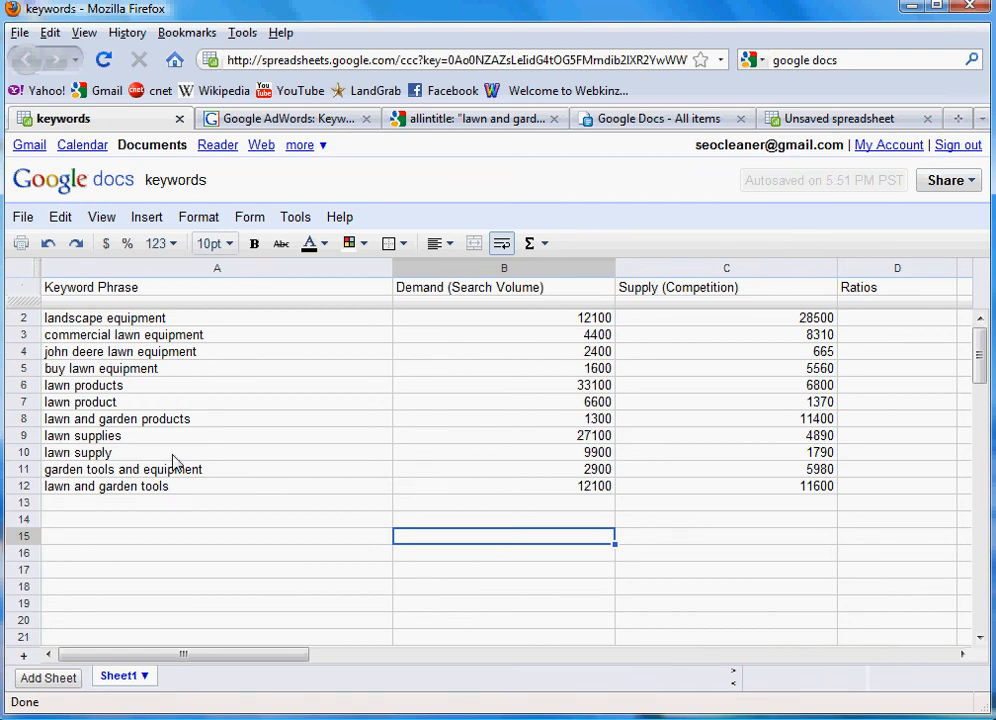
{"action": "mouse_move", "coordinate": [934, 344]}
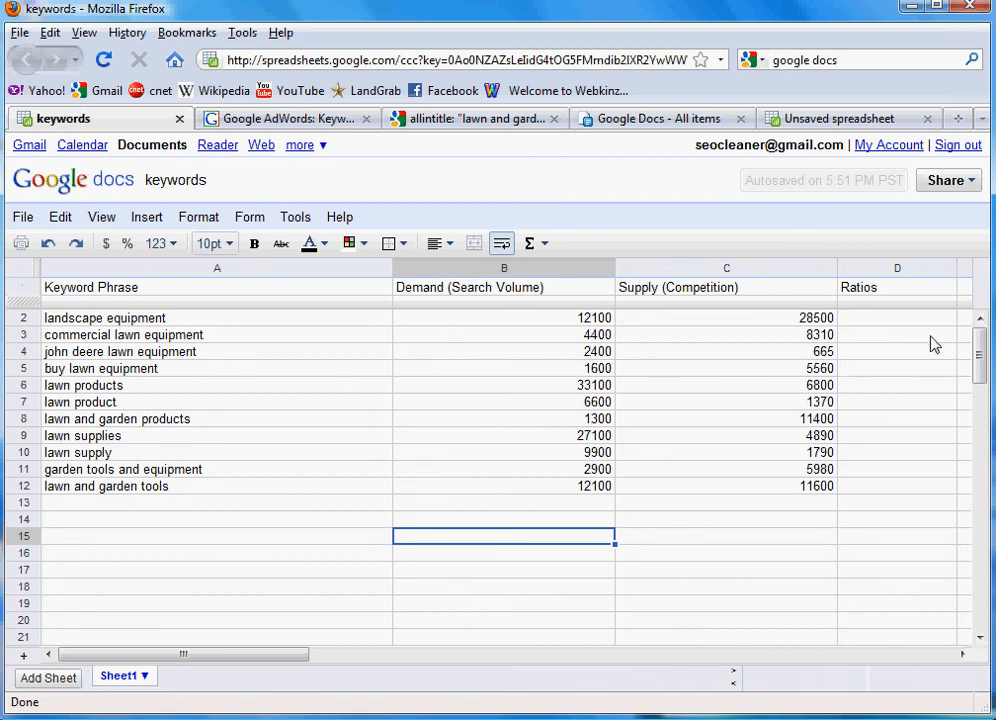
Step: Enter =B2/C2 in the first Ratios cell D2 to compute demand divided by supply
{"action": "left_click", "coordinate": [896, 316]}
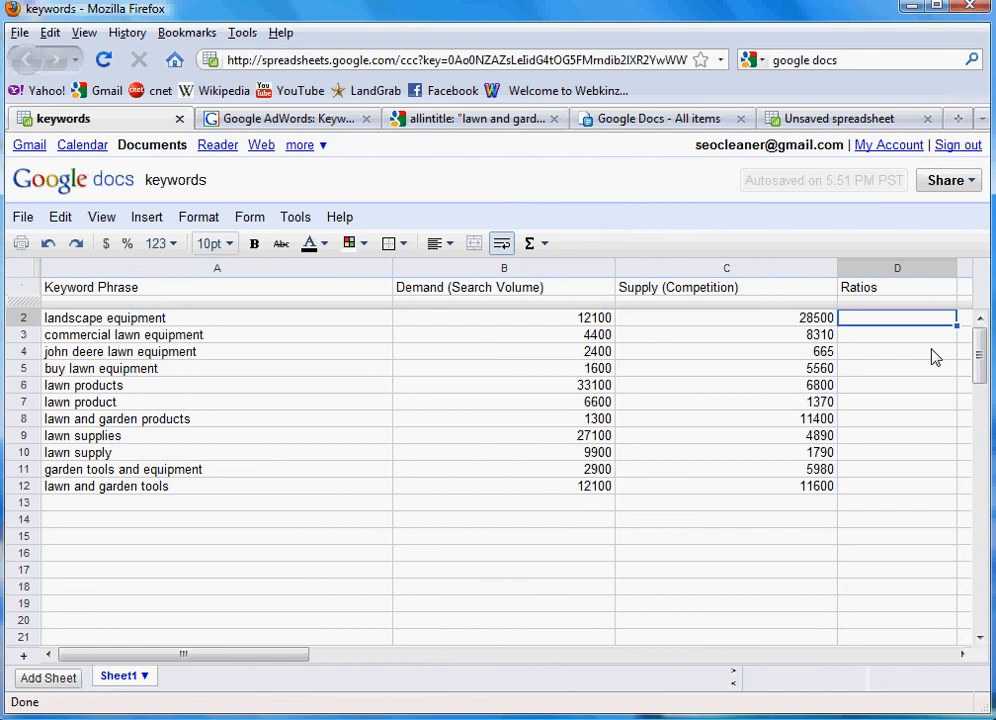
{"action": "type", "text": "="}
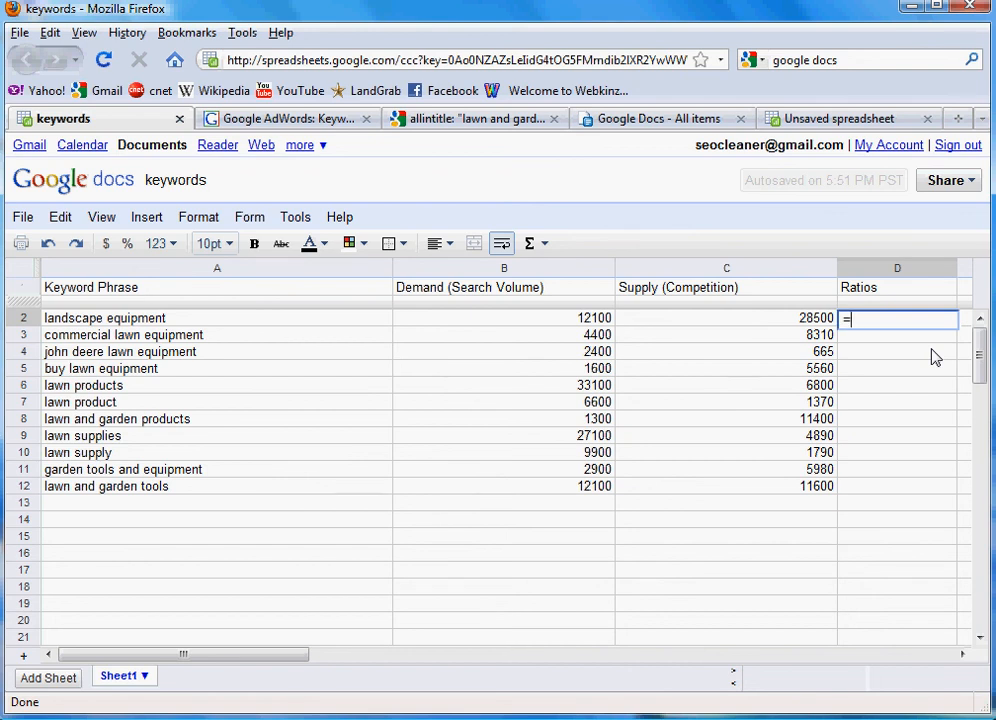
{"action": "mouse_move", "coordinate": [770, 362]}
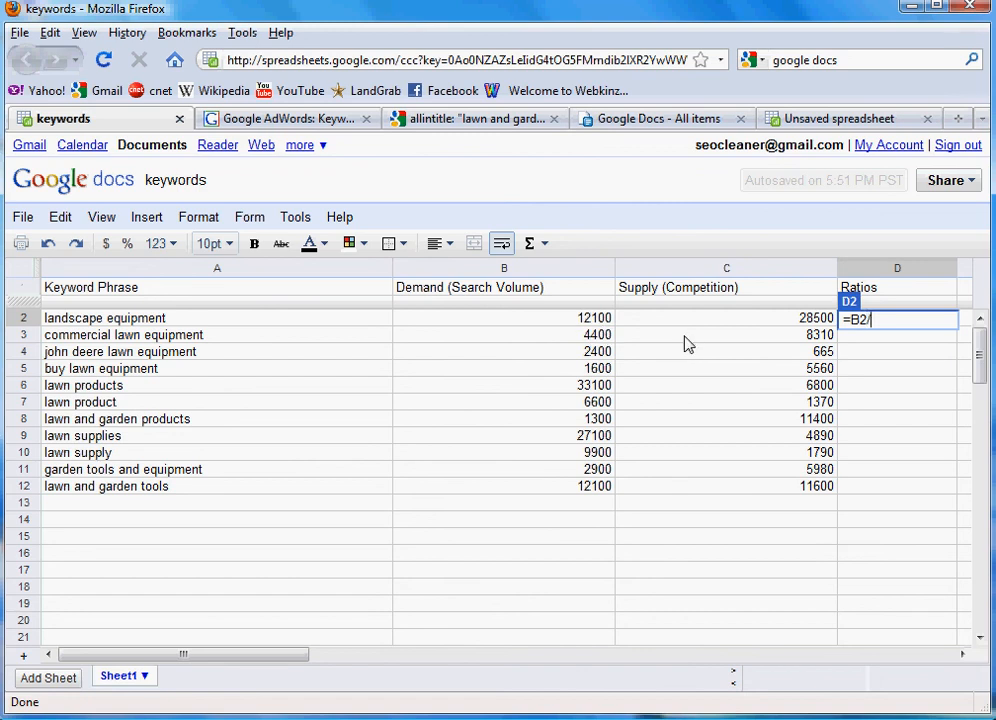
{"action": "type", "text": "C2"}
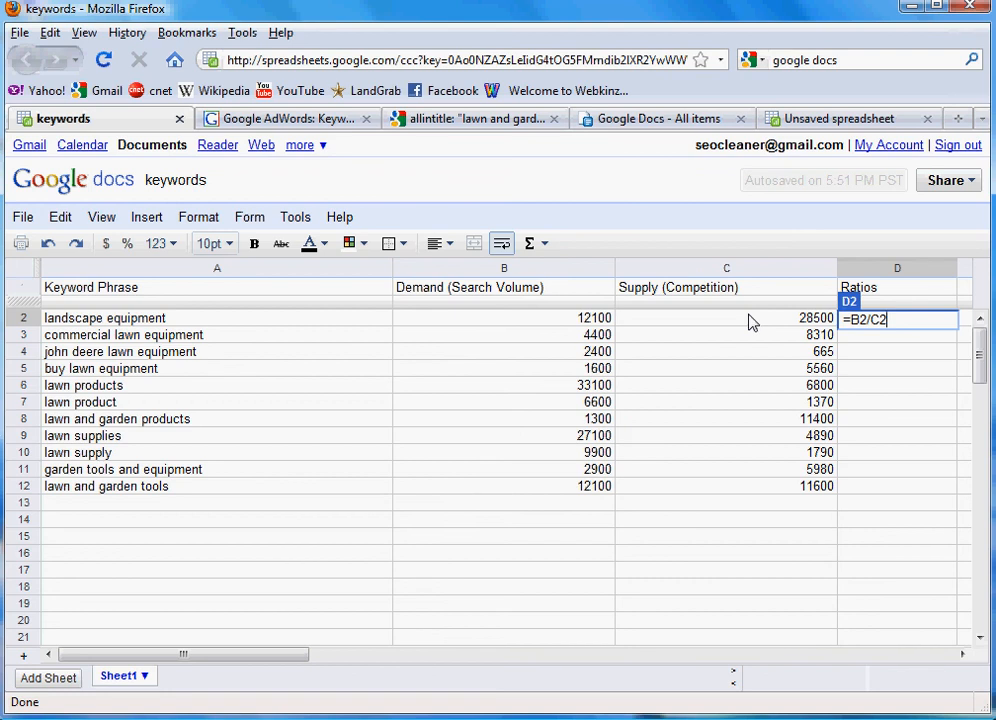
{"action": "key", "text": "Return"}
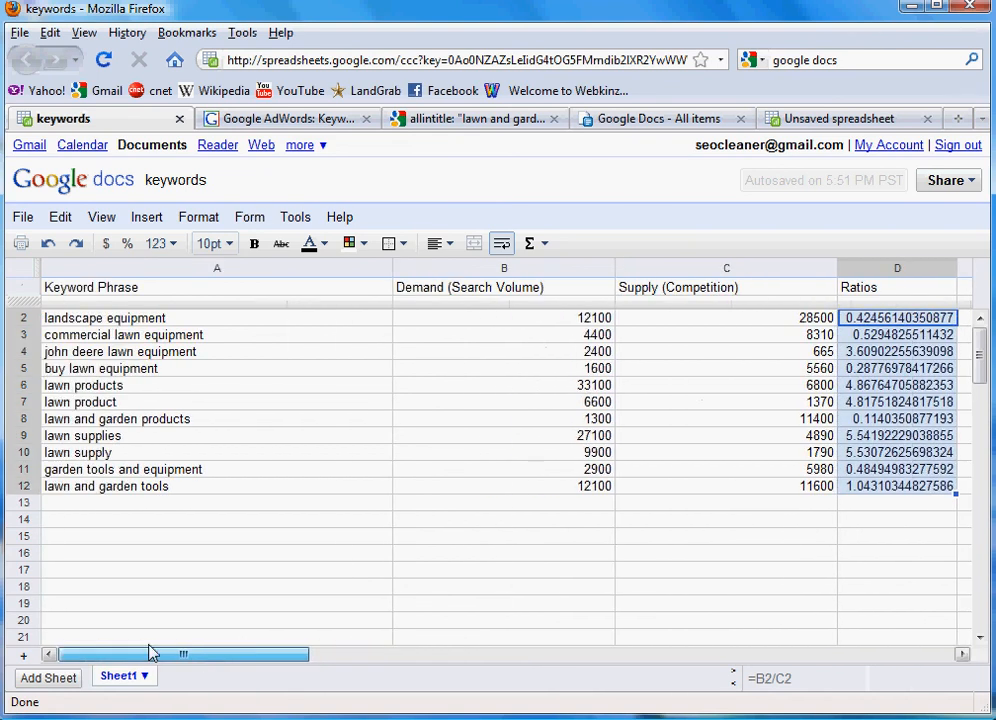
{"action": "left_click", "coordinate": [504, 568]}
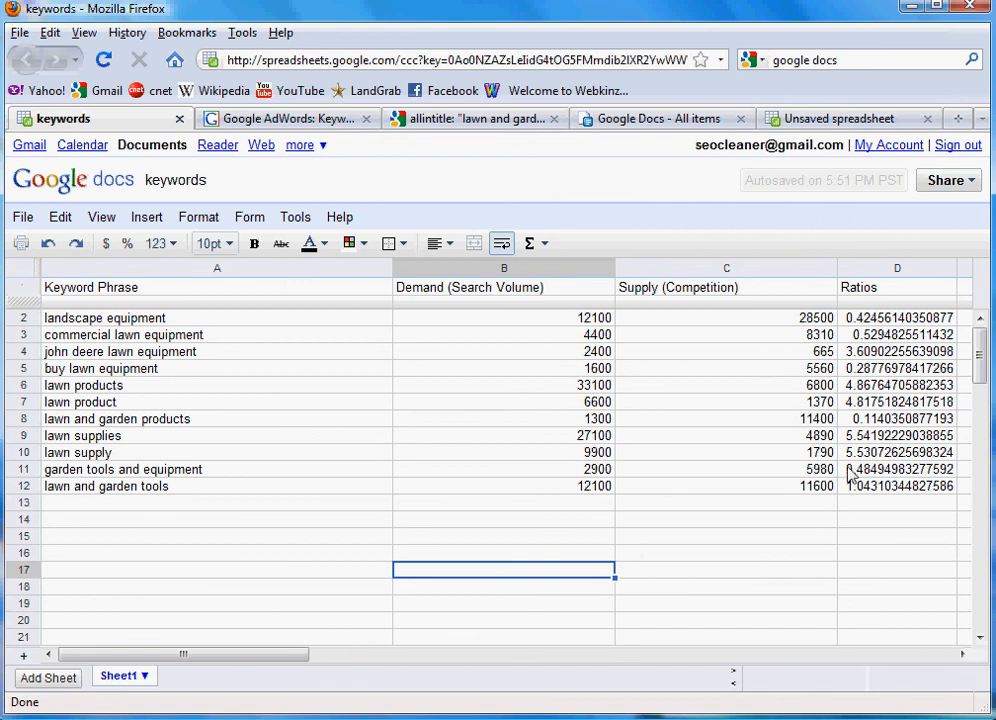
{"action": "mouse_move", "coordinate": [940, 490]}
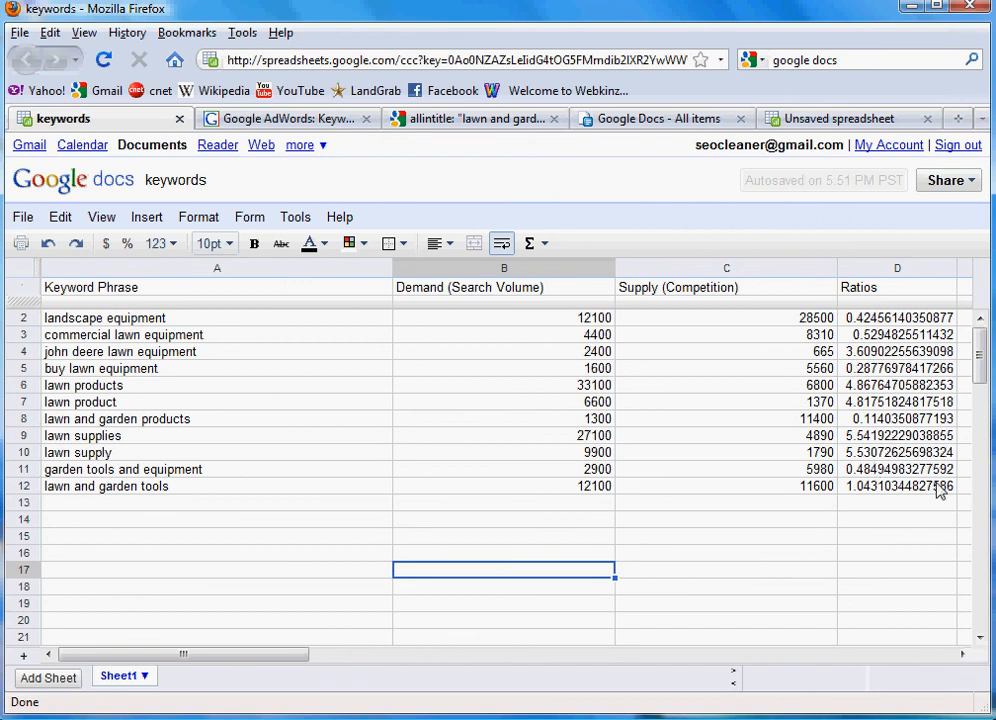
{"action": "mouse_move", "coordinate": [910, 544]}
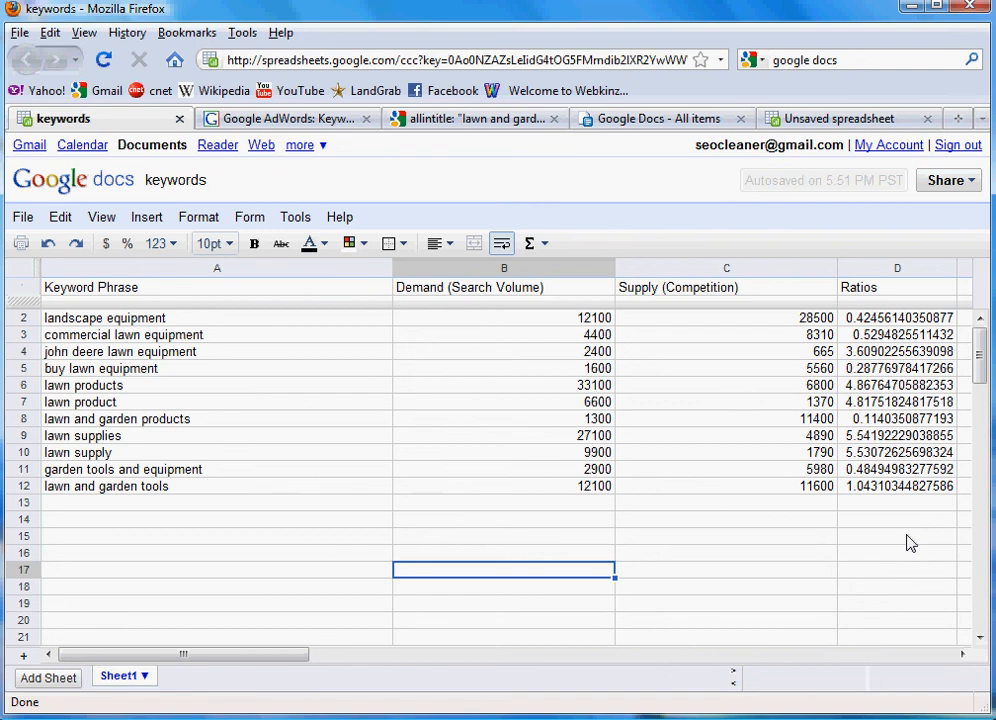
{"action": "mouse_move", "coordinate": [848, 444]}
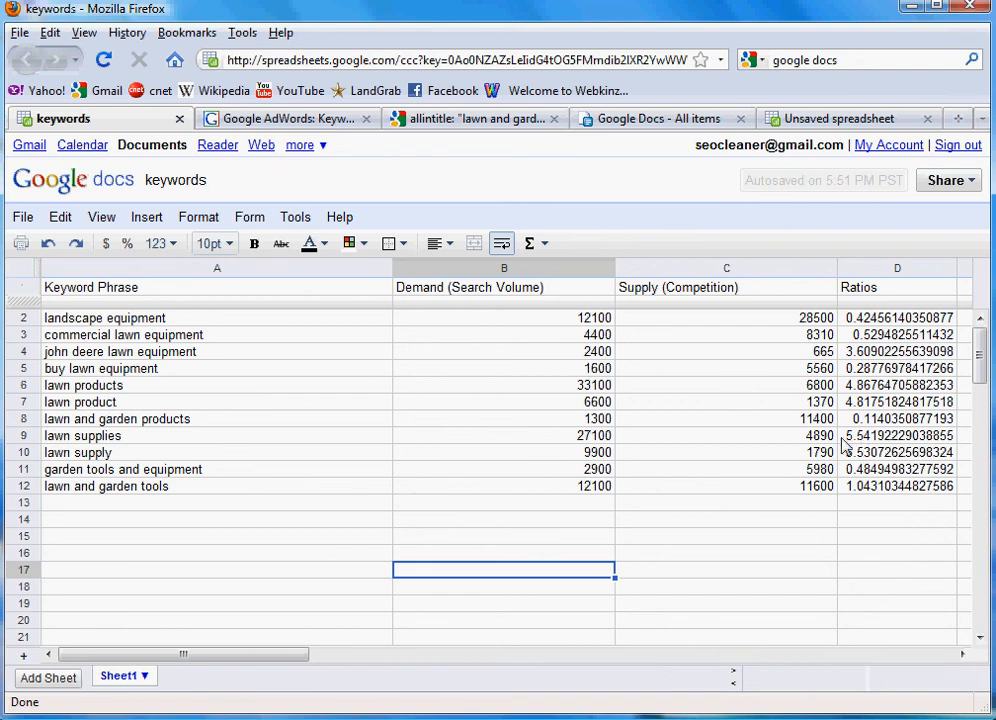
{"action": "mouse_move", "coordinate": [108, 452]}
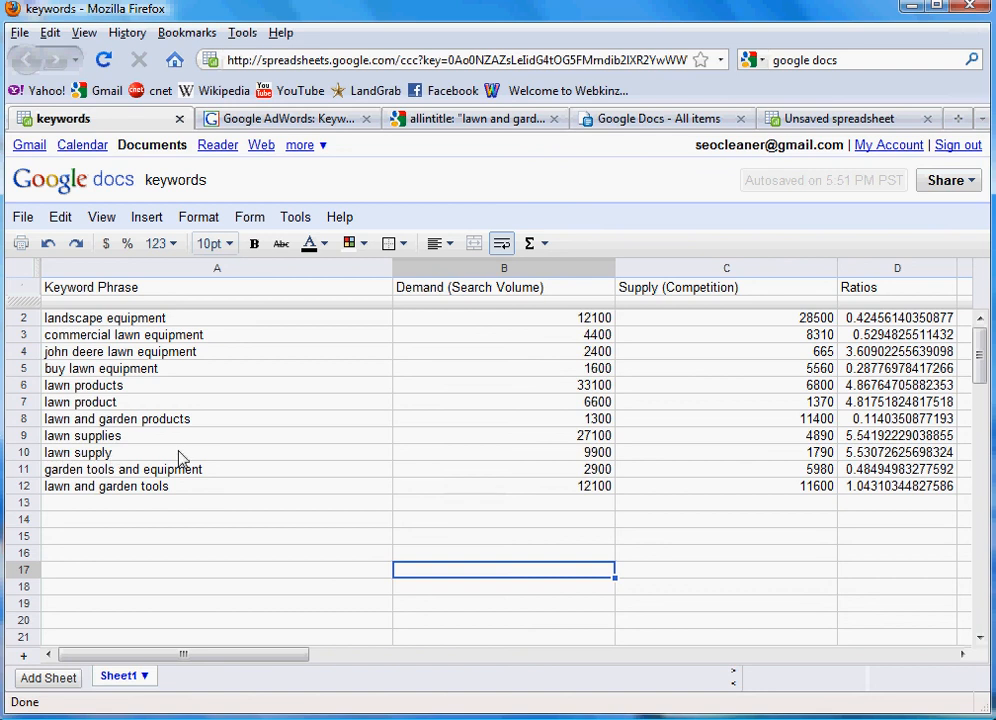
{"action": "mouse_move", "coordinate": [112, 412]}
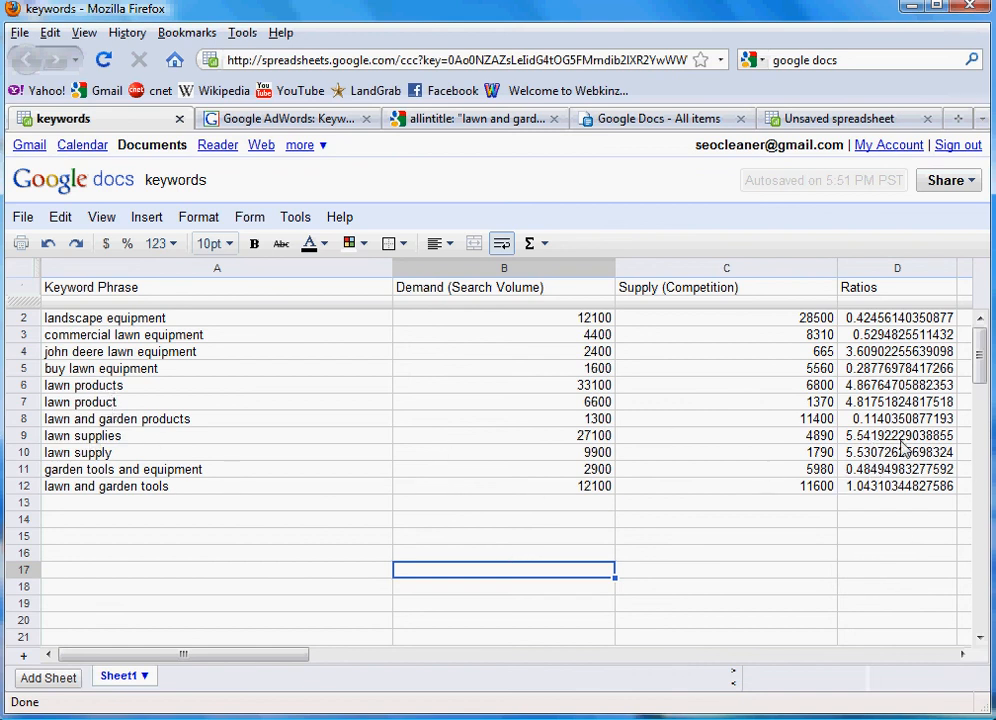
{"action": "mouse_move", "coordinate": [756, 404]}
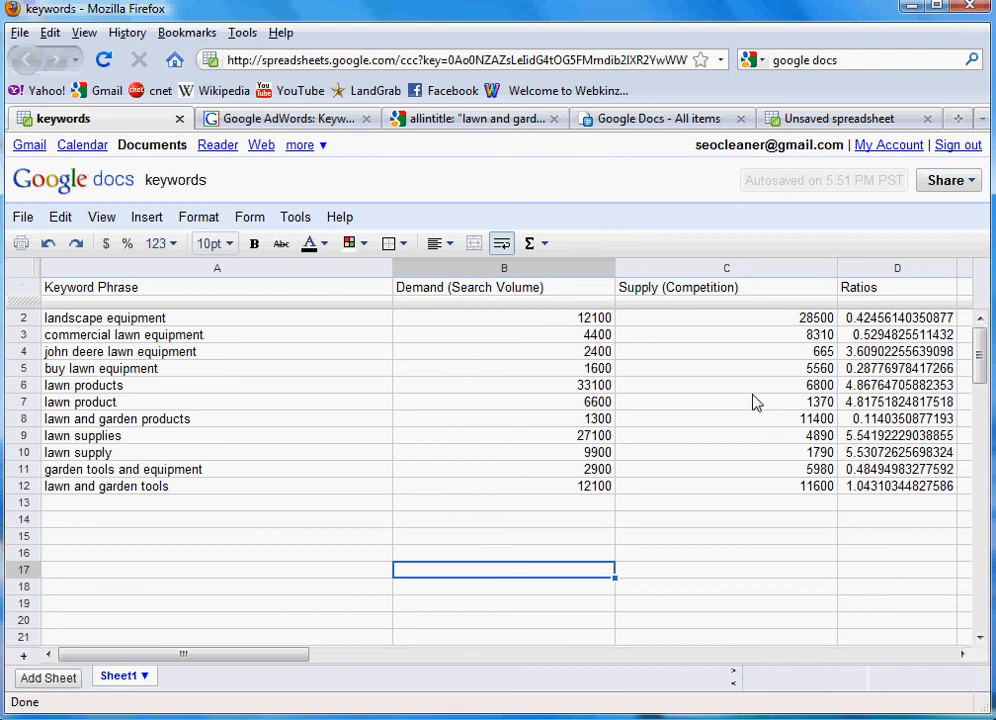
{"action": "mouse_move", "coordinate": [908, 414]}
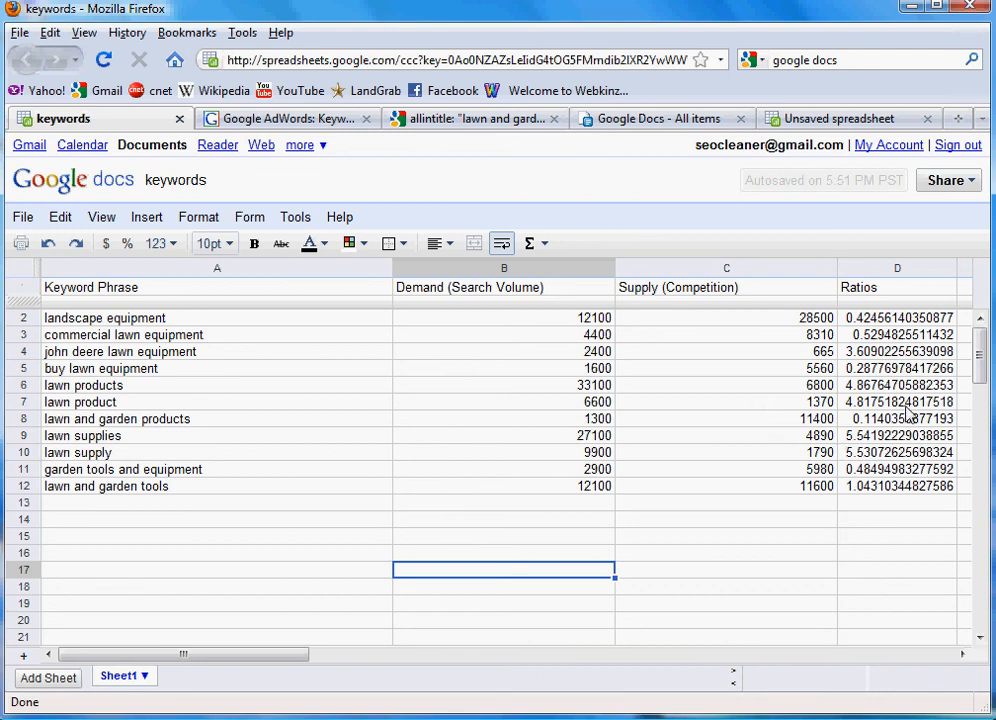